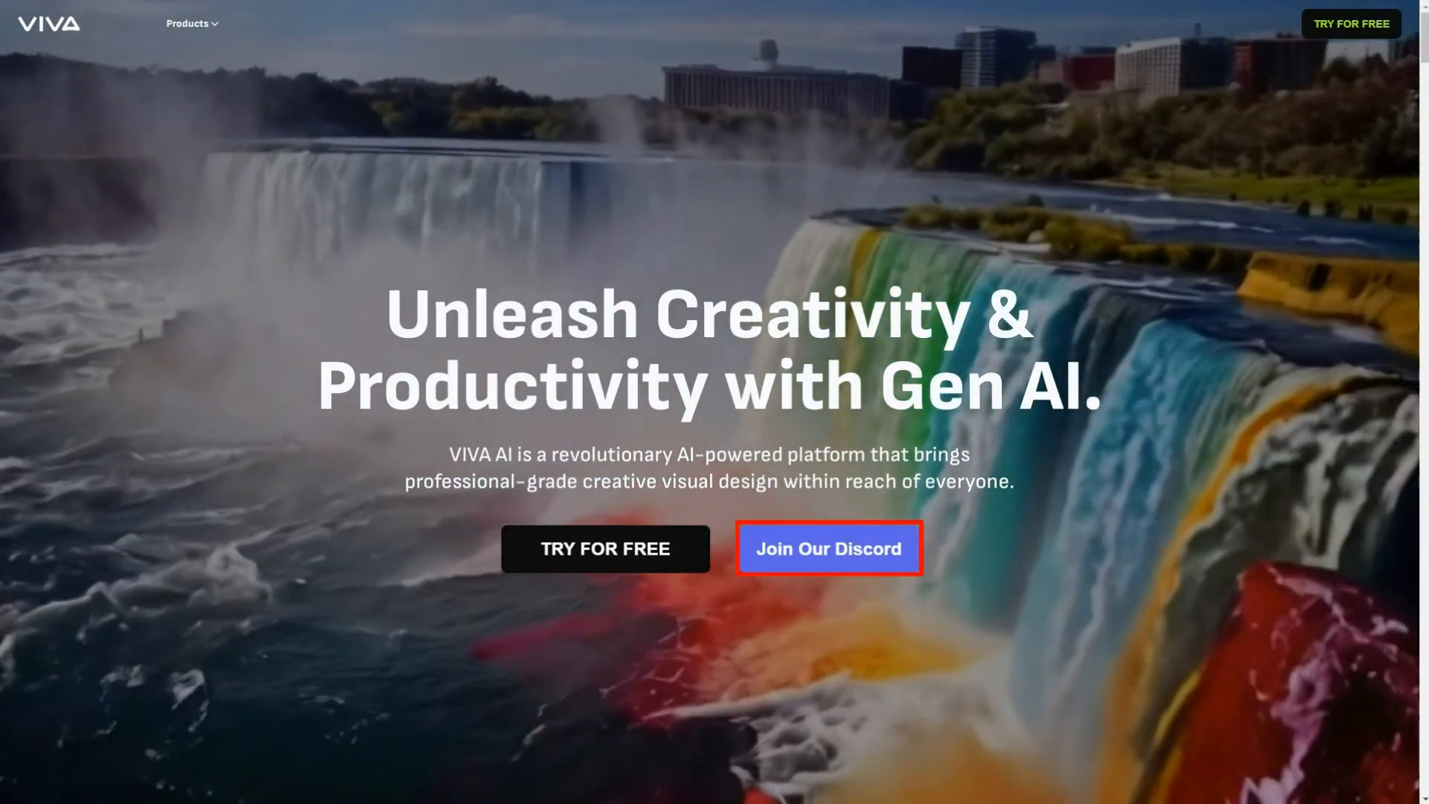
pyautogui.moveTo(604, 549)
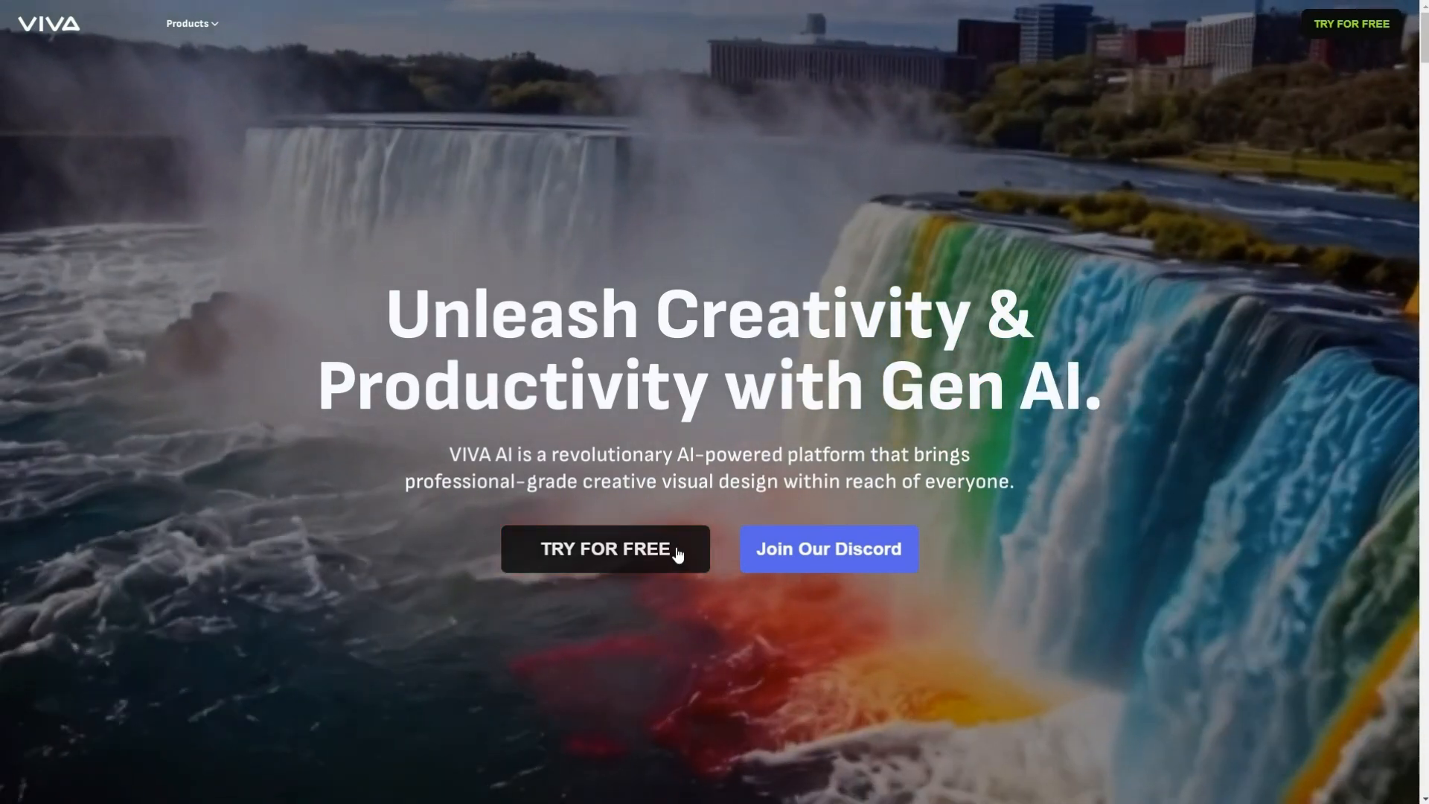
# - Enter VIVA via Try for Free and browse the Explore video feed
pyautogui.click(604, 547)
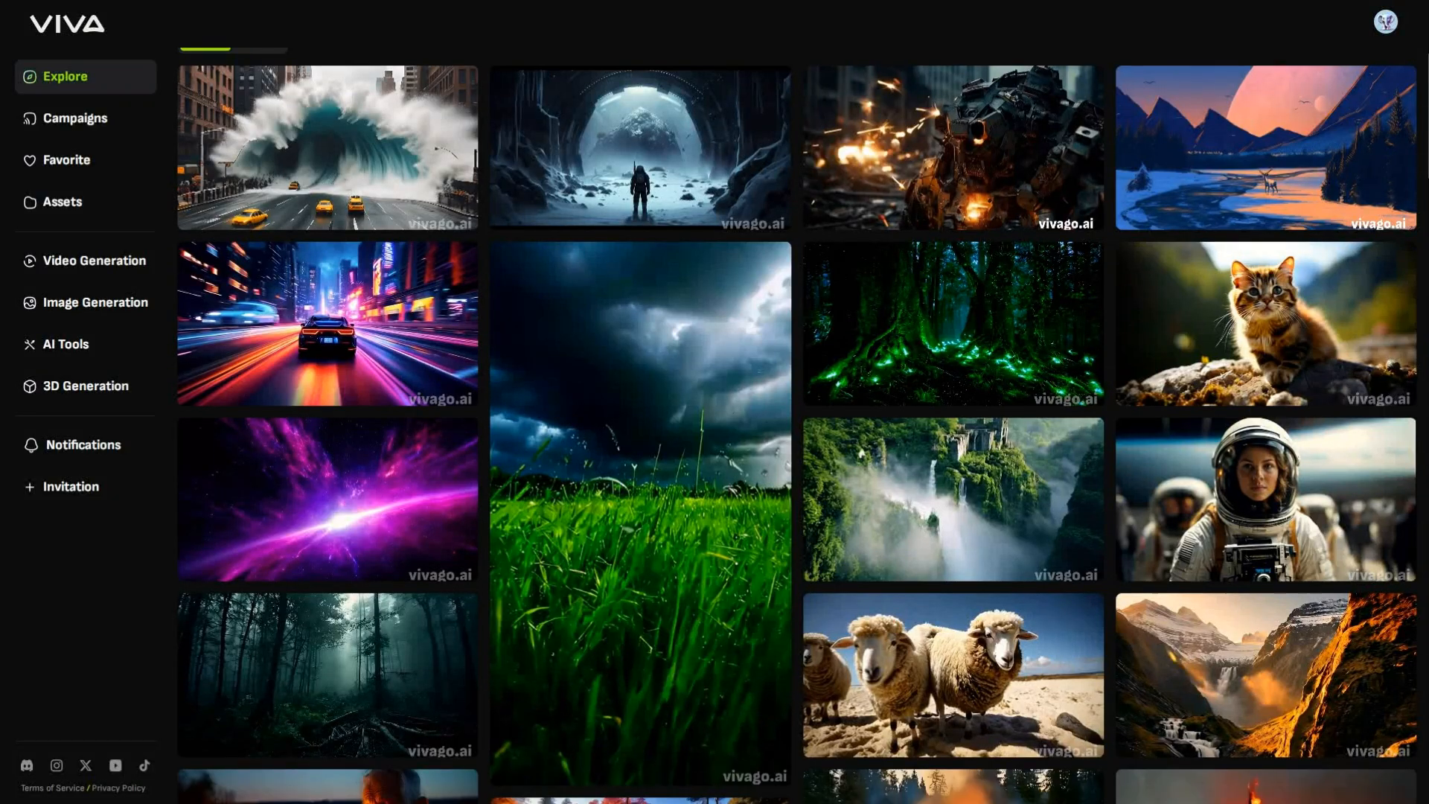
pyautogui.scroll(-3)
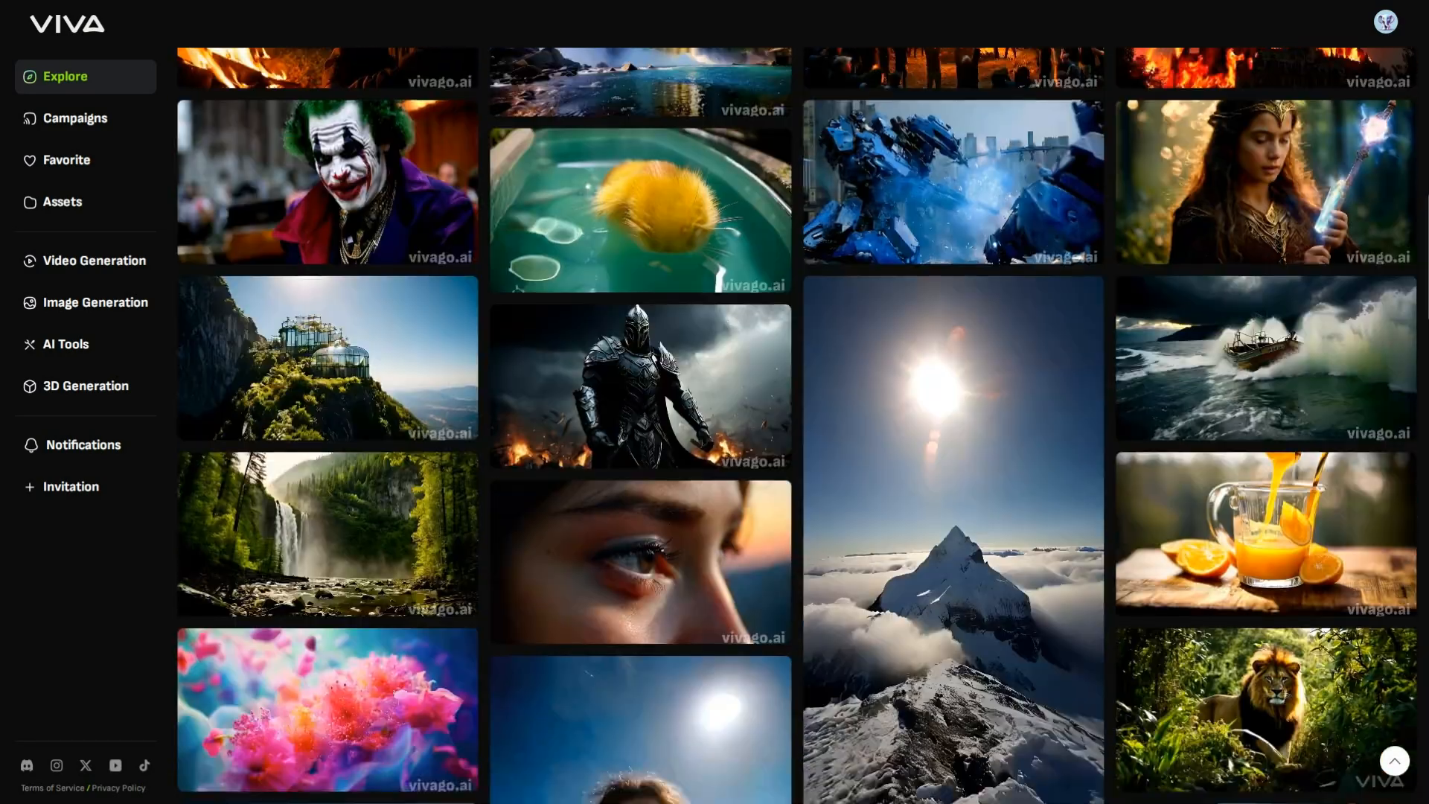
pyautogui.scroll(-3)
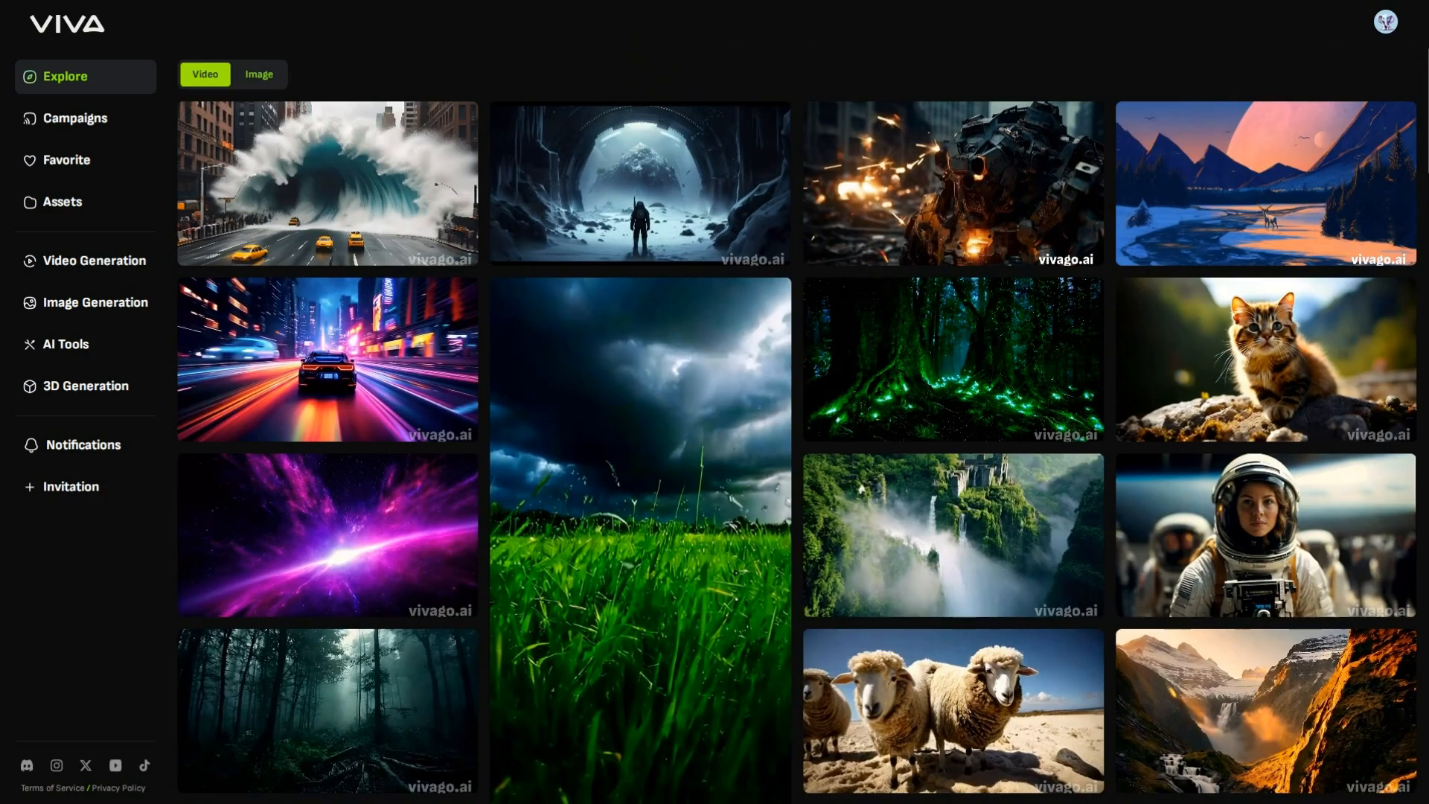
# - Browse the Explore image gallery, then return to the video collection
pyautogui.click(257, 74)
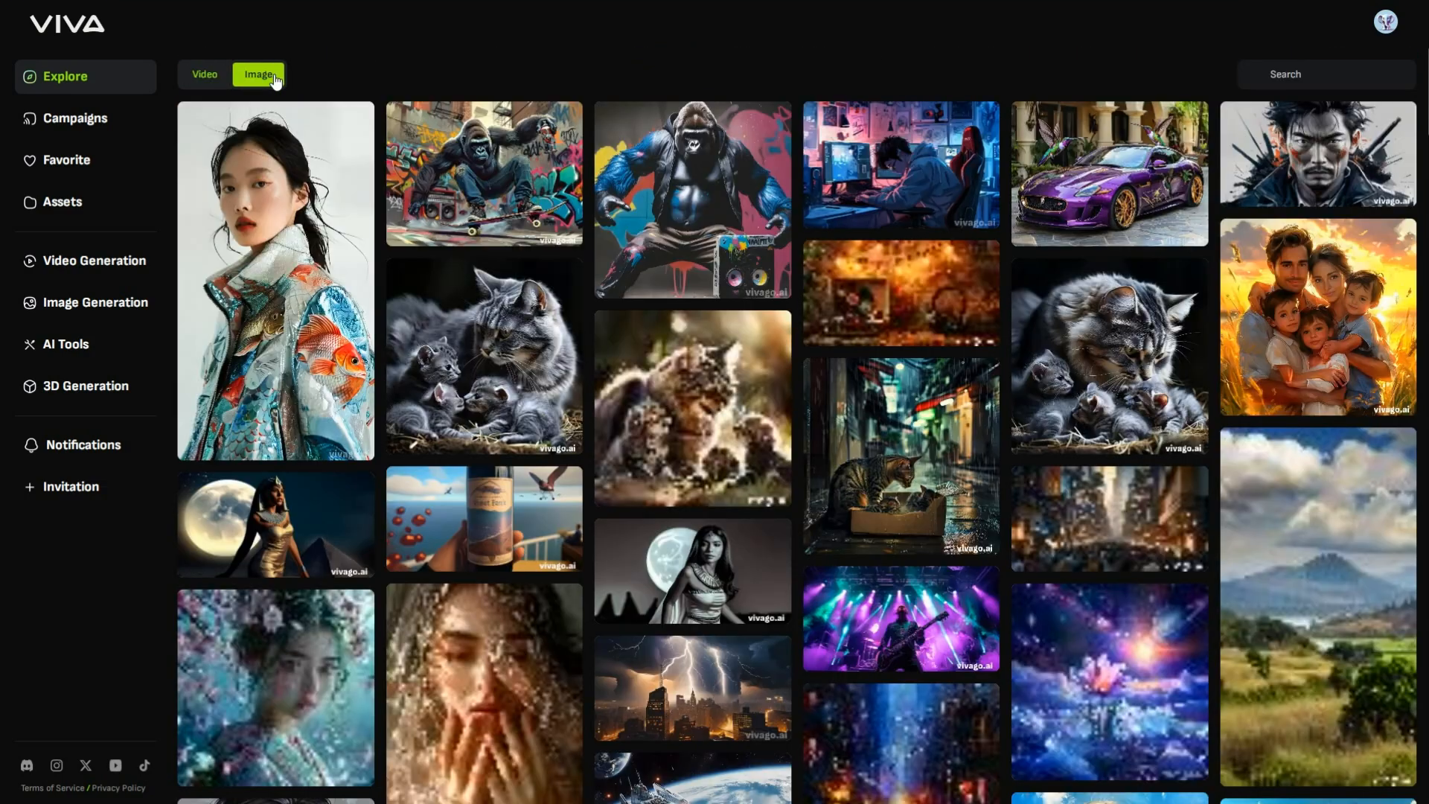
pyautogui.scroll(-3)
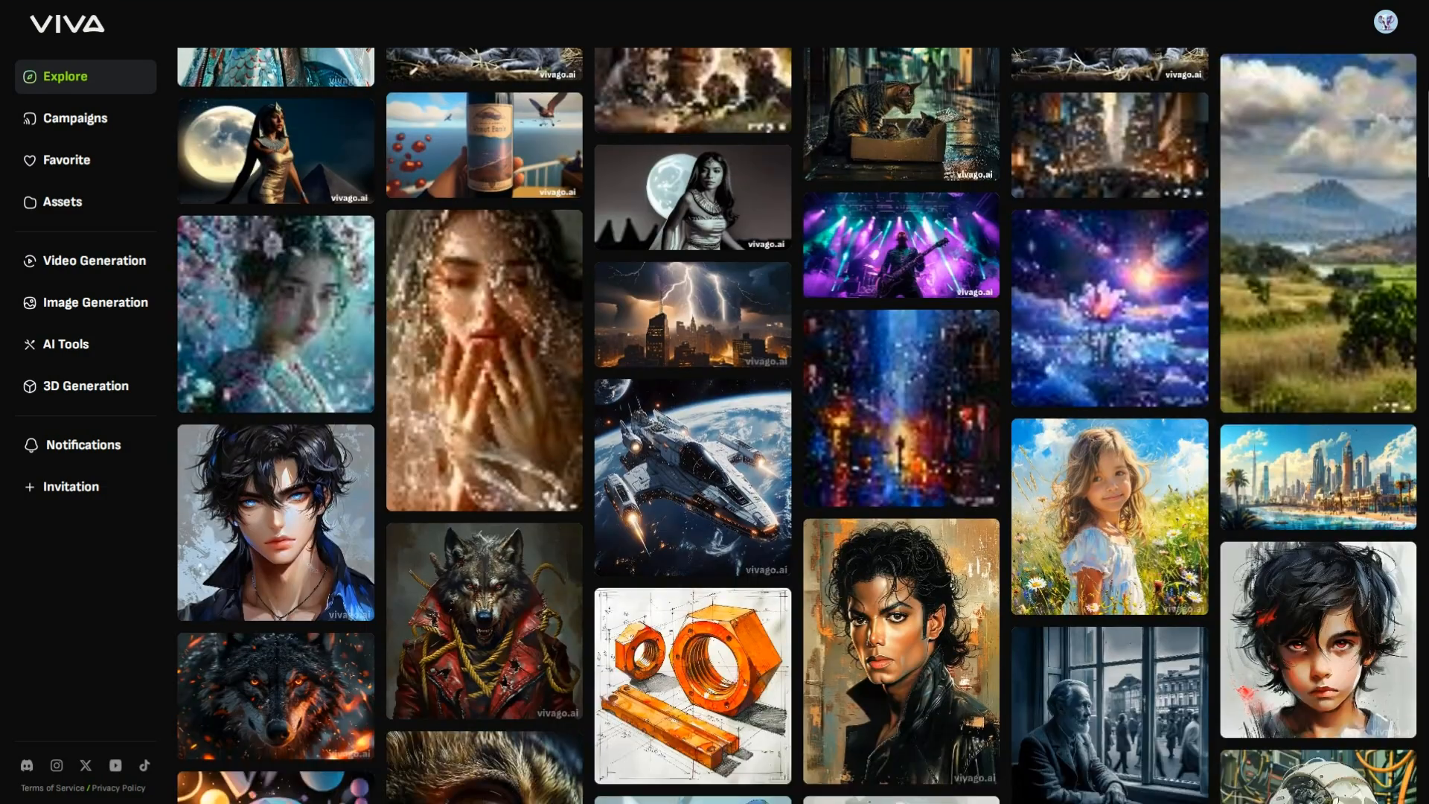
pyautogui.scroll(-3)
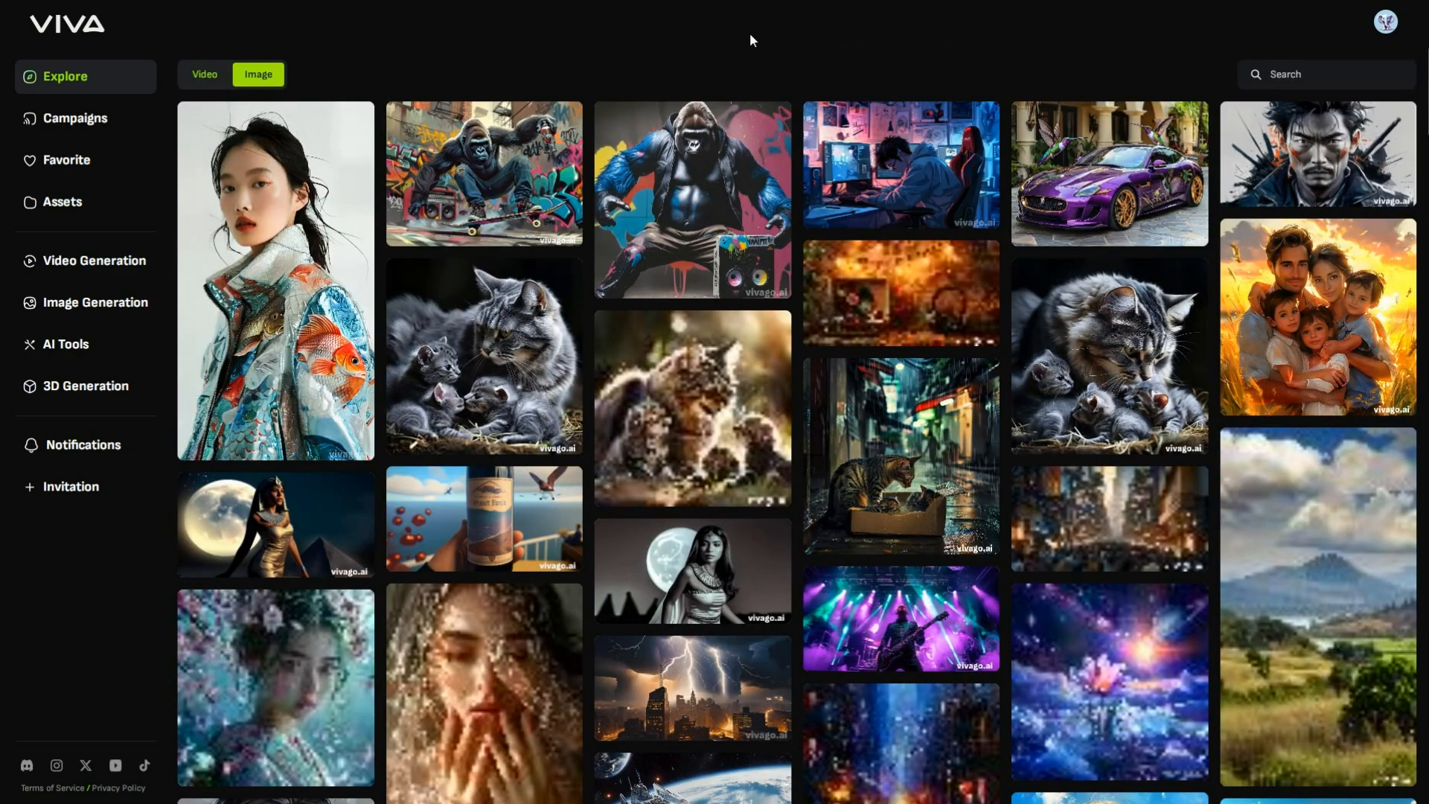
pyautogui.click(204, 74)
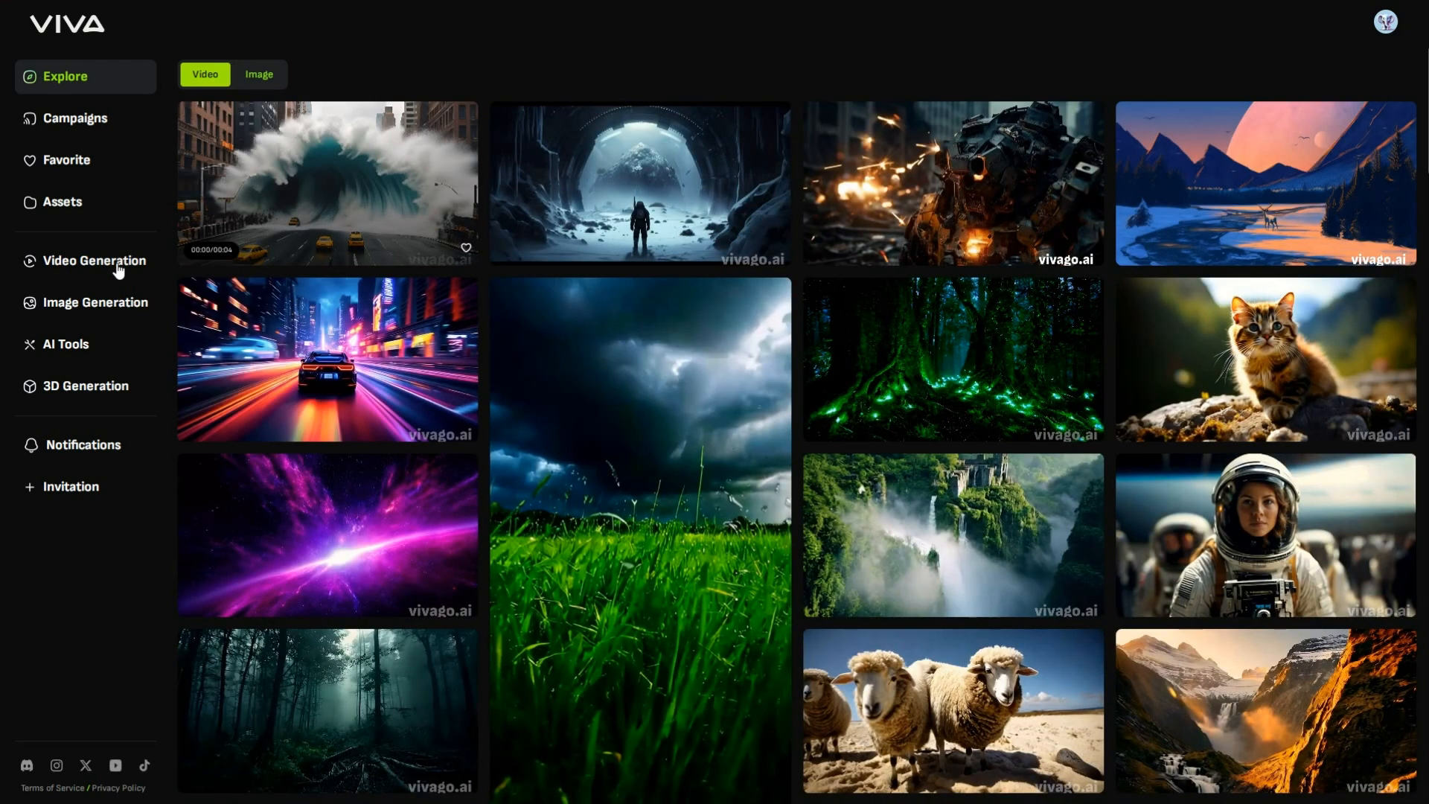
# - Review Video Generation's Image to Video options and return to Text to Video
pyautogui.click(94, 260)
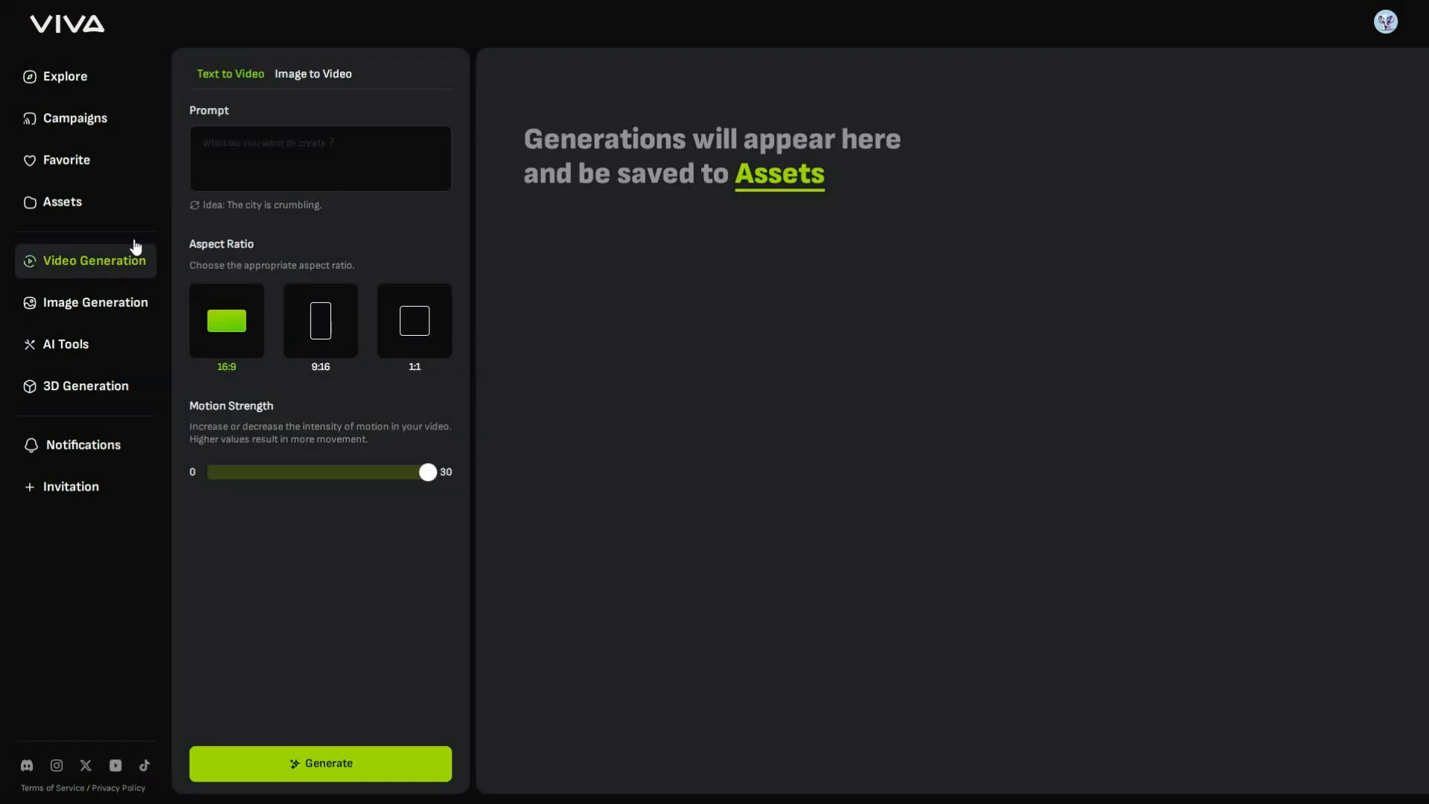
pyautogui.moveTo(269, 82)
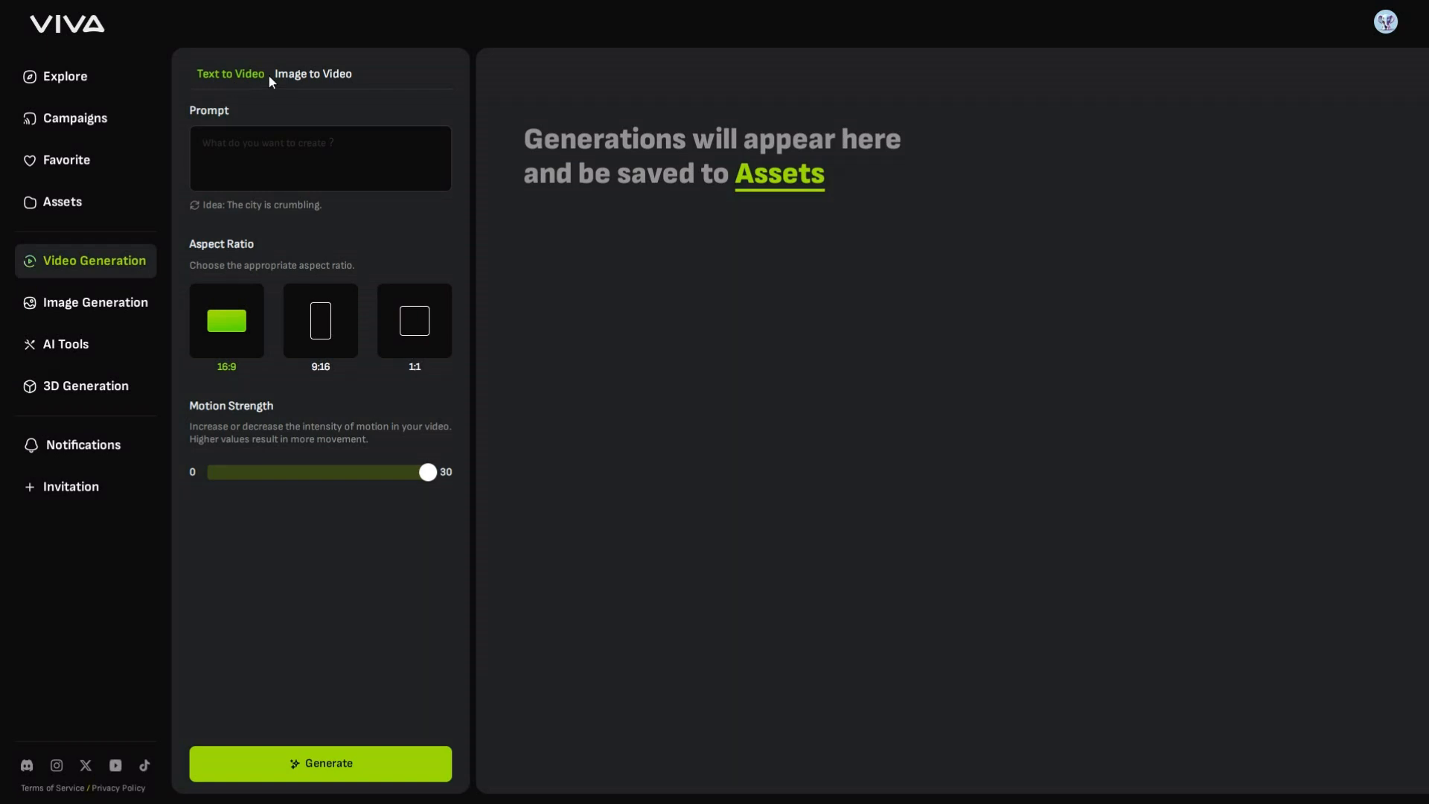
pyautogui.click(312, 74)
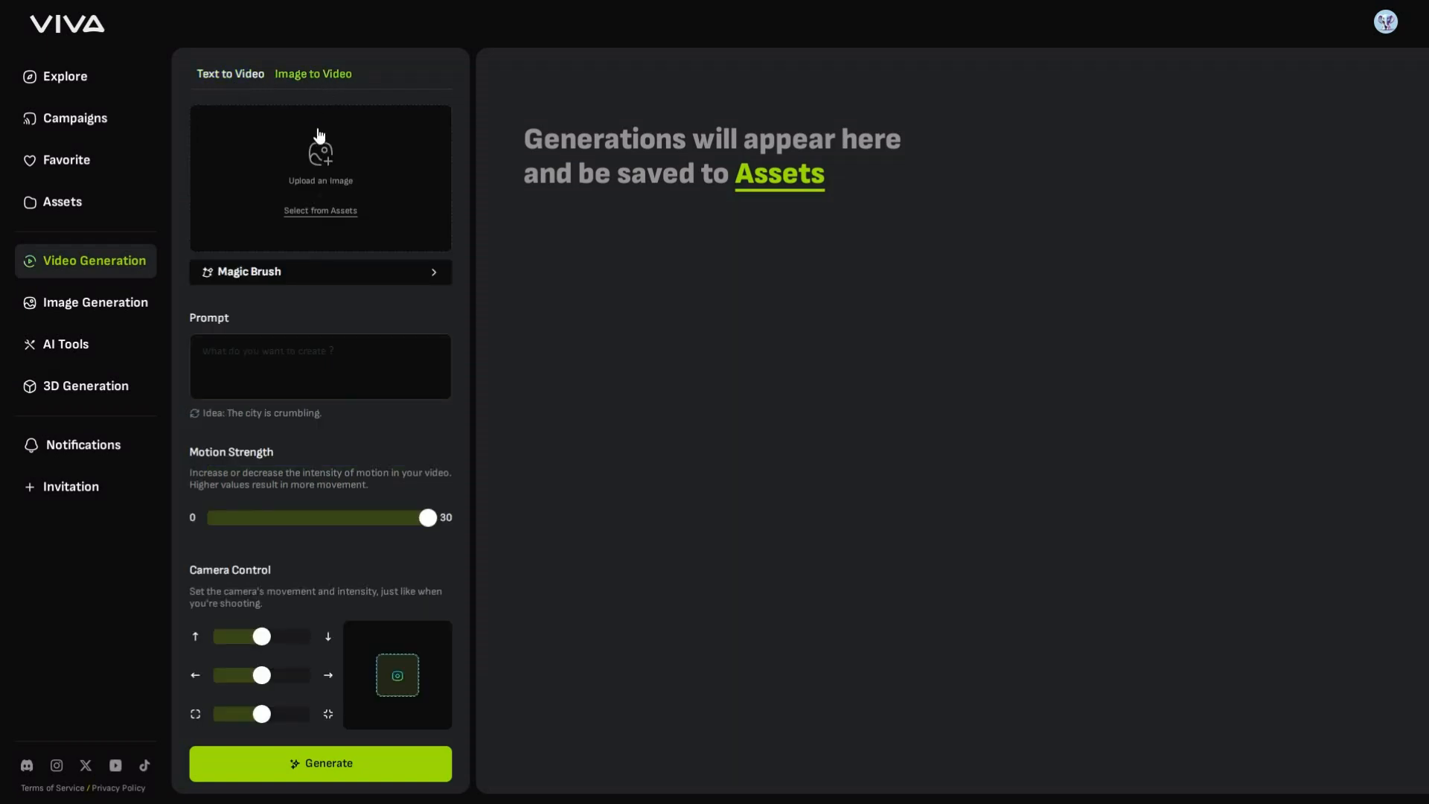
pyautogui.moveTo(235, 81)
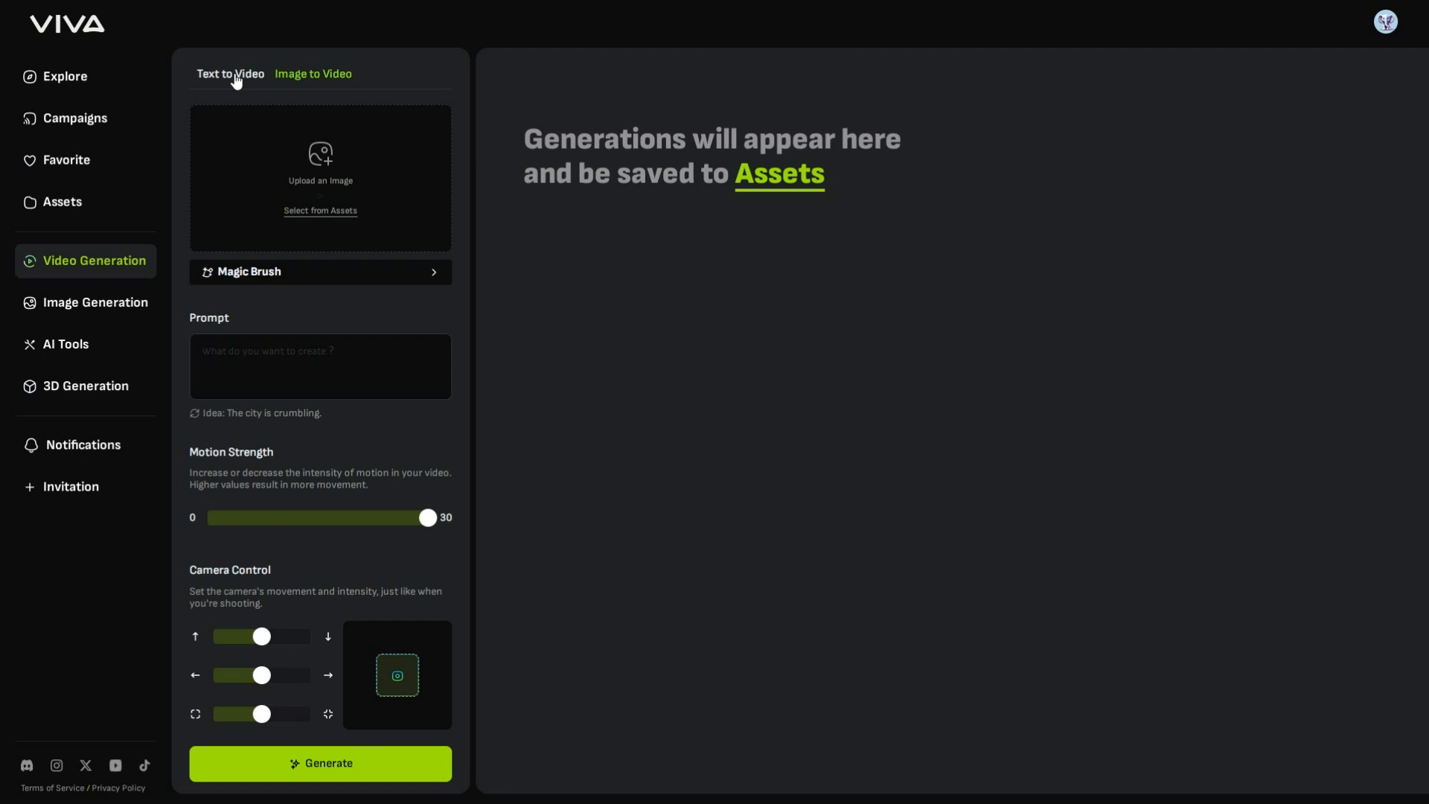
pyautogui.click(229, 74)
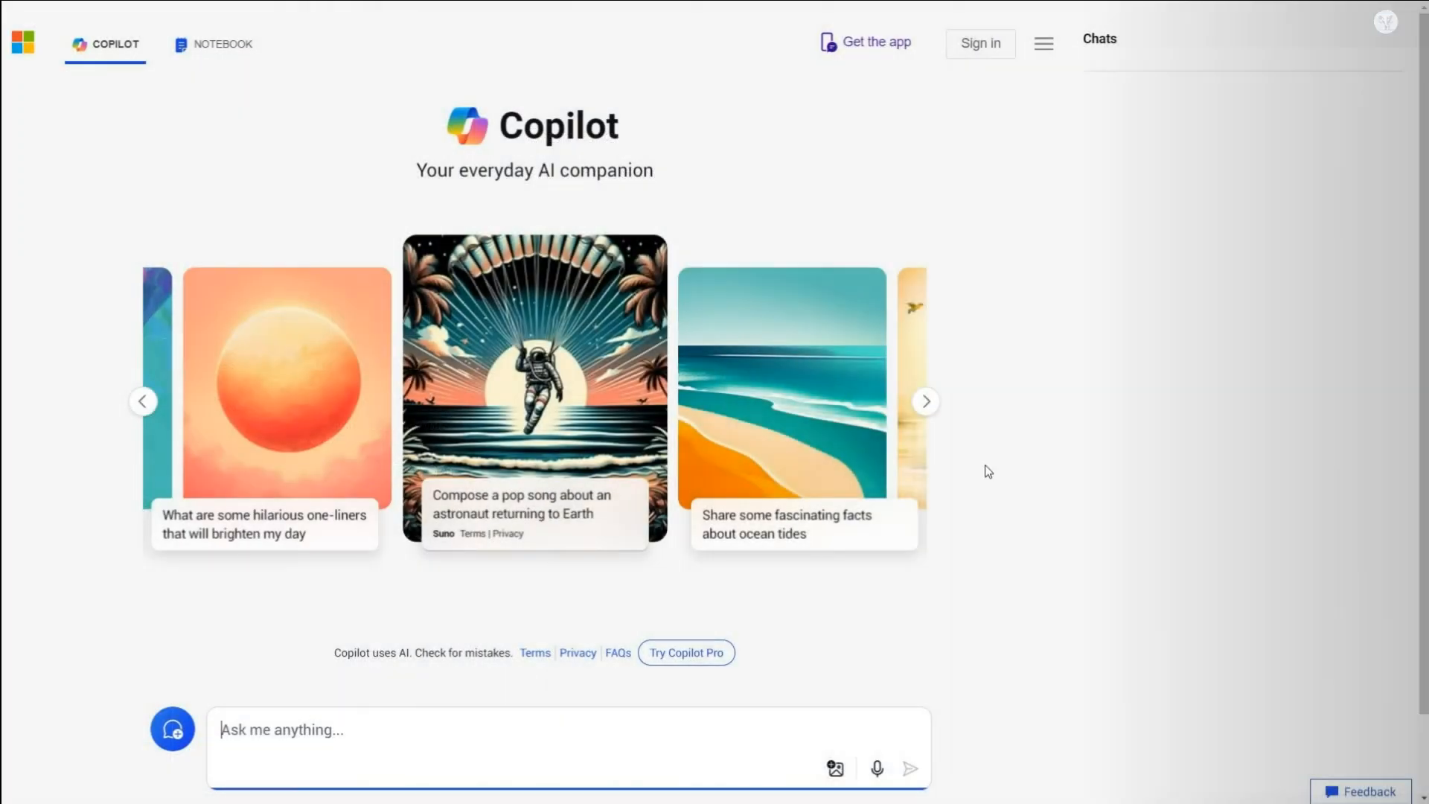
# - Page through Copilot's suggestion card carousel
pyautogui.click(925, 401)
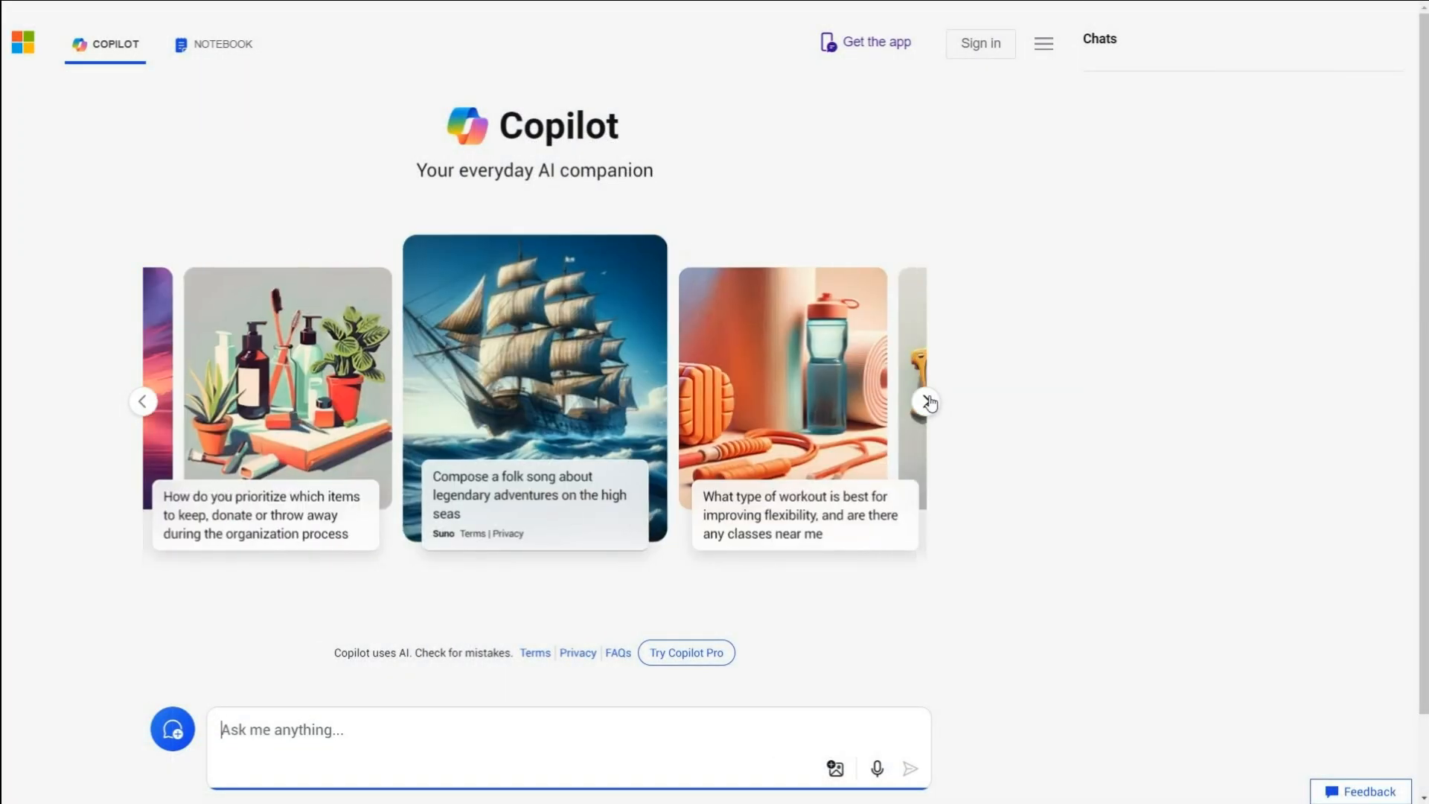
pyautogui.click(927, 400)
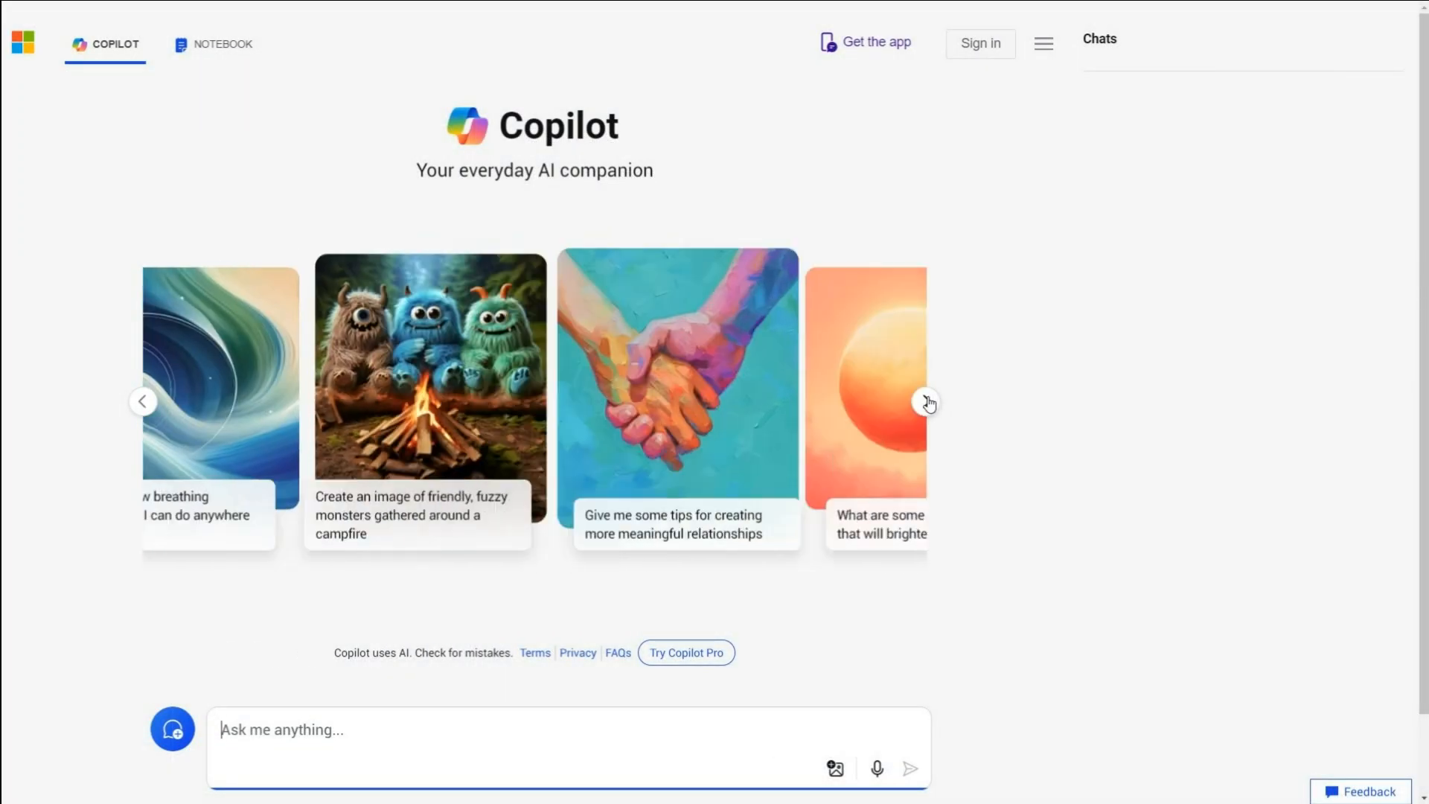
pyautogui.click(927, 400)
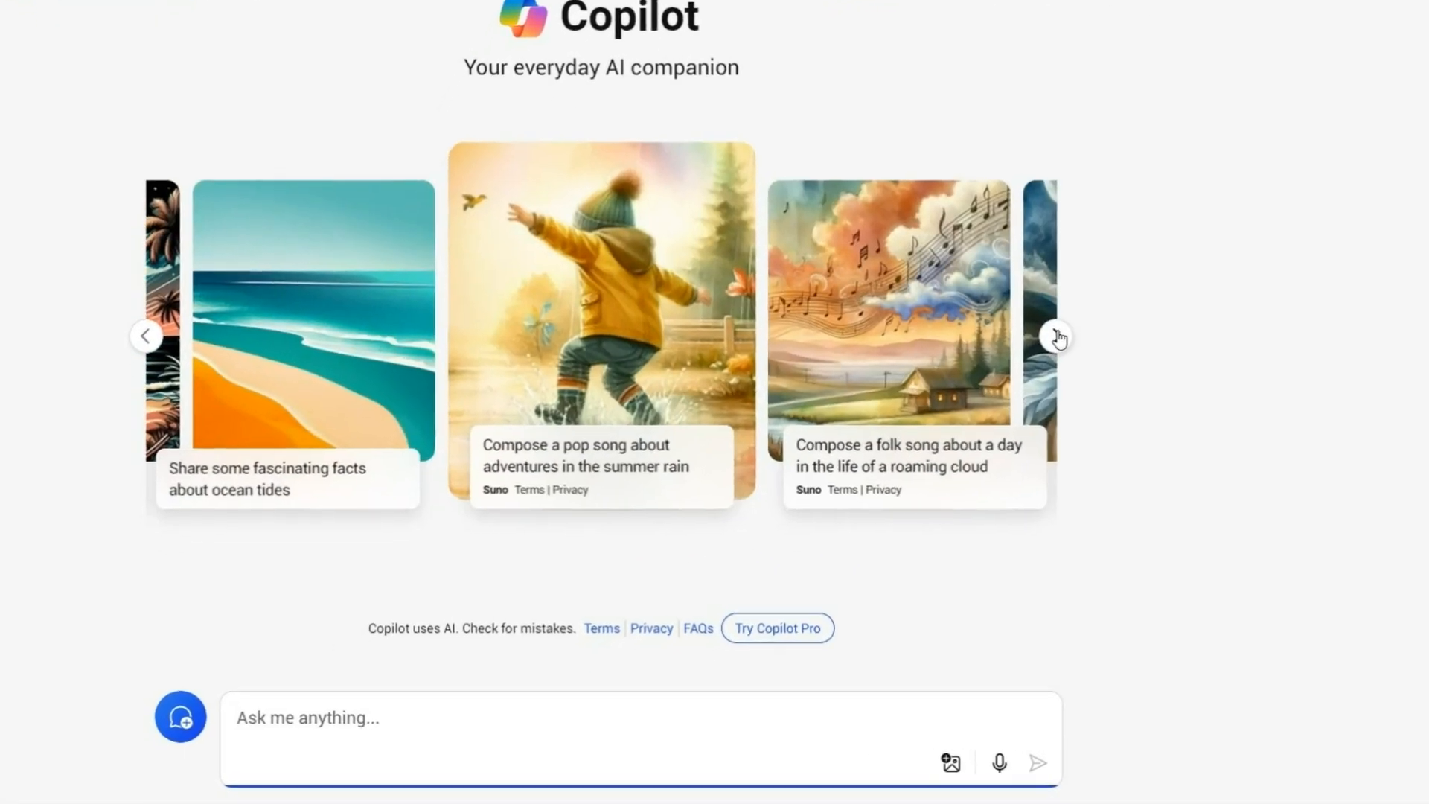
pyautogui.click(1056, 336)
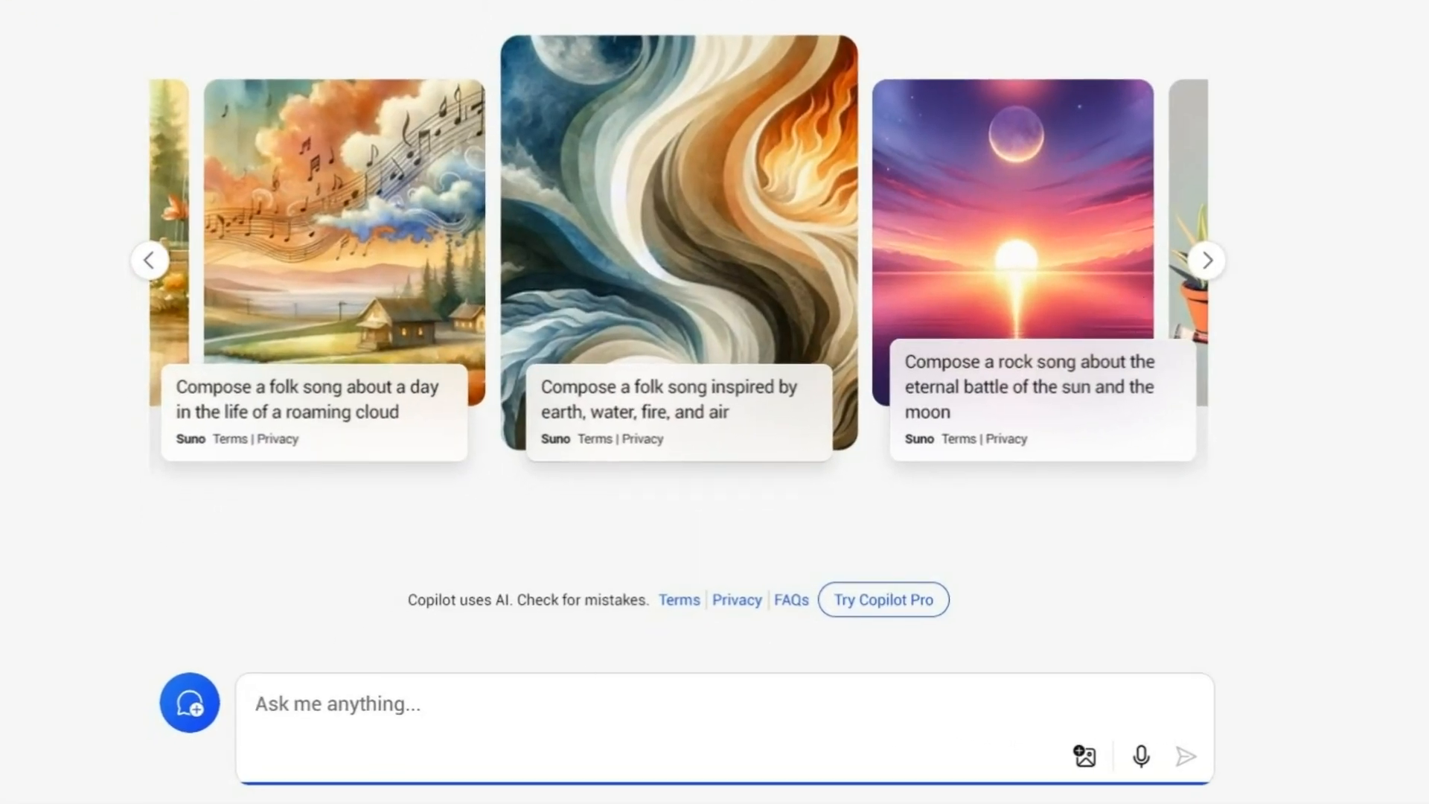
# - Ask Copilot to 'generate some idea or prompt' for an AI video
pyautogui.write('generate some idea or prompt for an AI generated video')
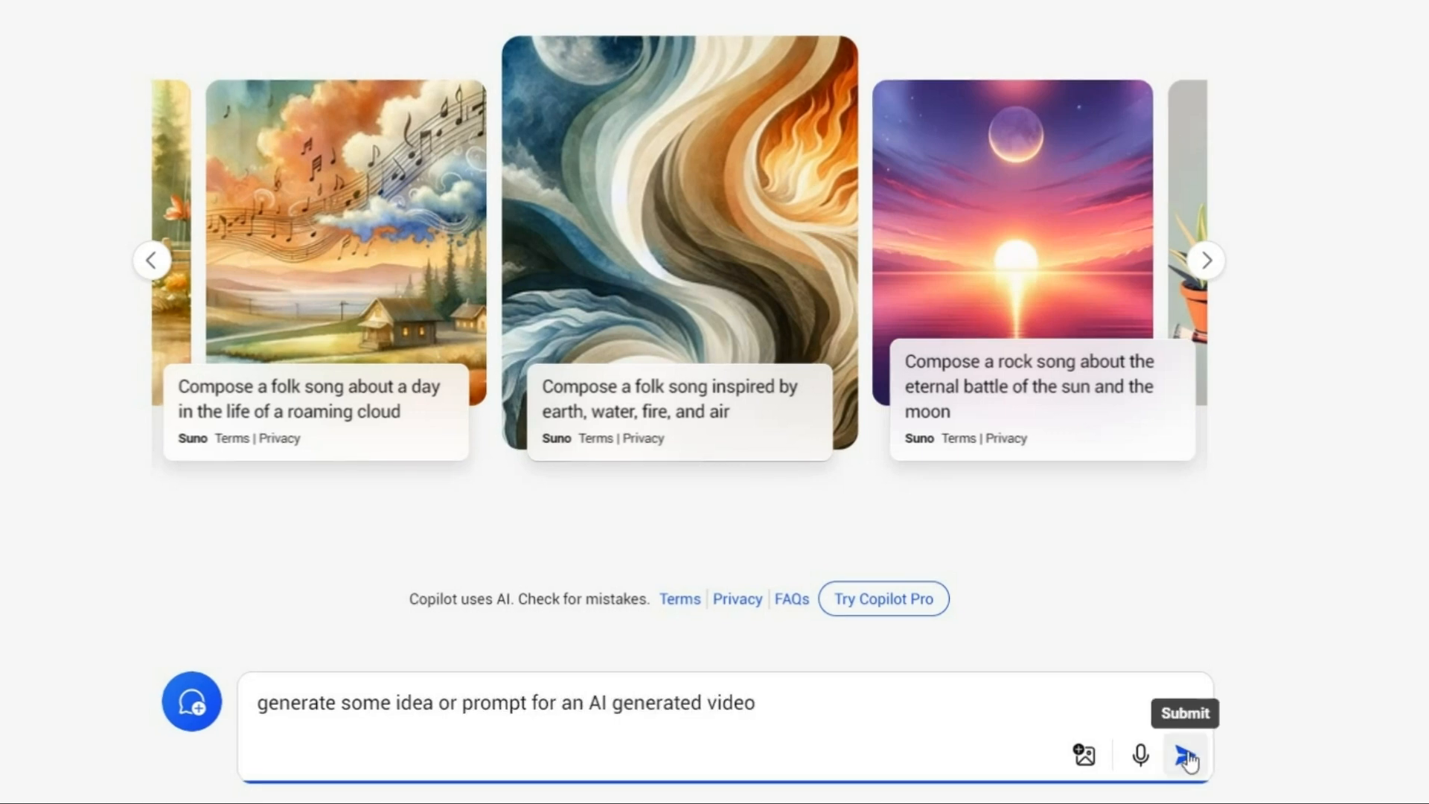
pyautogui.click(1184, 756)
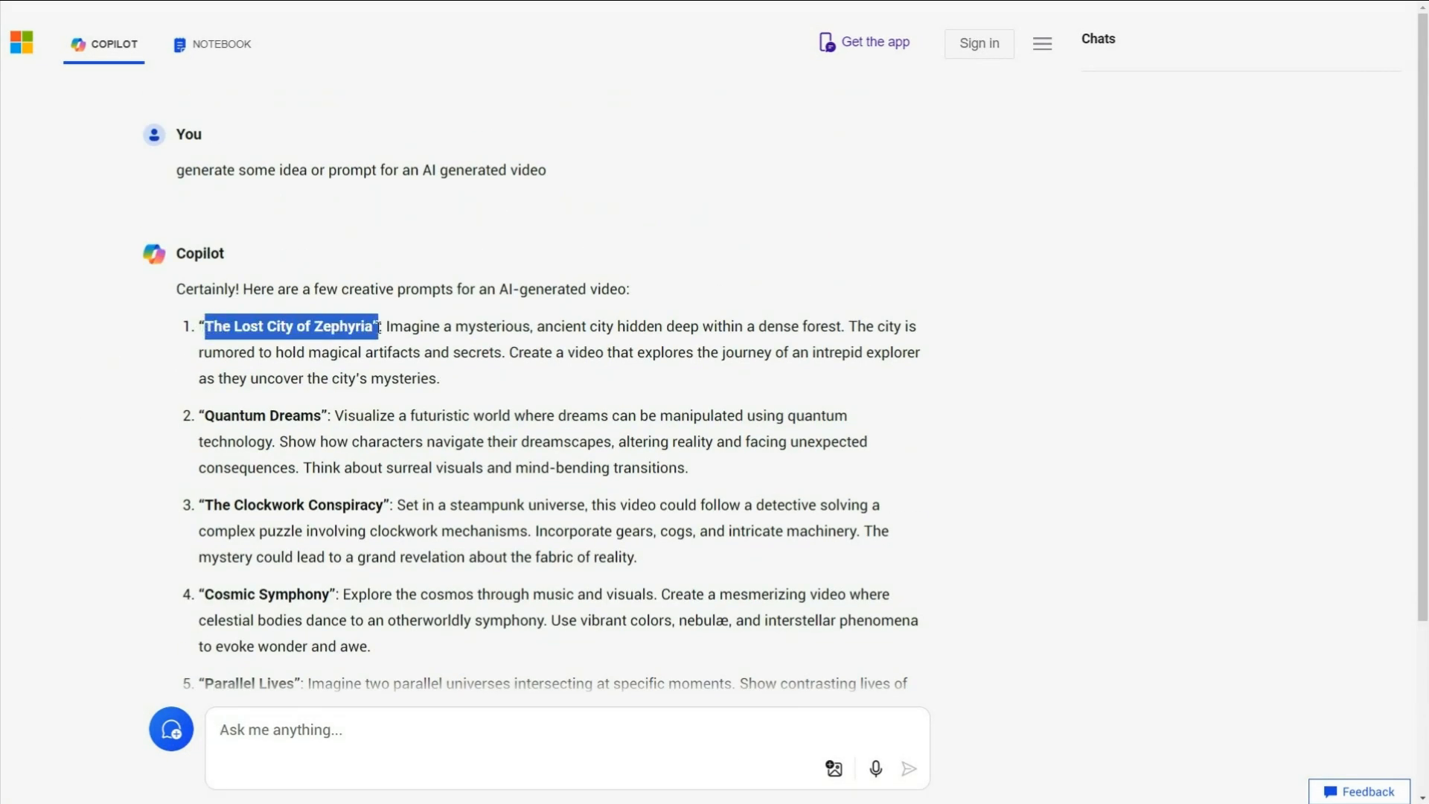
# - Read through Copilot's suggested prompts starting from Quantum Dreams
pyautogui.doubleClick(262, 415)
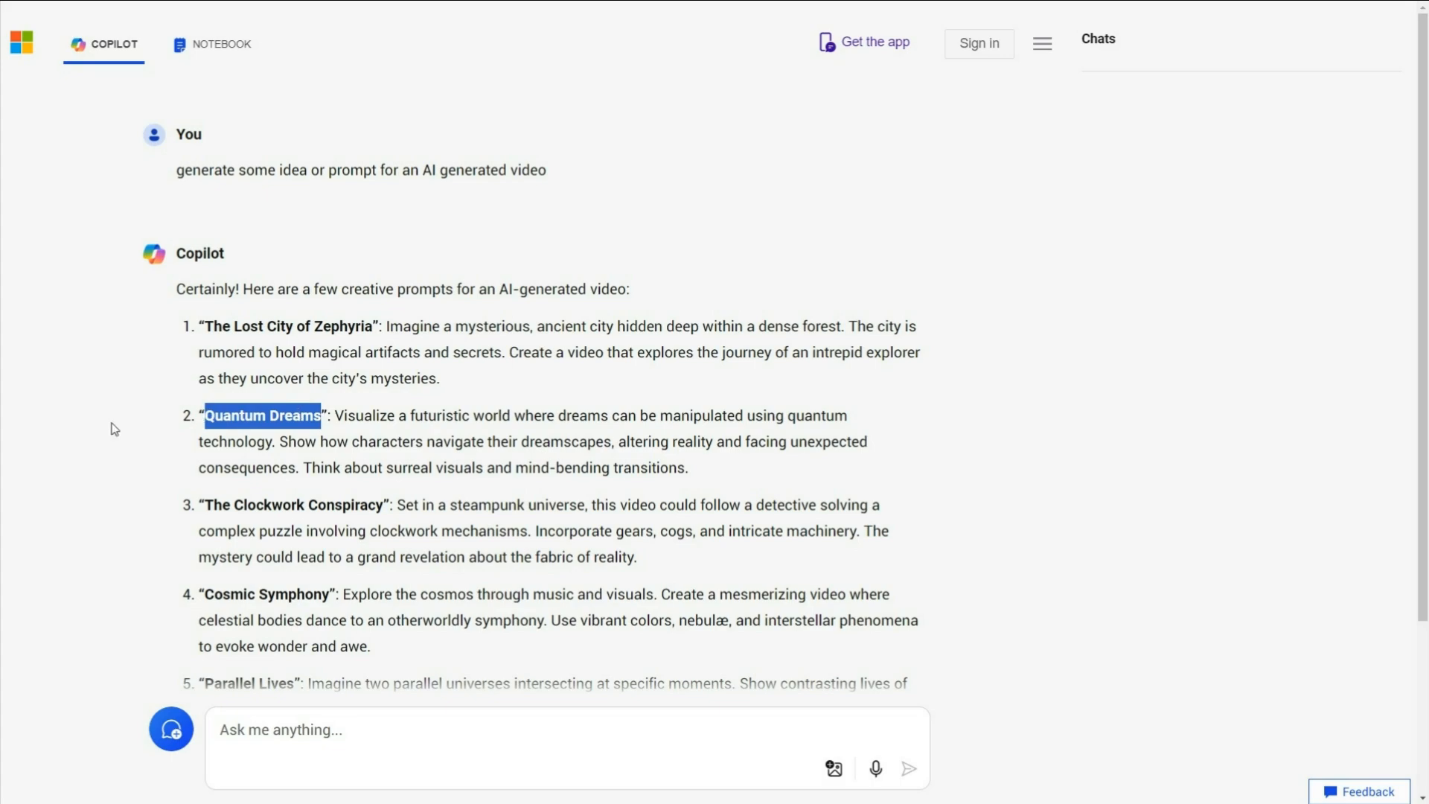
pyautogui.scroll(-3)
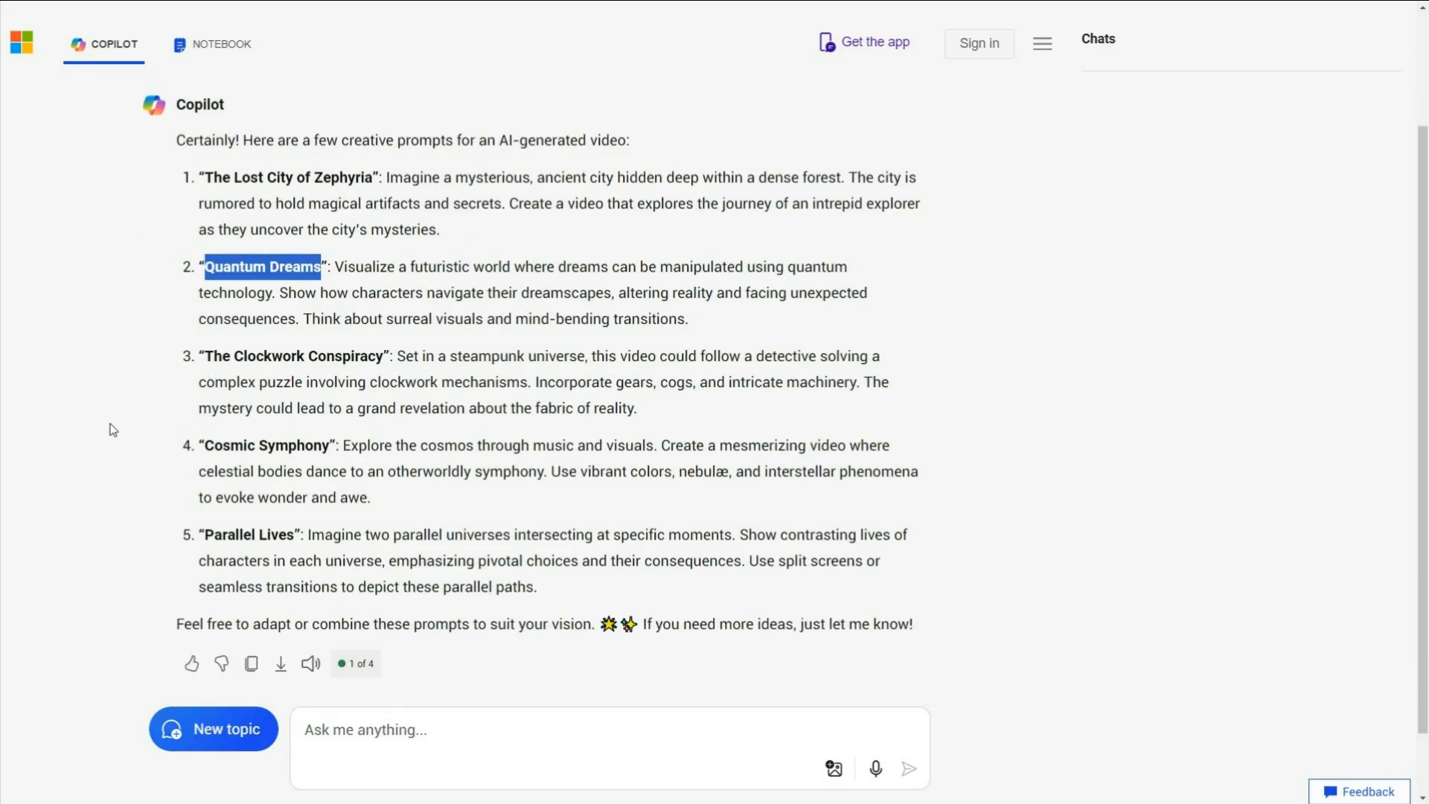
pyautogui.scroll(-3)
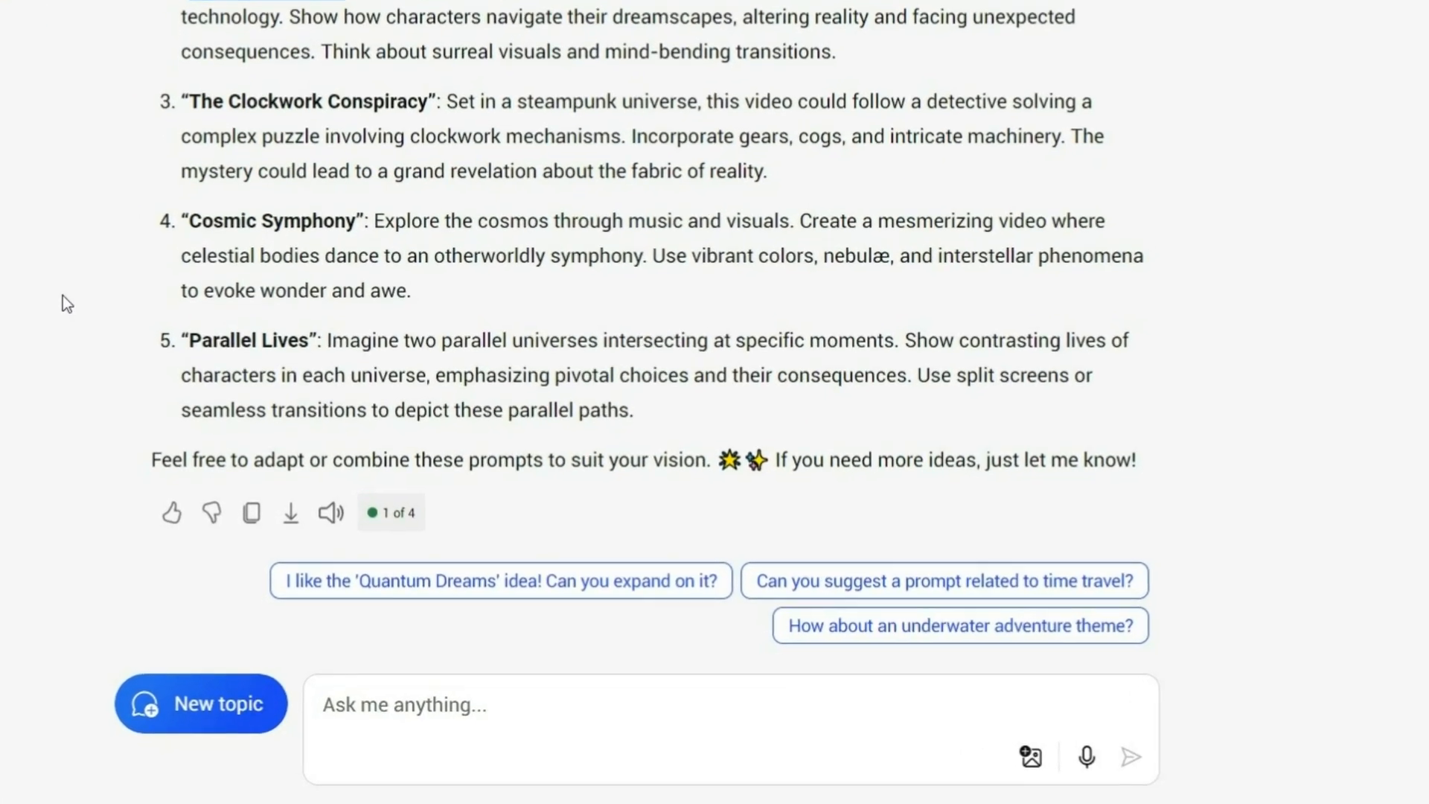
# - Ask Copilot to 'create a few different prompt' ideas based on a cat
pyautogui.click(546, 705)
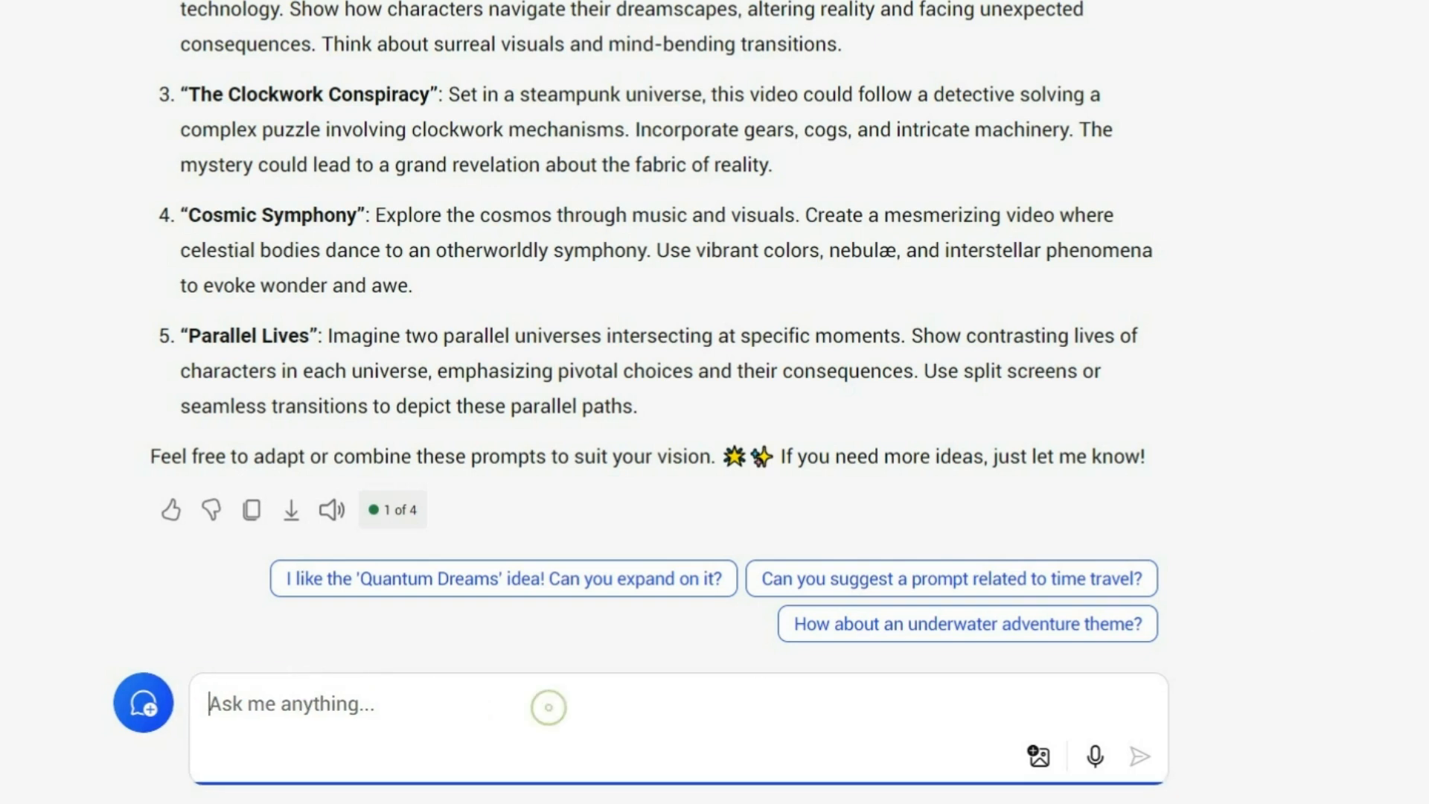
pyautogui.write('create a few different prompts for Ai Videos based on a cat')
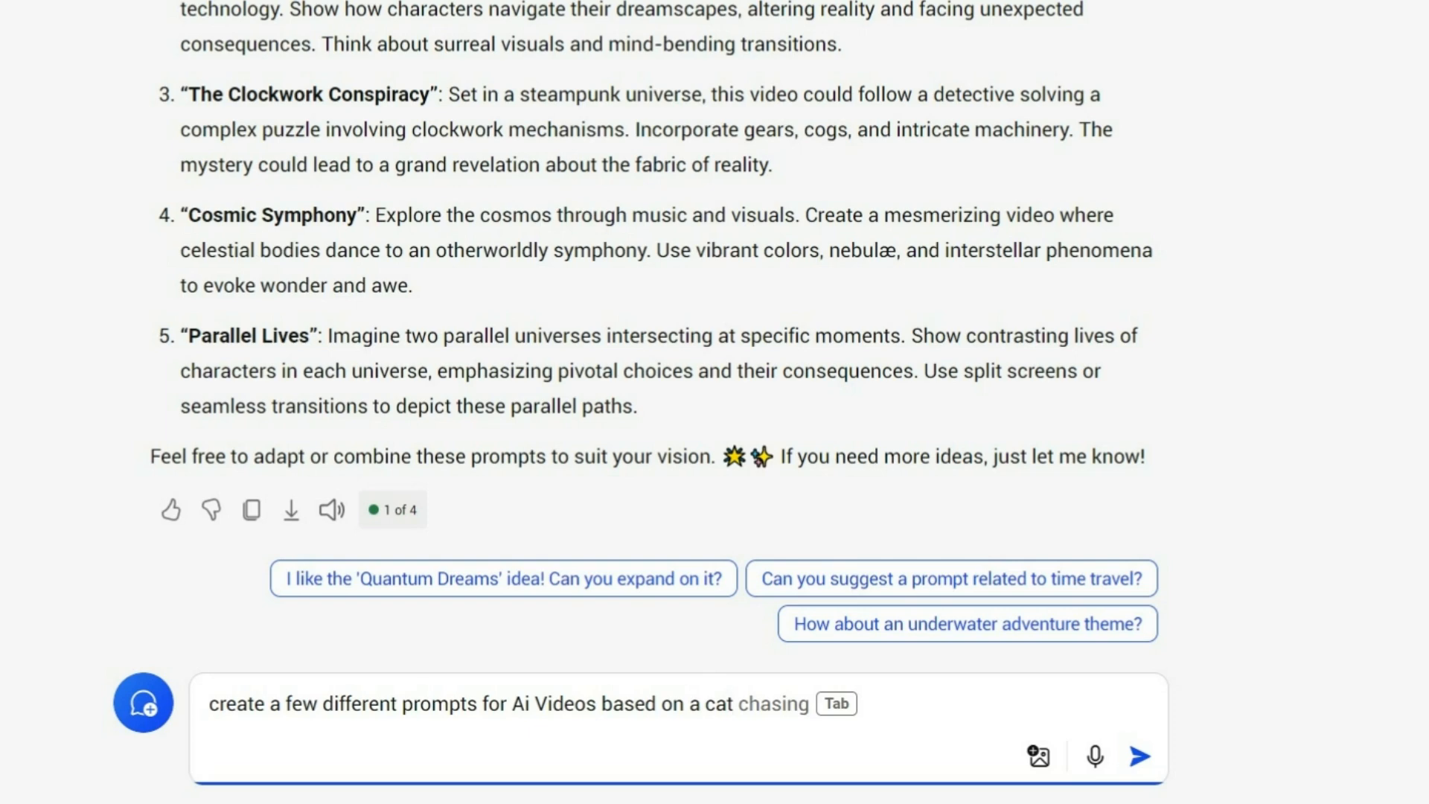
pyautogui.write('.')
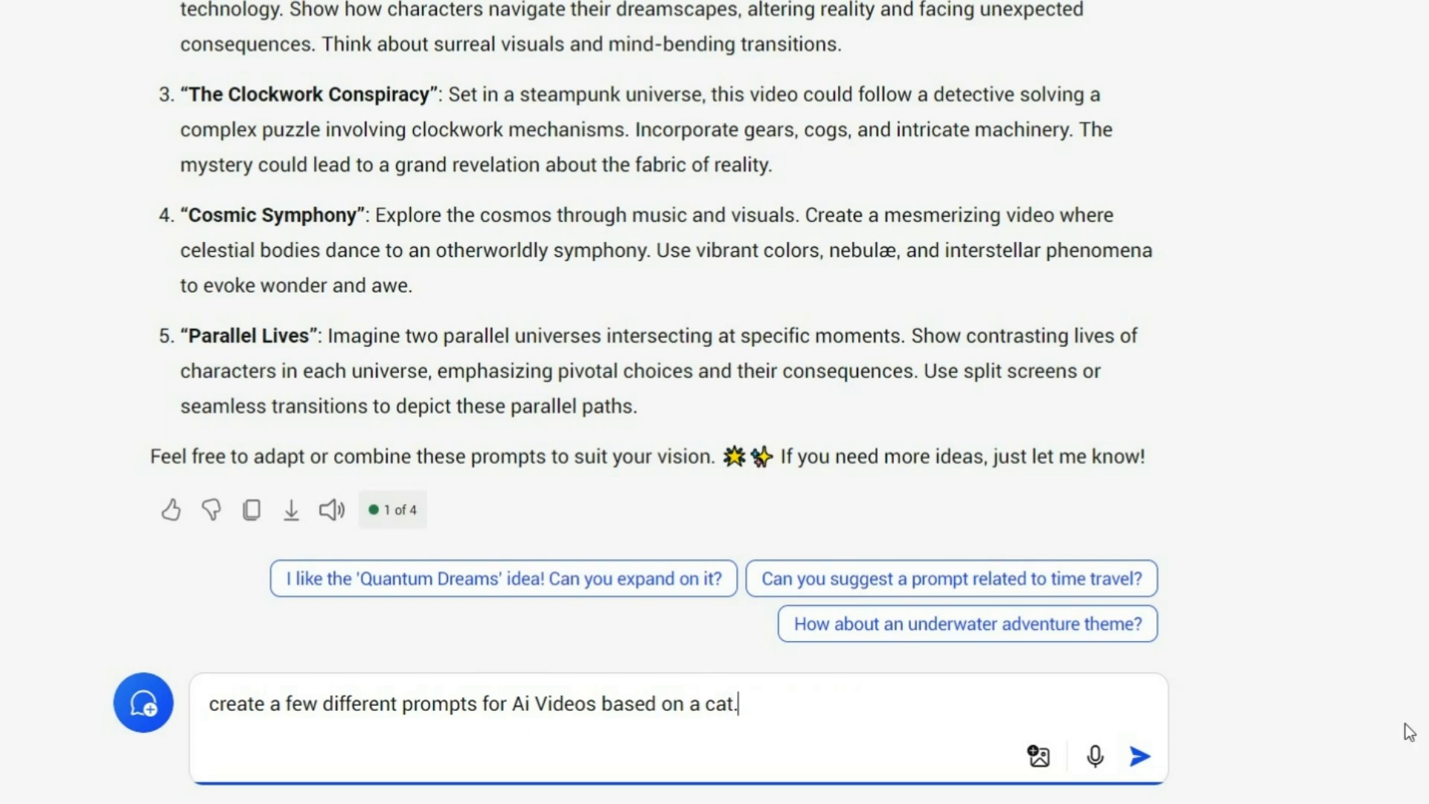
pyautogui.click(1137, 754)
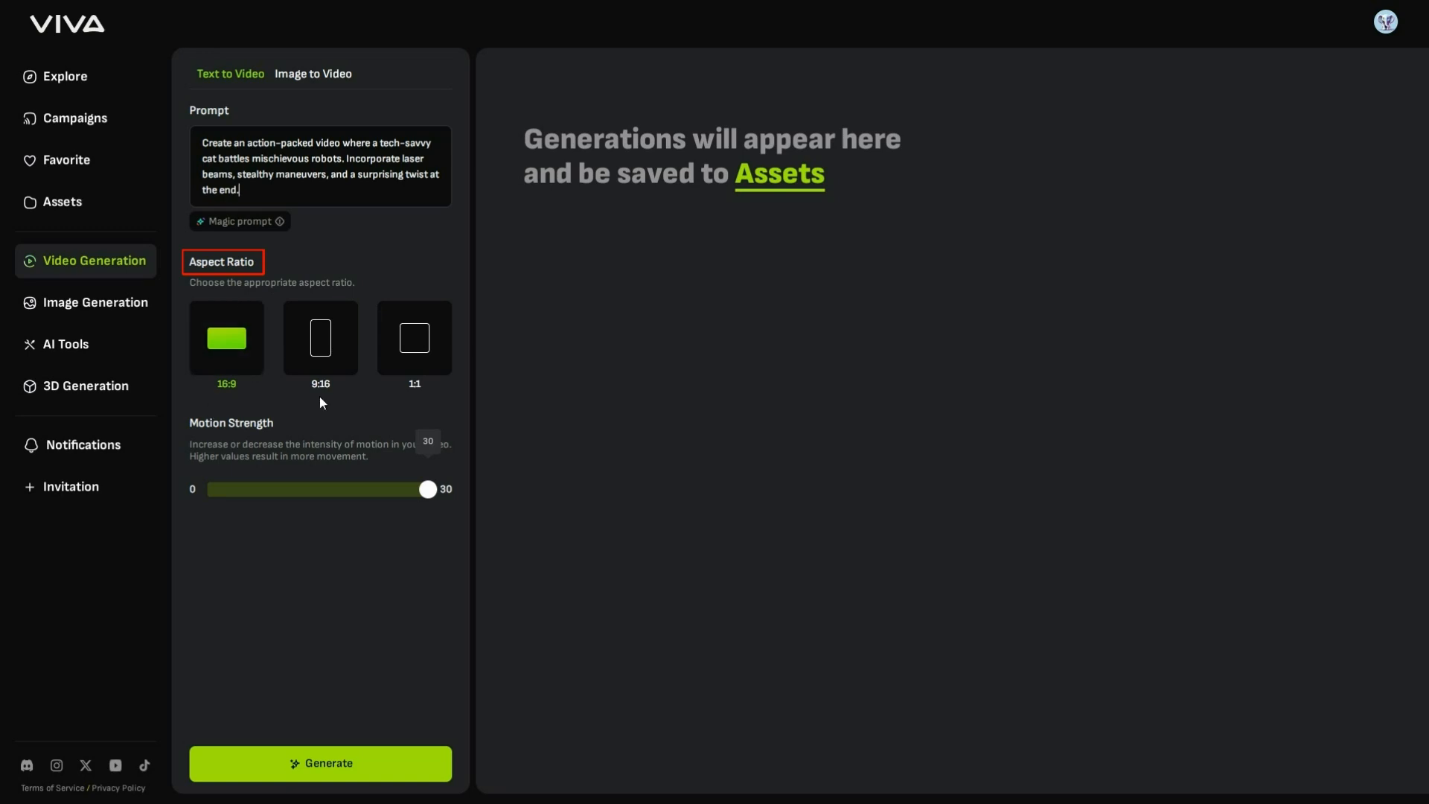
# - Try the 9:16 and 1:1 ratios, then settle on 16:9 for the cat prompt
pyautogui.click(320, 338)
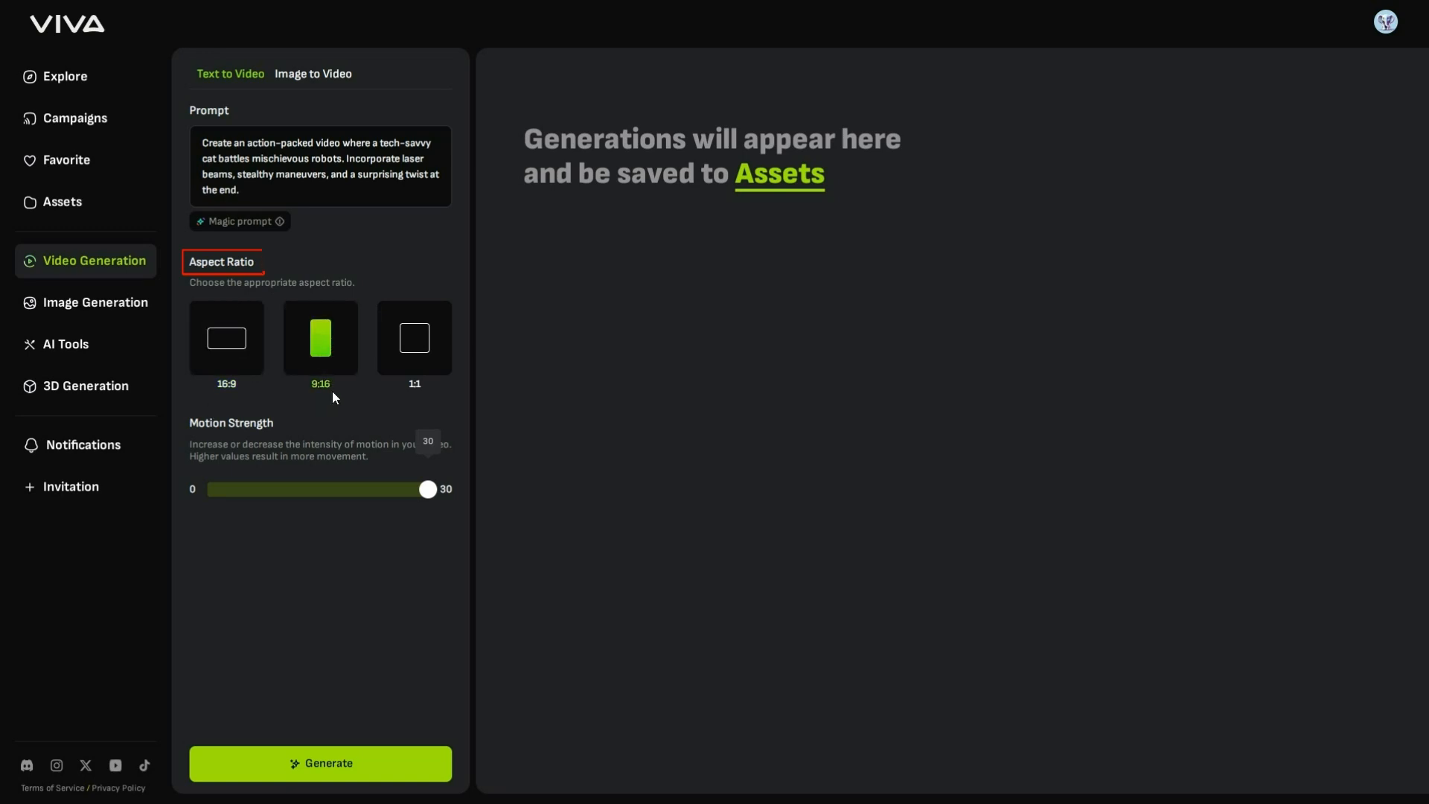
pyautogui.click(413, 338)
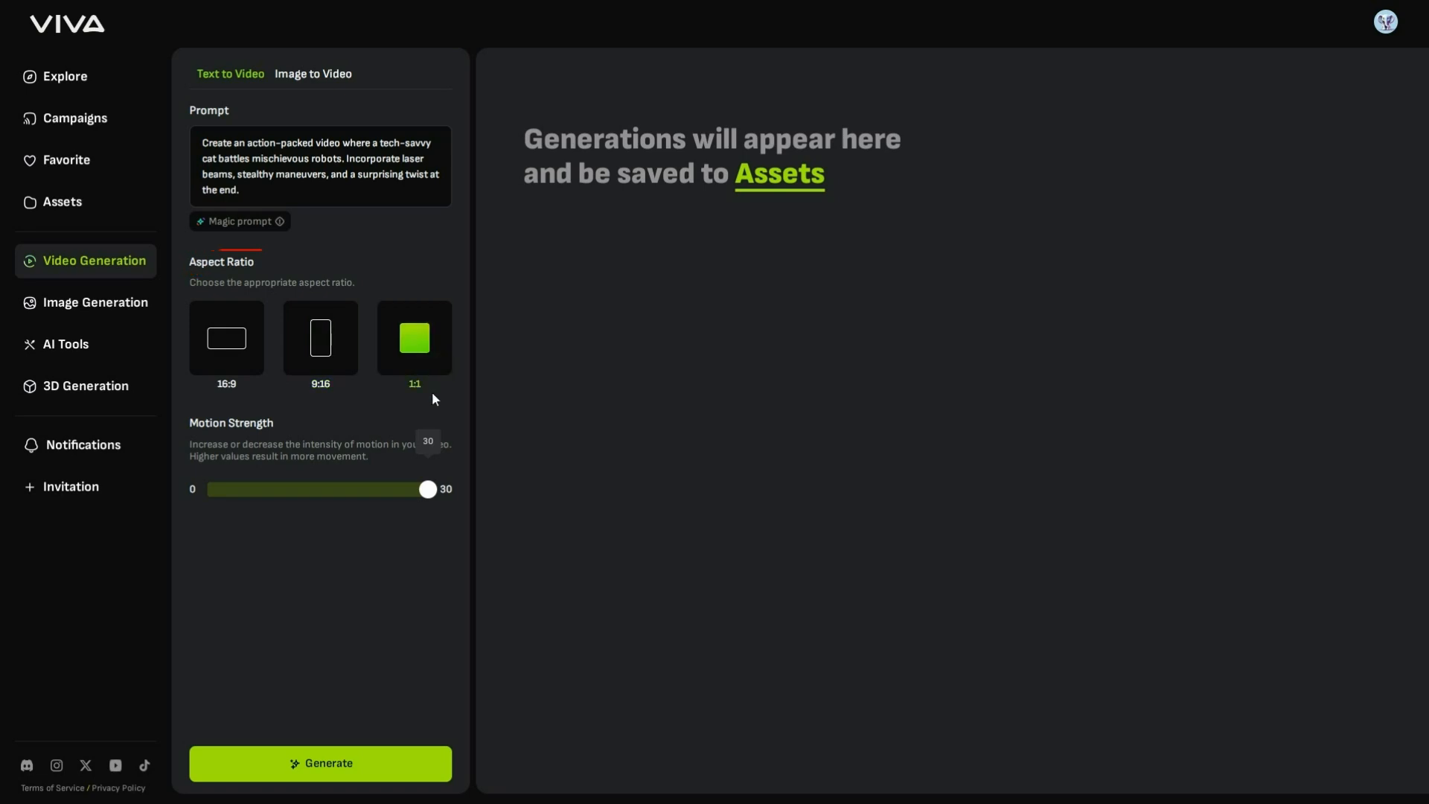
pyautogui.click(227, 338)
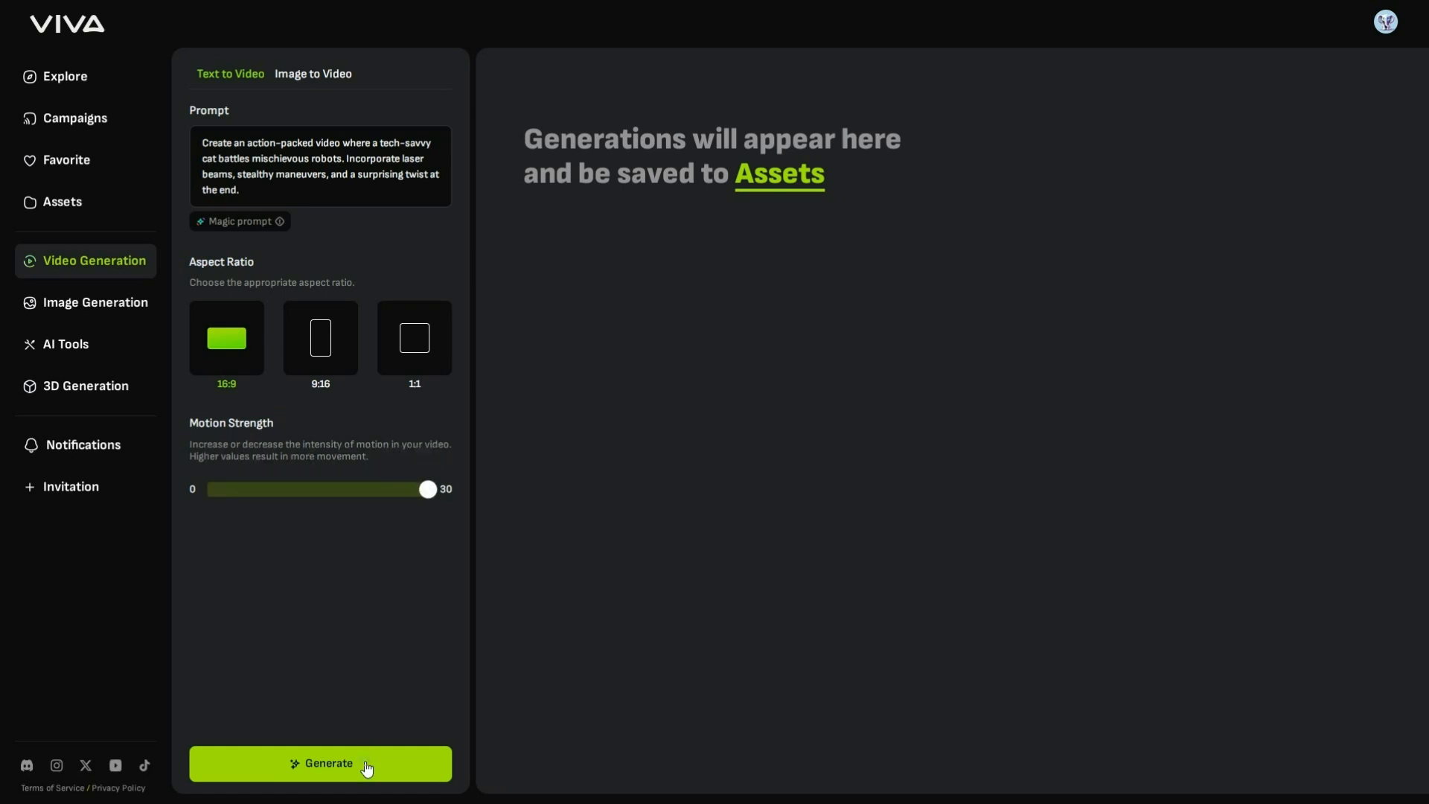
# - Generate the cat-versus-robots video and move to Image to Video
pyautogui.click(320, 762)
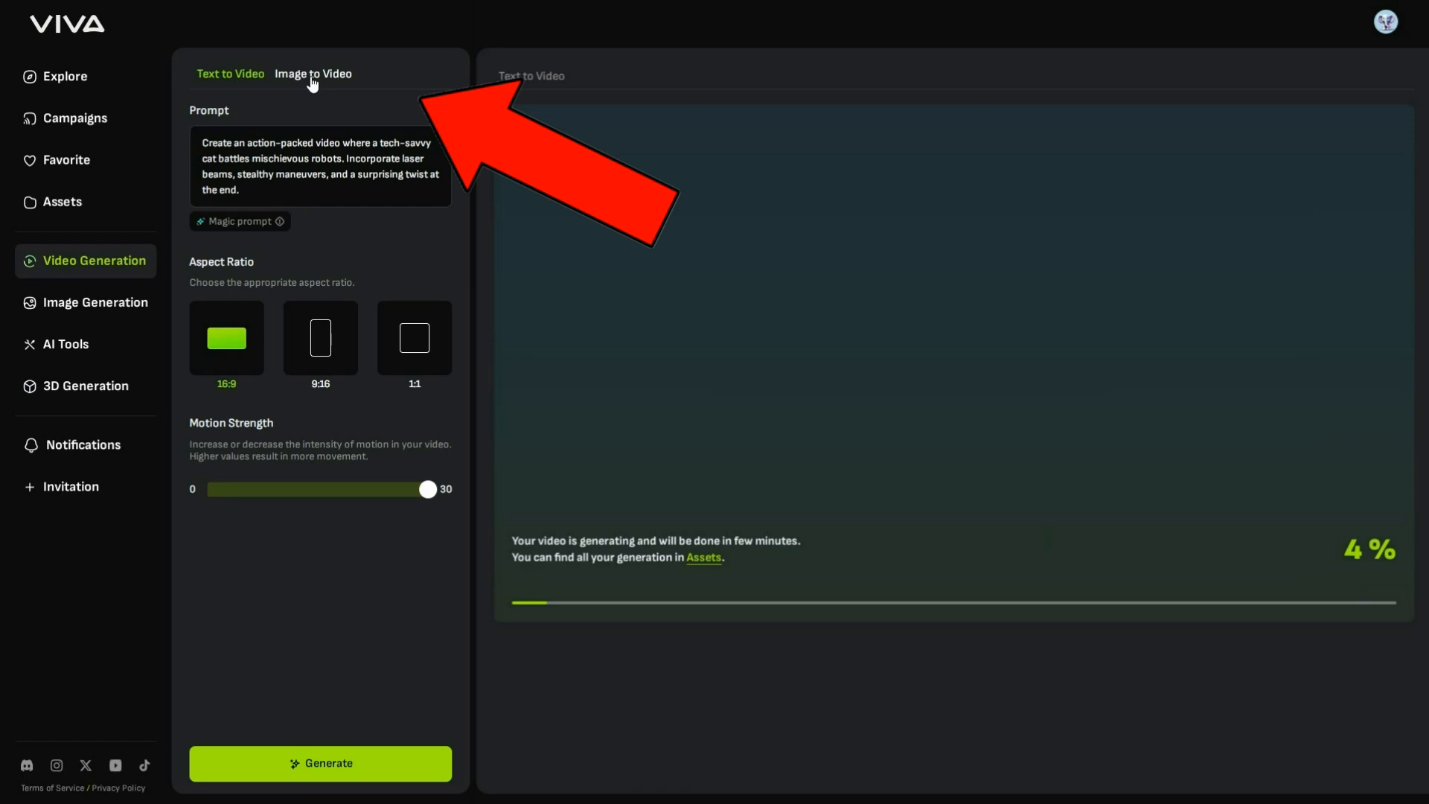
pyautogui.click(313, 75)
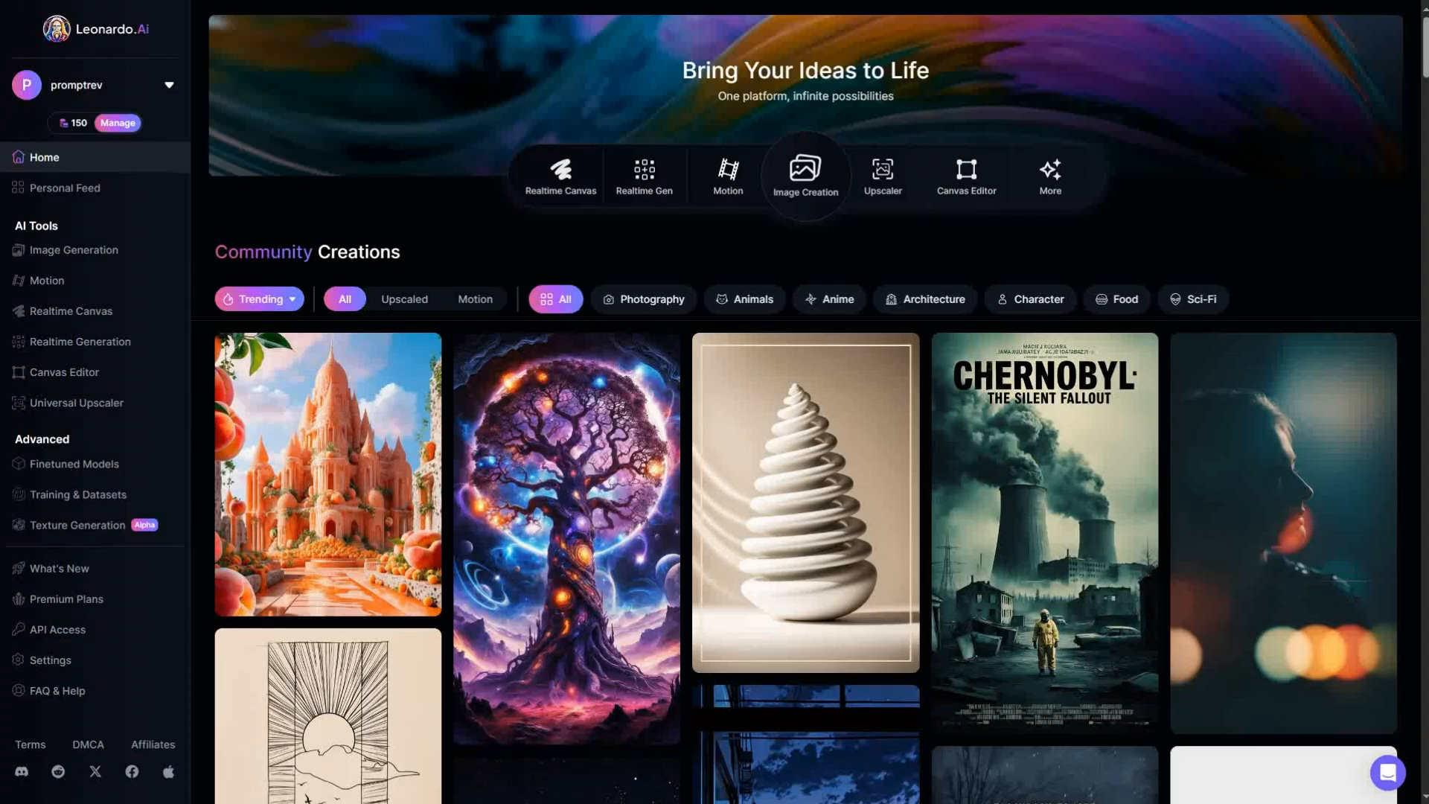
# - Check the token balance and open Leonardo.Ai's plans and pricing page
pyautogui.scroll(-3)
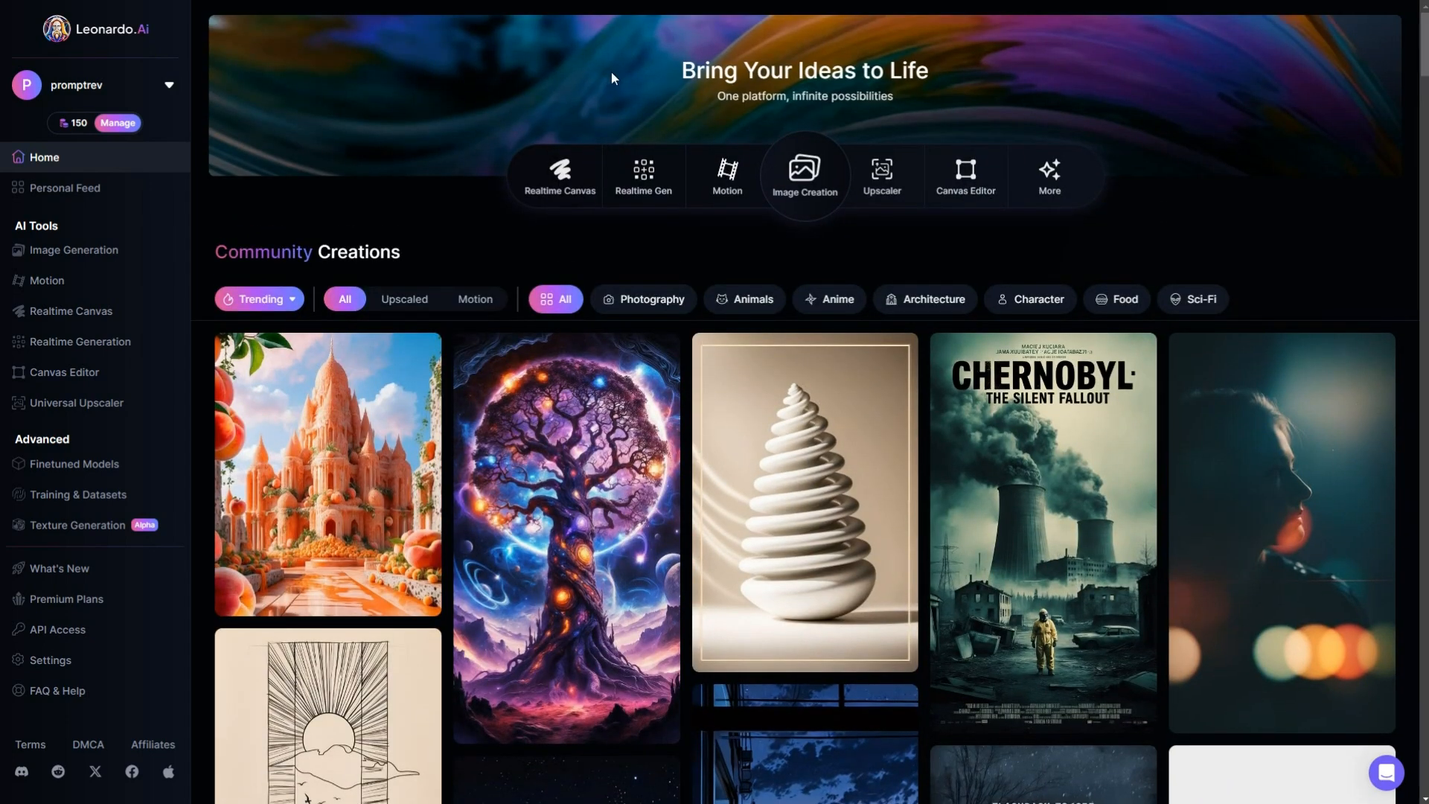
pyautogui.click(116, 124)
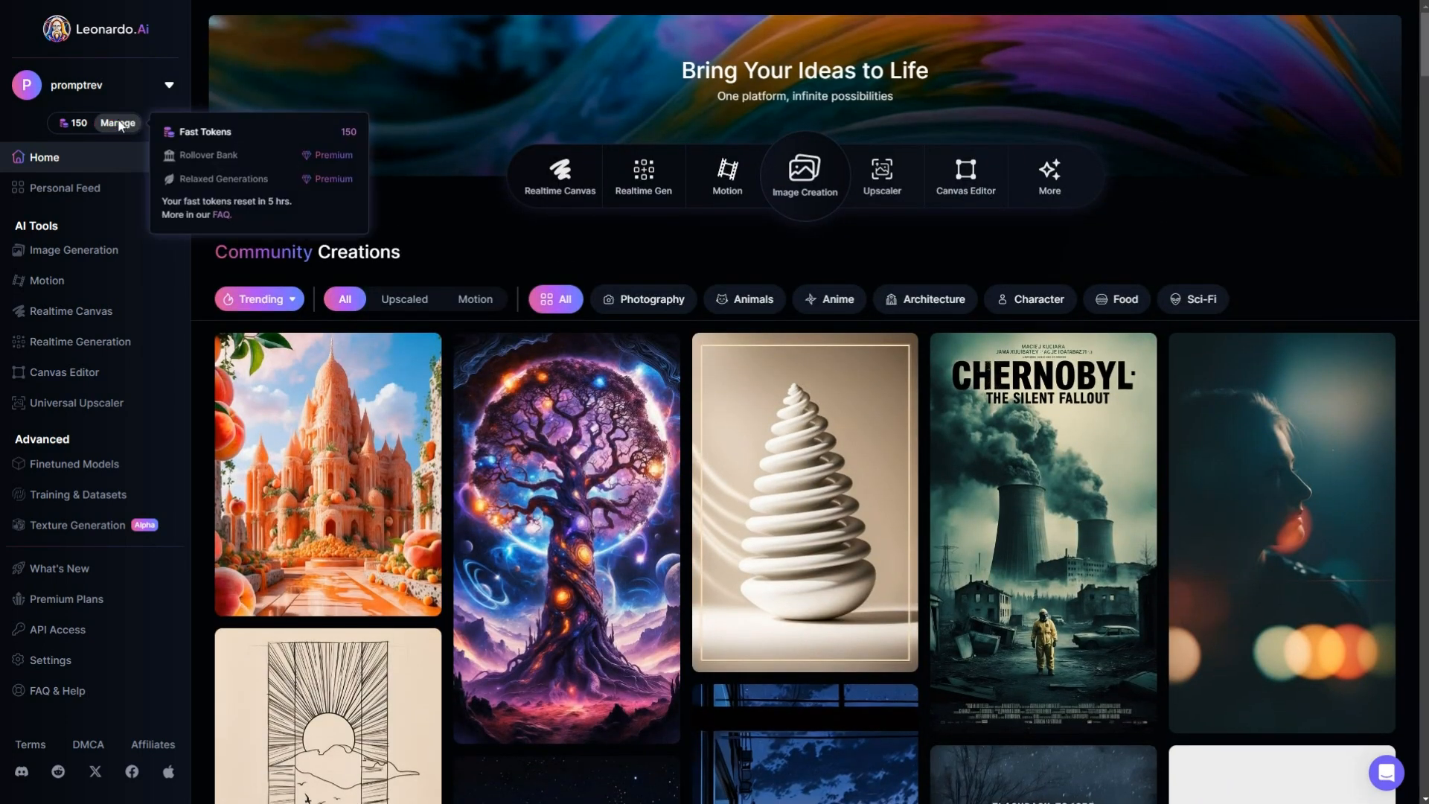
pyautogui.click(116, 124)
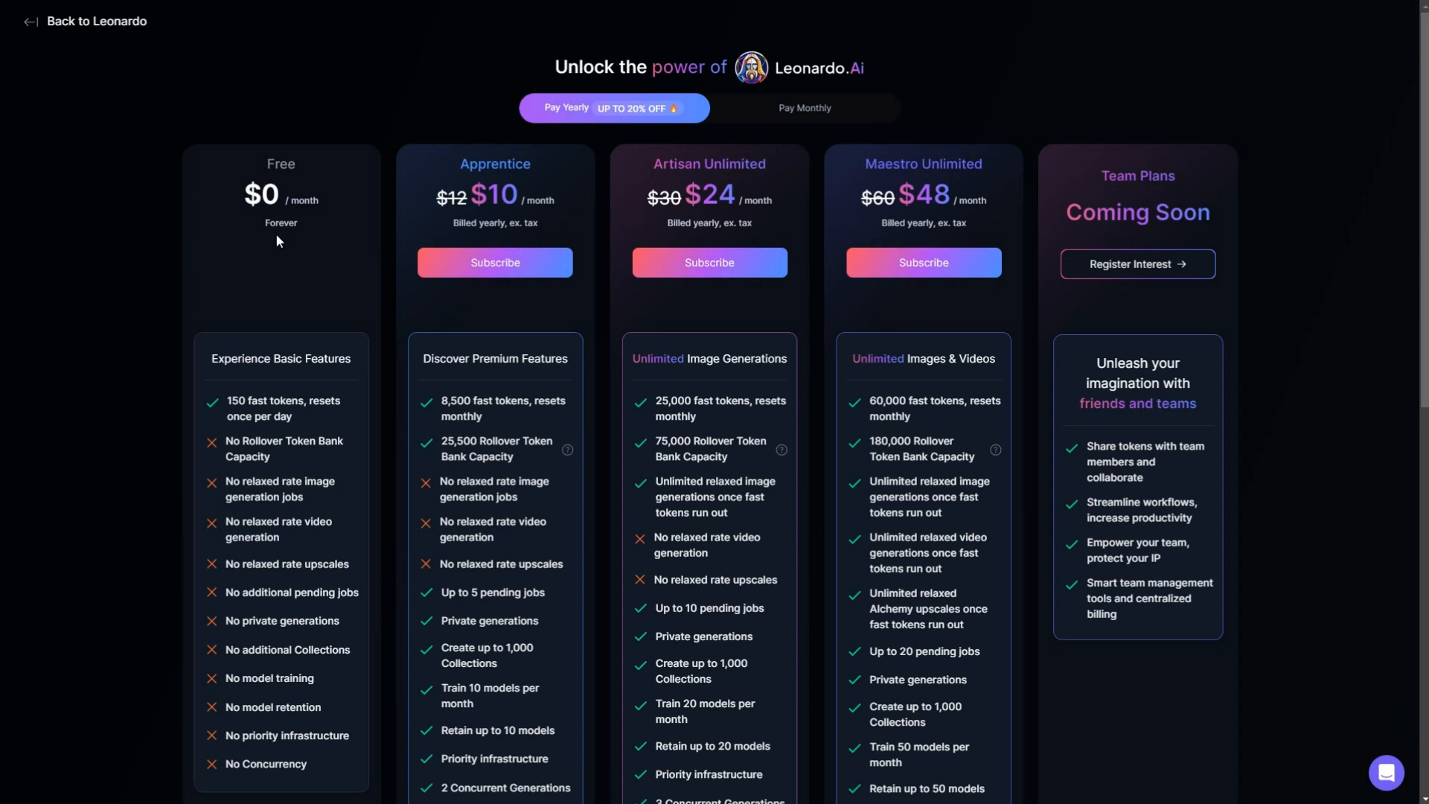
pyautogui.doubleClick(262, 408)
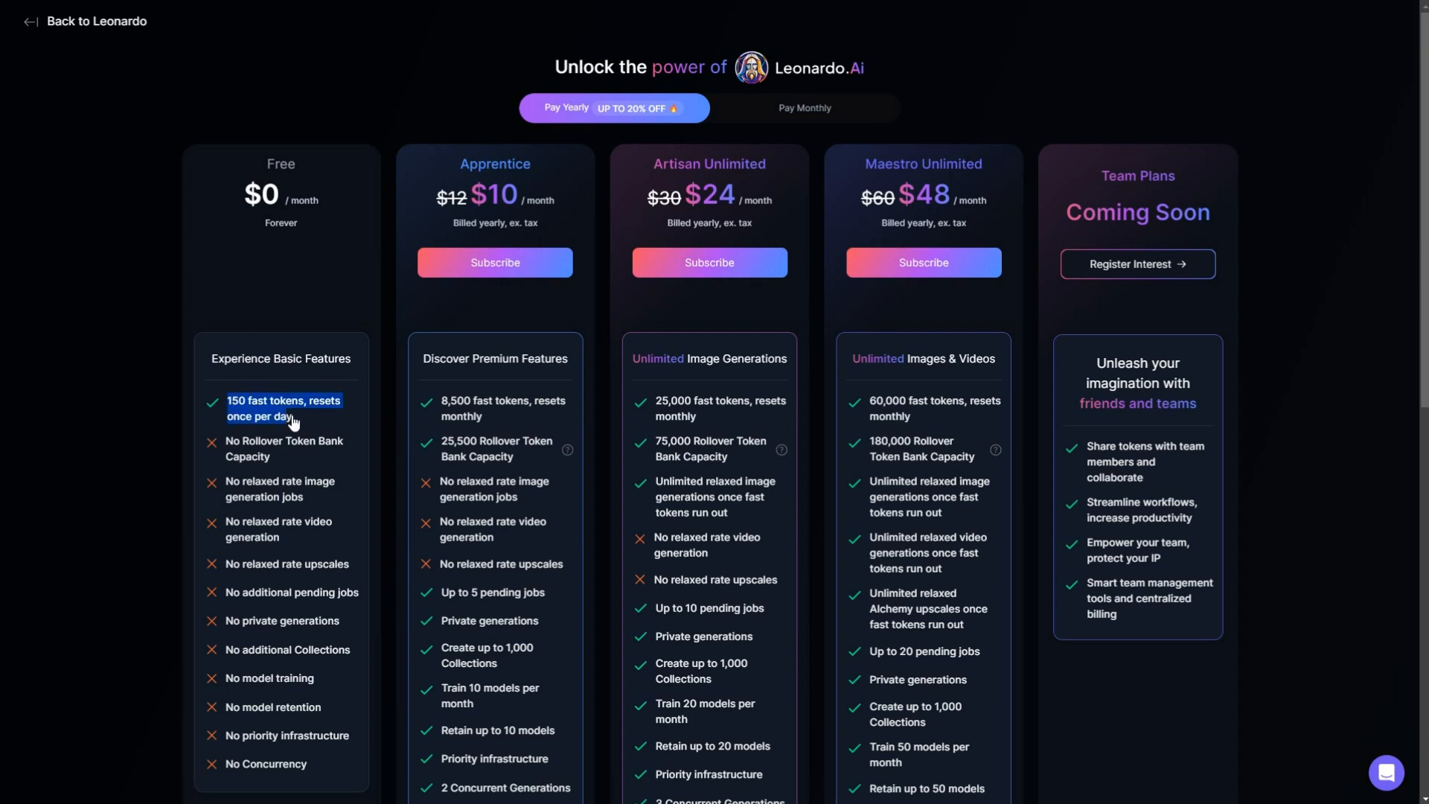
pyautogui.moveTo(328, 427)
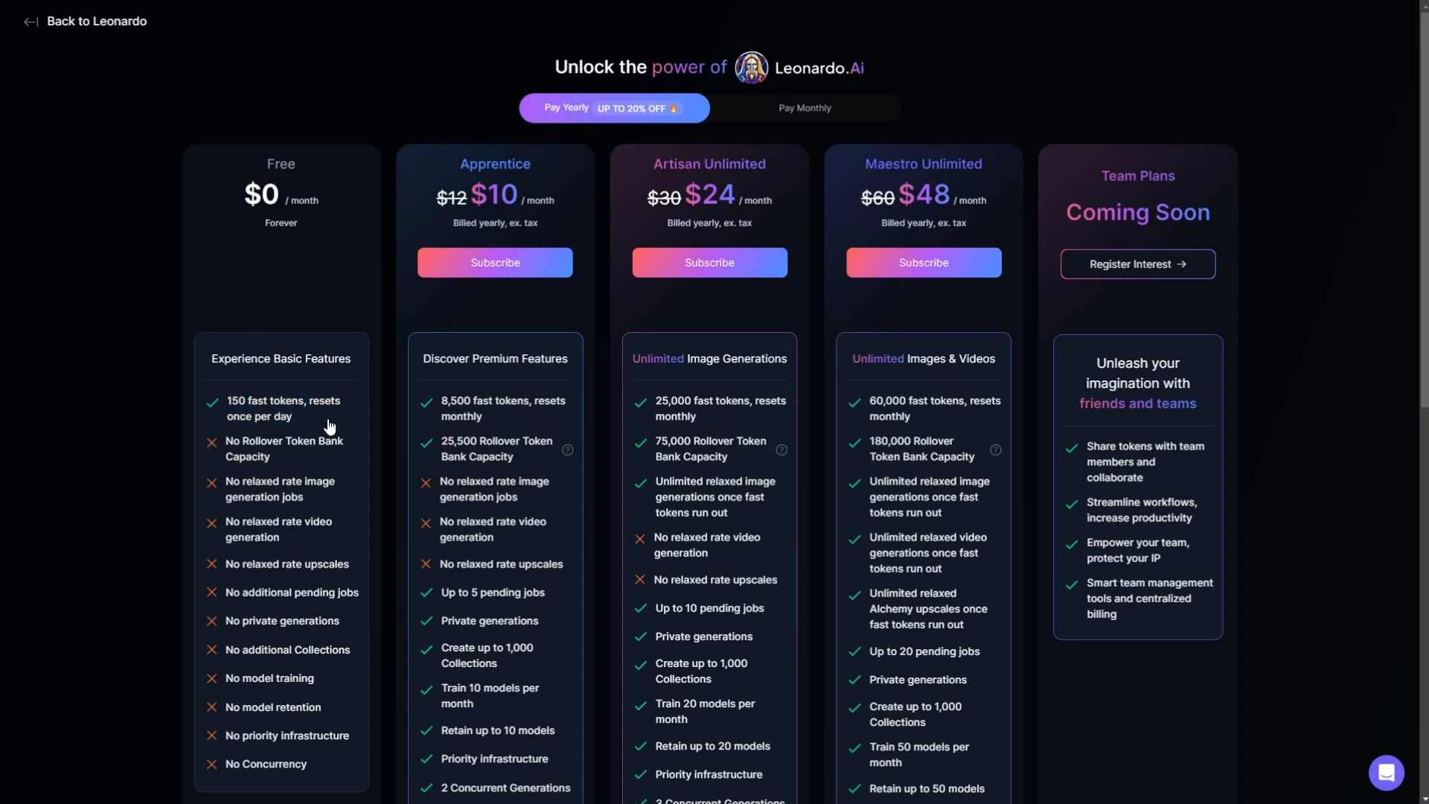
pyautogui.moveTo(1057, 213)
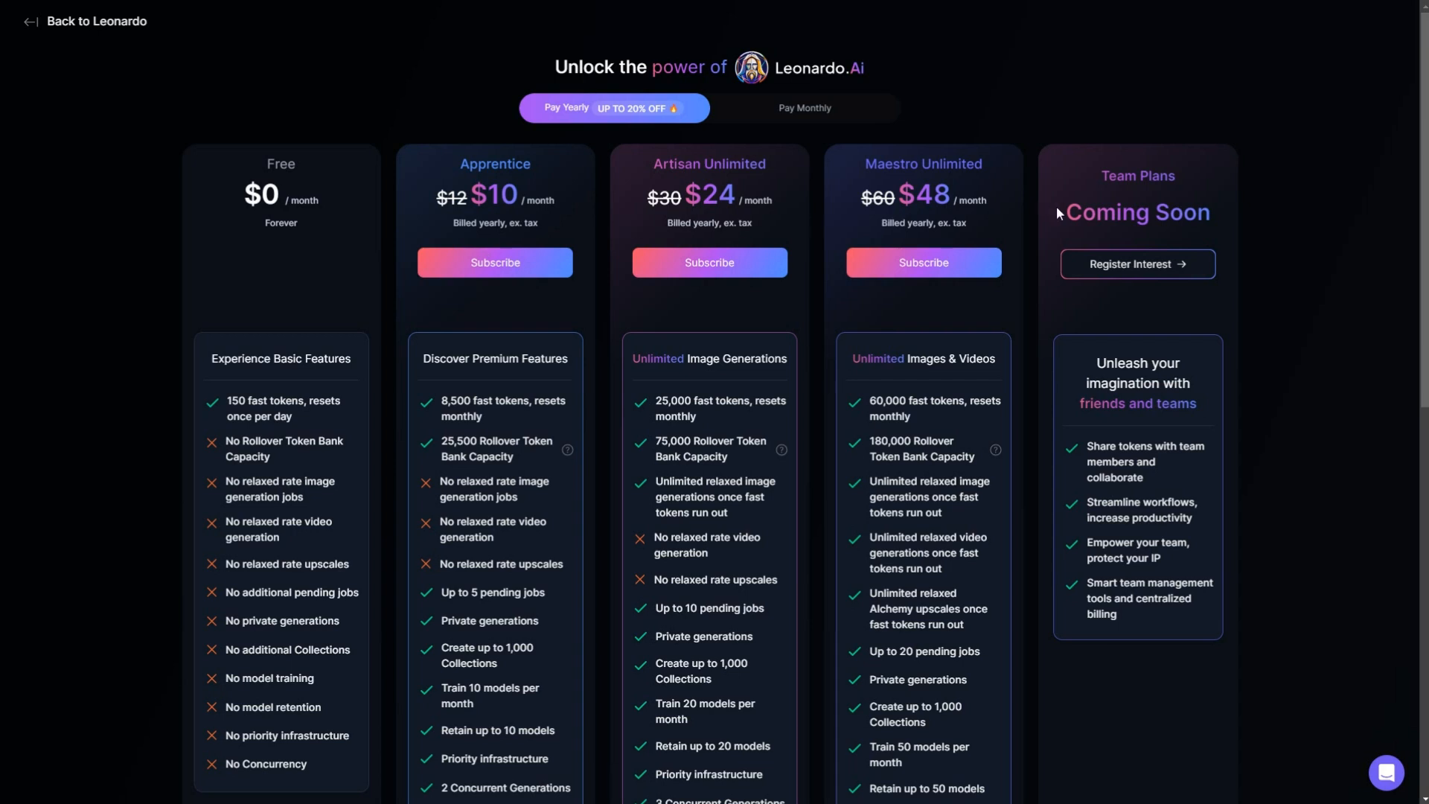
pyautogui.moveTo(669, 395)
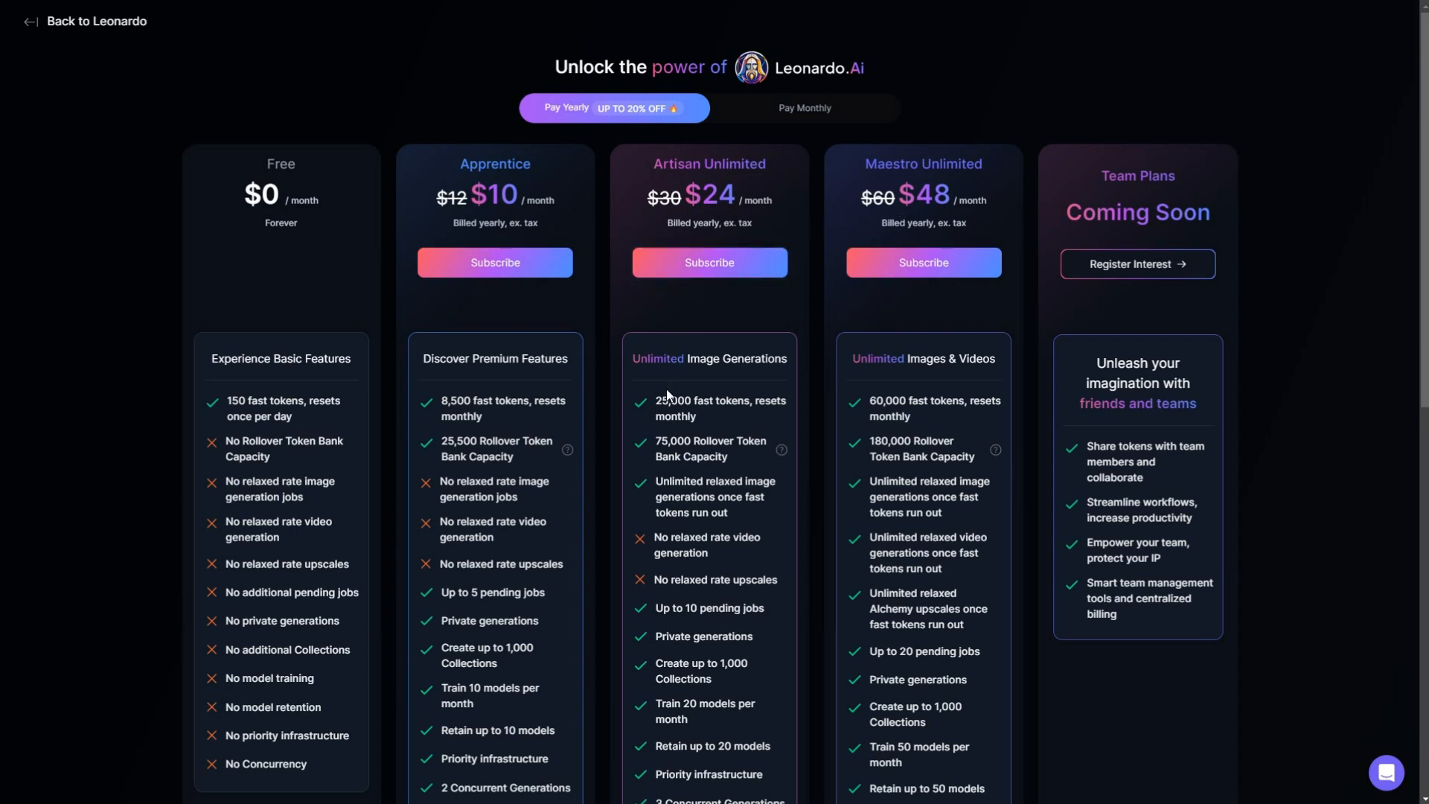
pyautogui.doubleClick(720, 408)
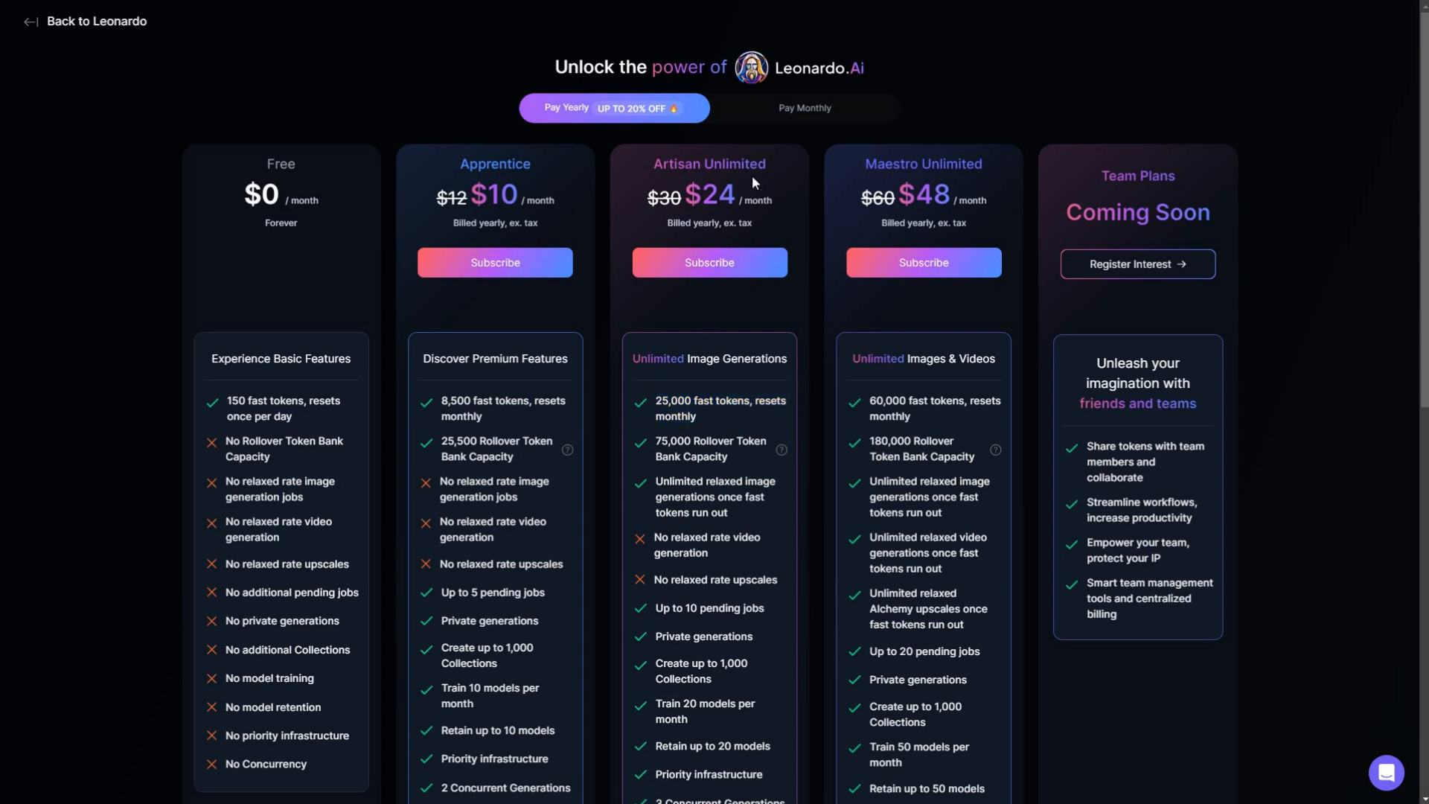
pyautogui.click(804, 108)
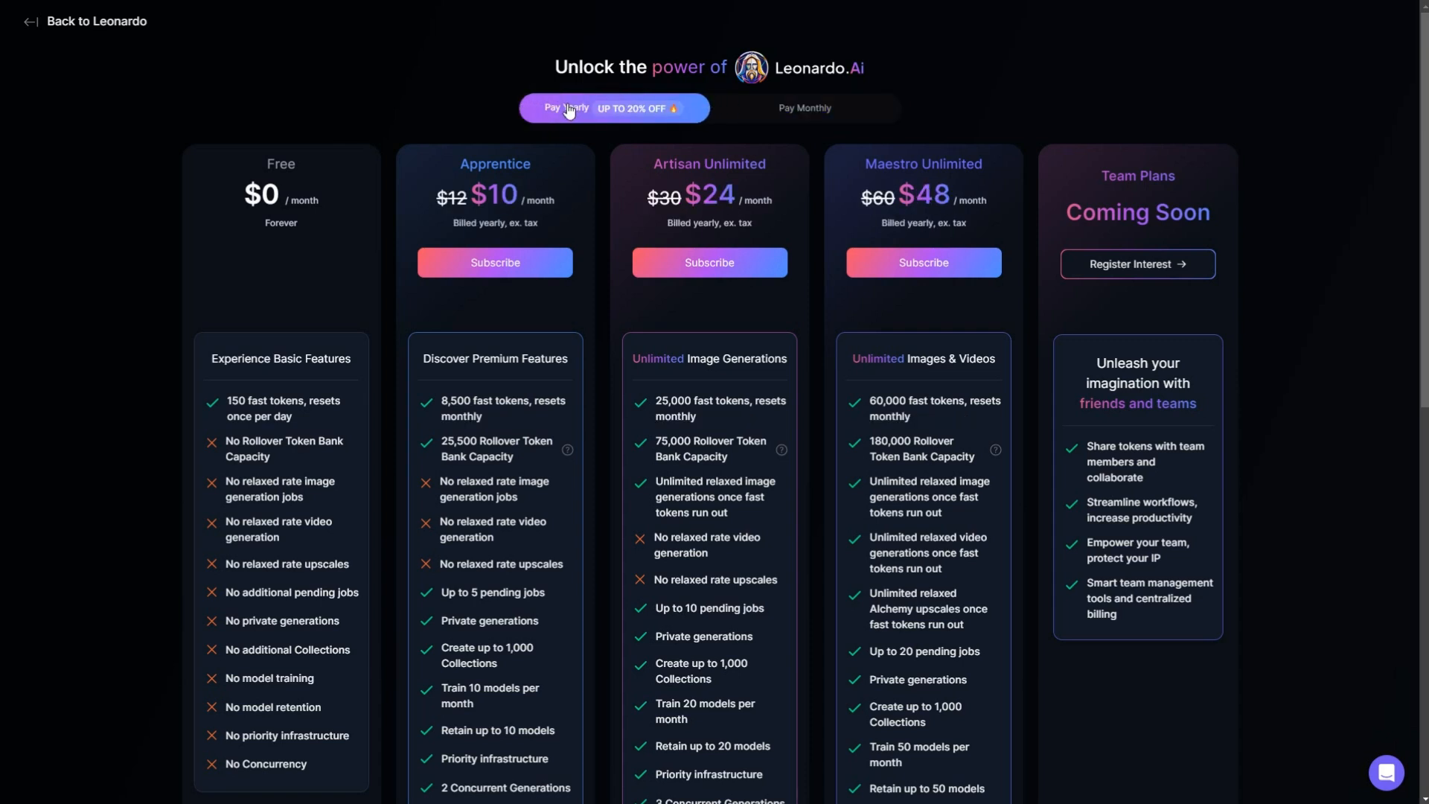
pyautogui.moveTo(95, 21)
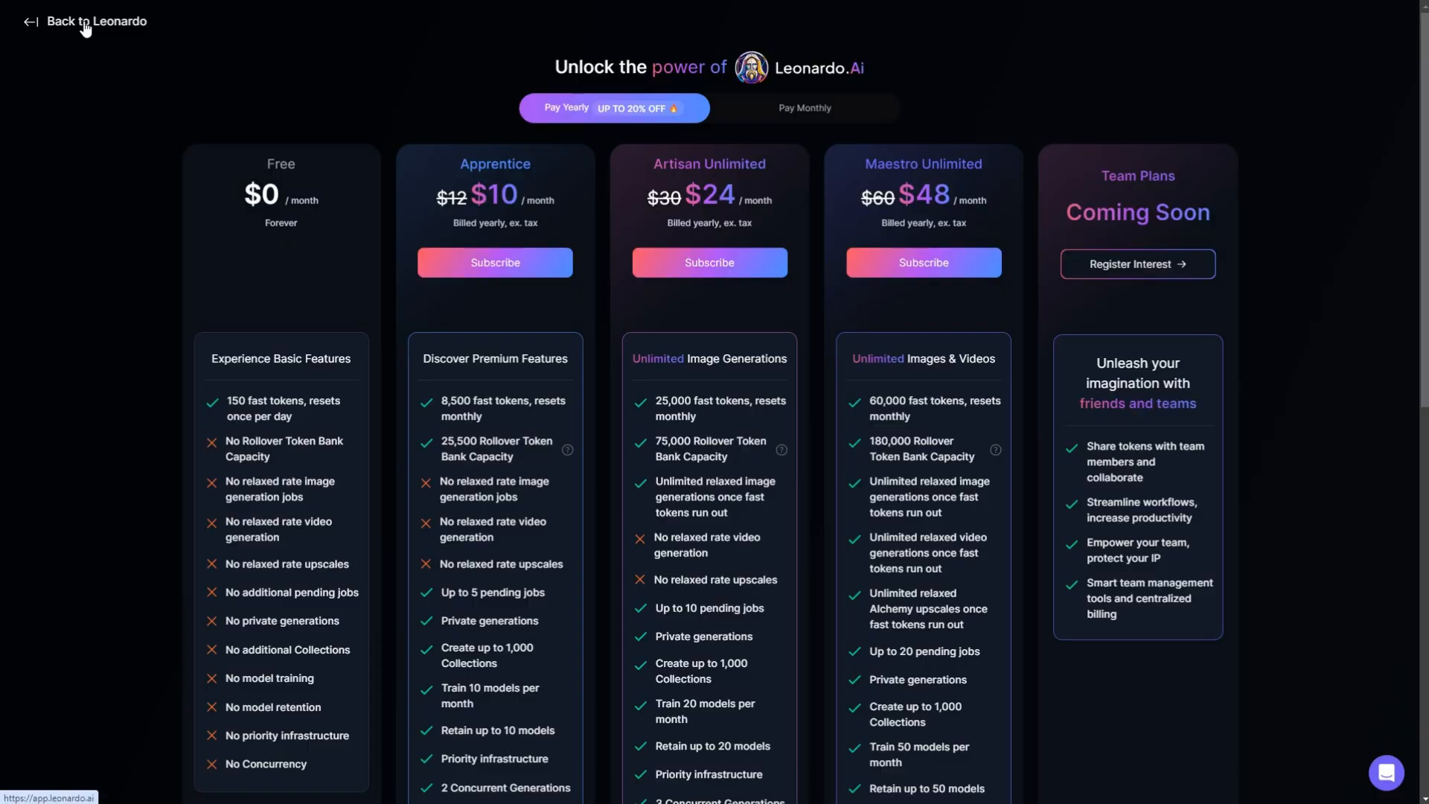
# - Return to the Leonardo home dashboard and enter the Image Creation workspace
pyautogui.click(95, 21)
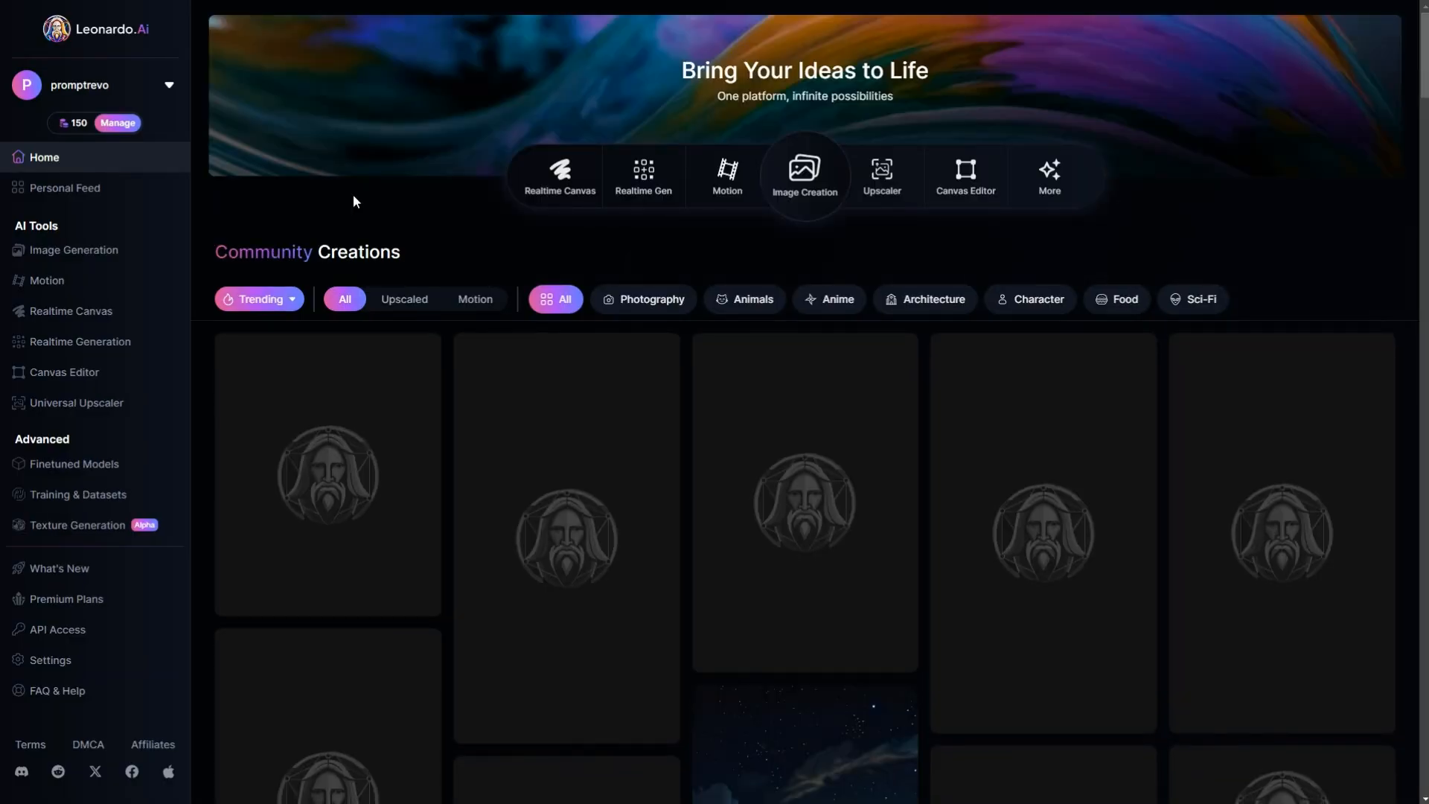
pyautogui.click(72, 250)
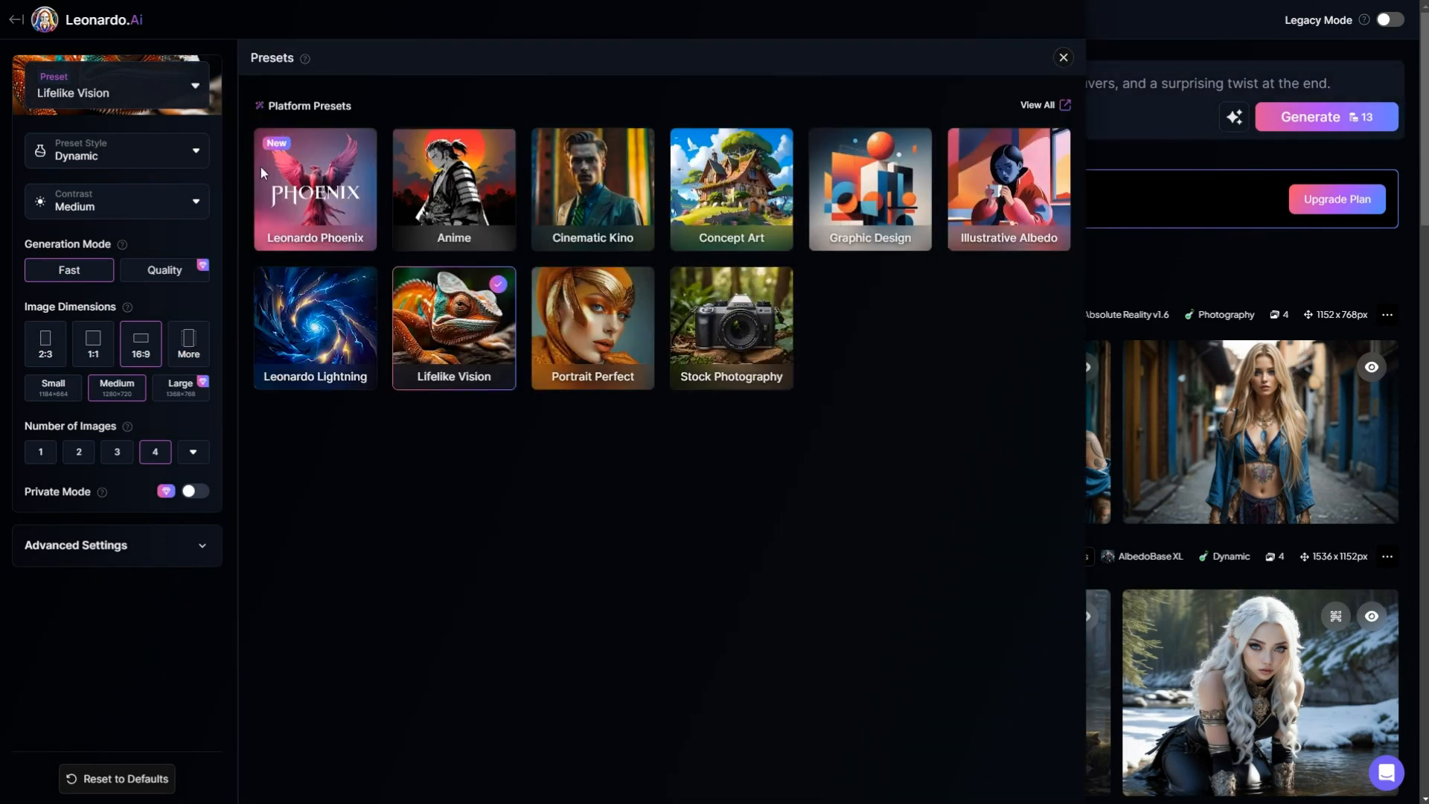
# - Choose the Leonardo Phoenix preset and close the presets gallery
pyautogui.click(314, 189)
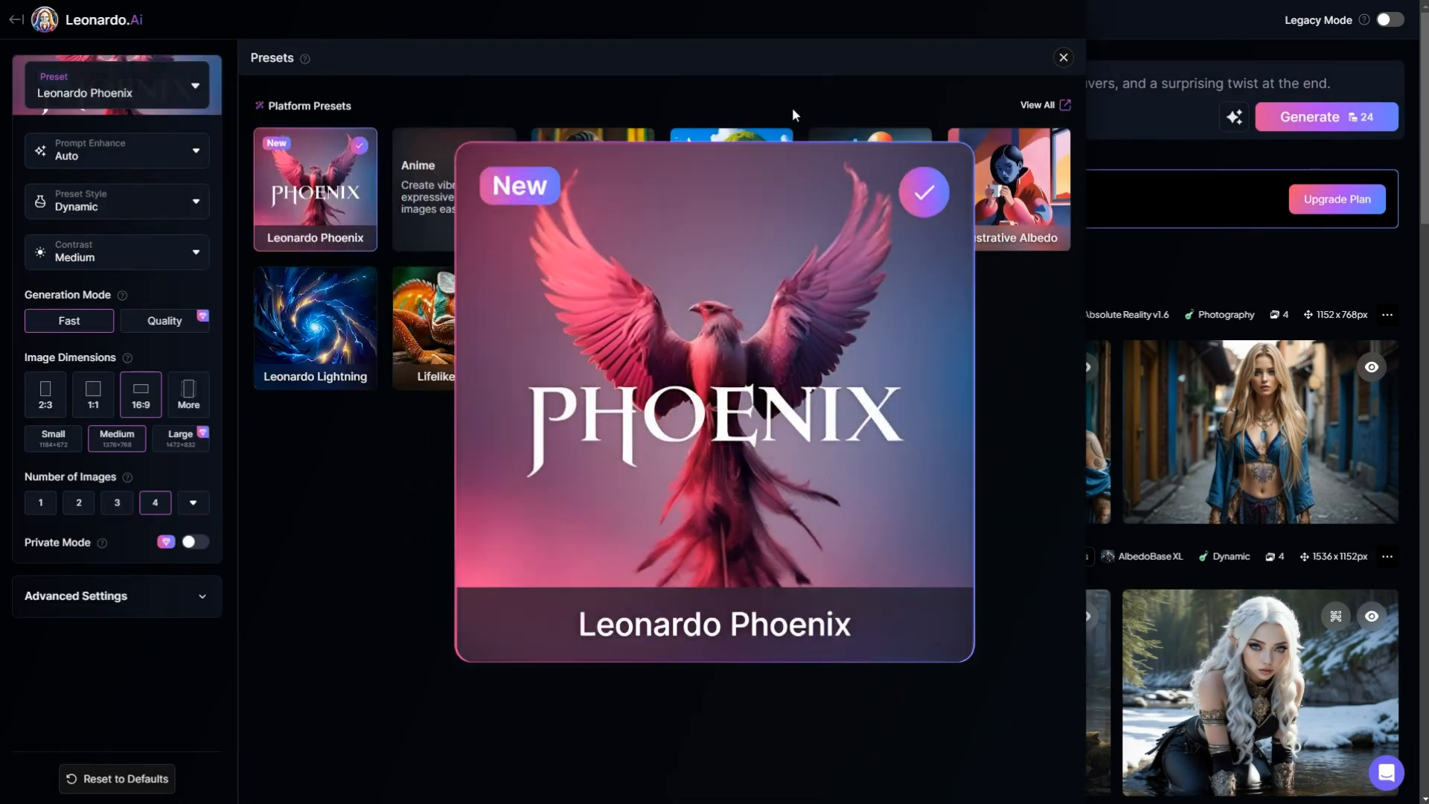
pyautogui.click(1063, 58)
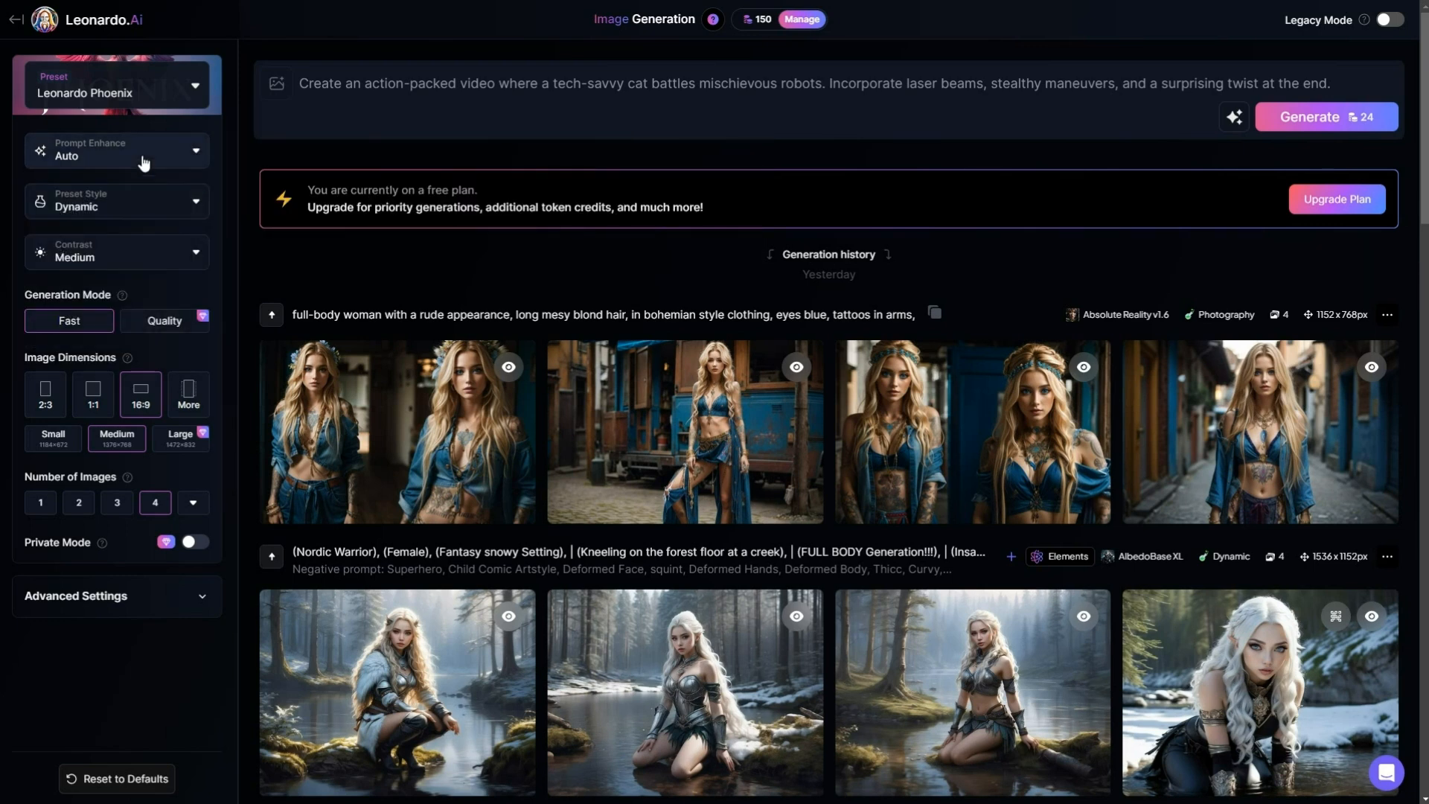
pyautogui.moveTo(1273, 159)
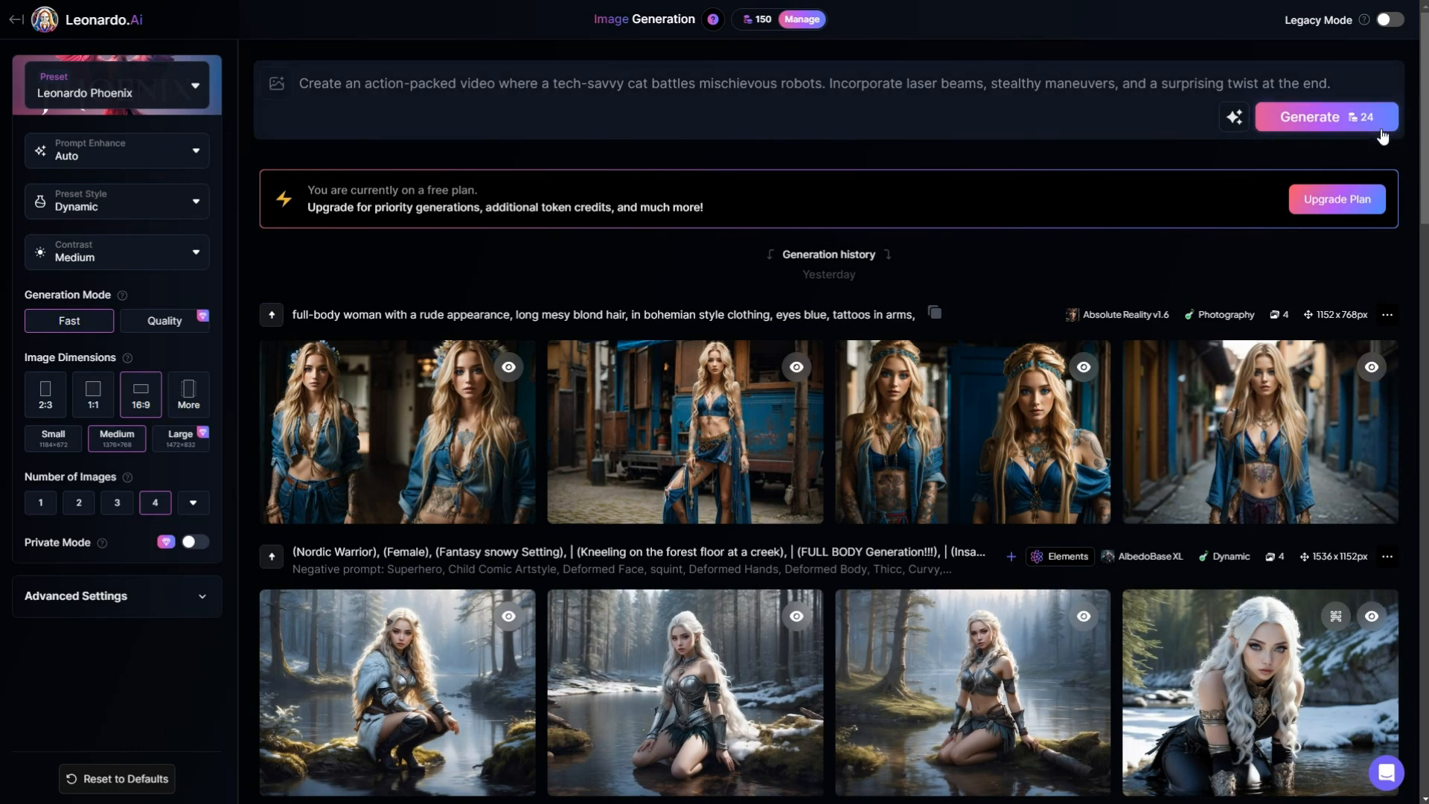
pyautogui.moveTo(1328, 116)
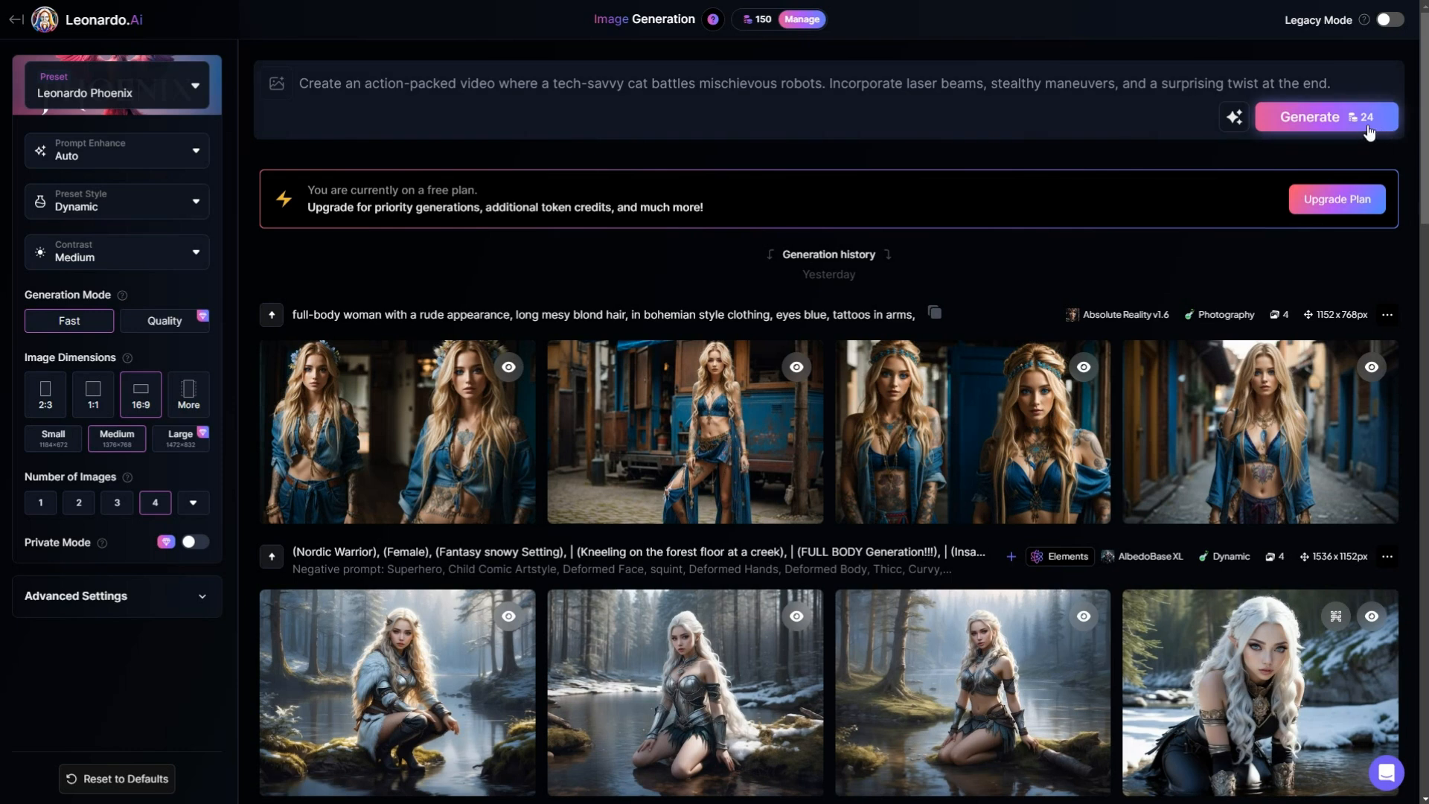
pyautogui.moveTo(533, 164)
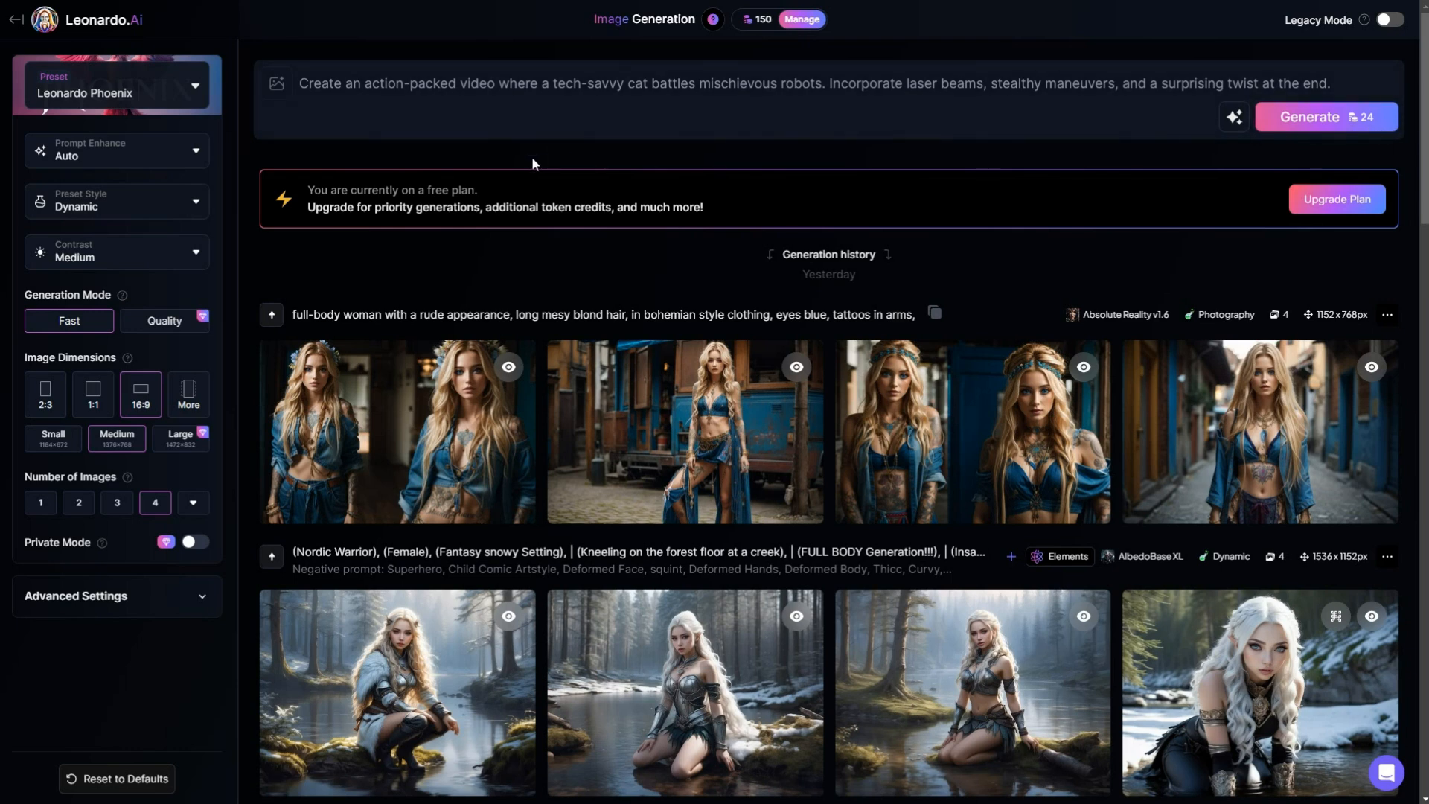
pyautogui.moveTo(137, 271)
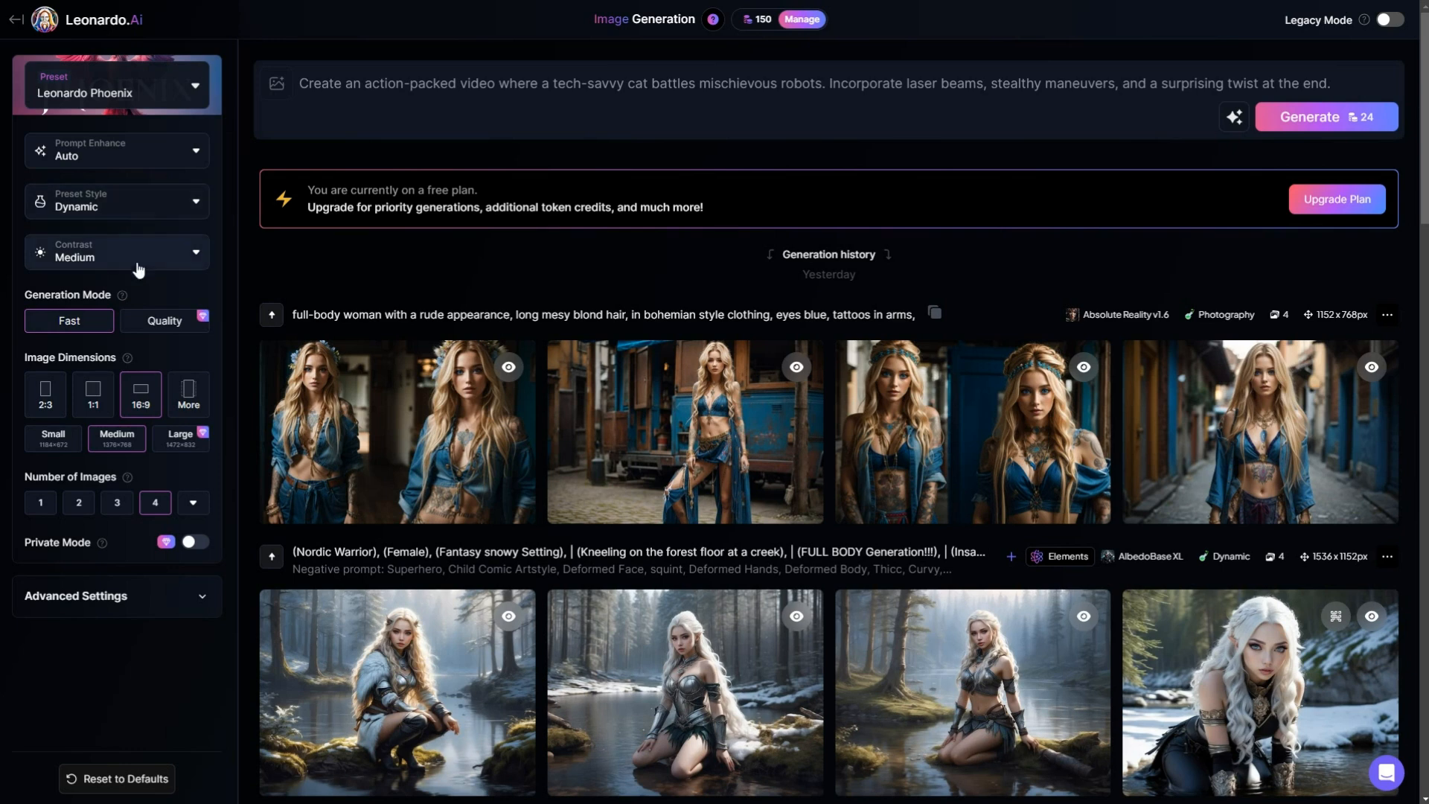
pyautogui.moveTo(140, 395)
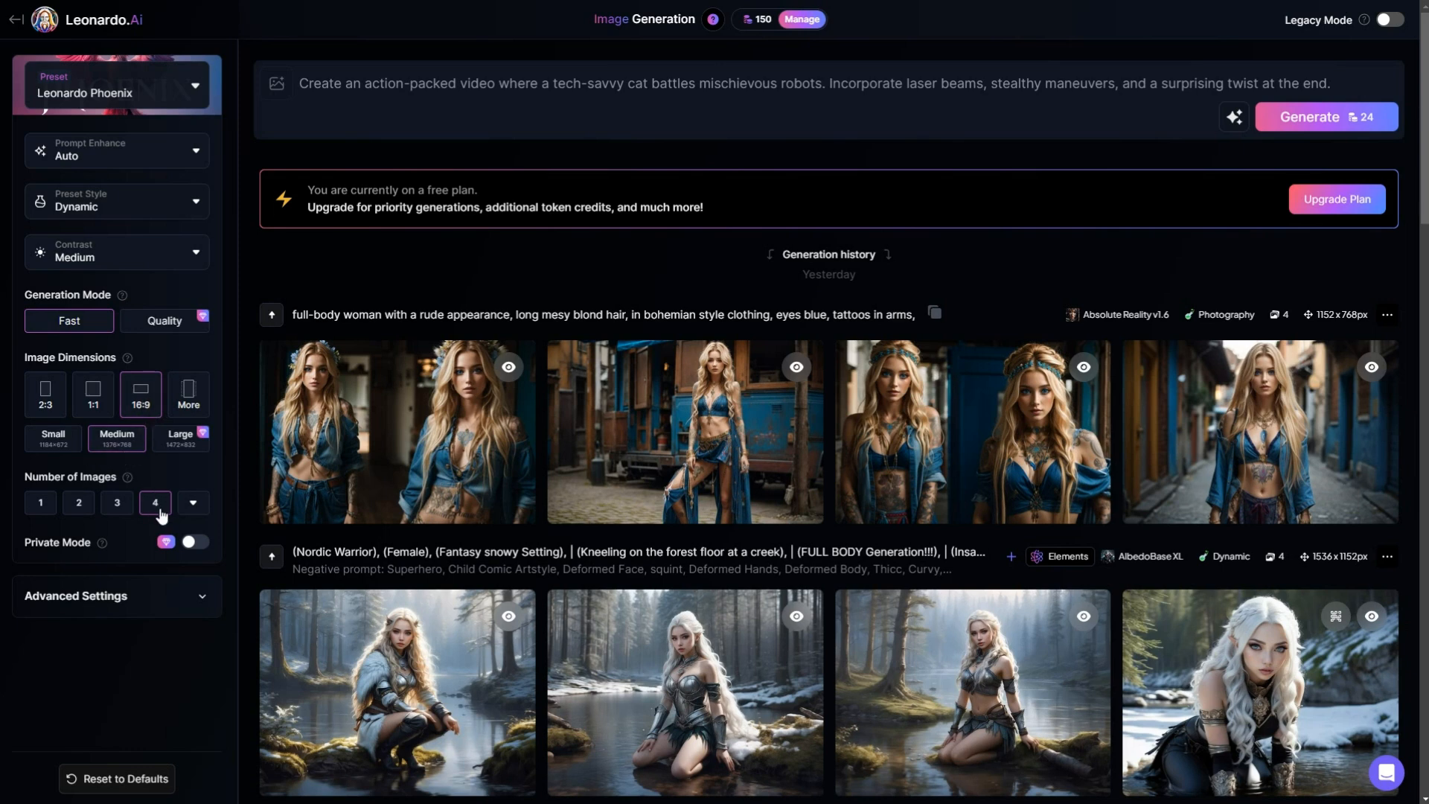
pyautogui.moveTo(1320, 124)
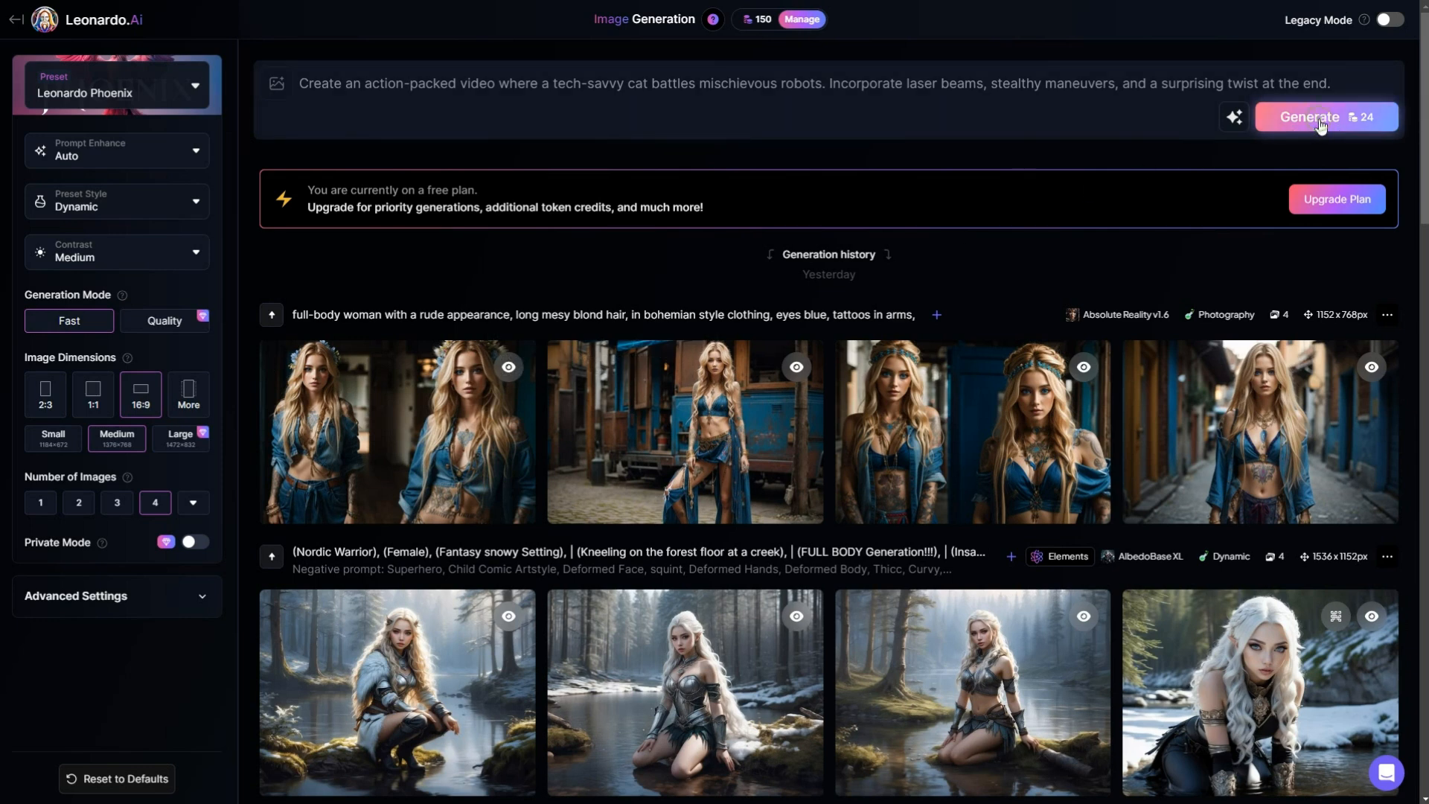
# - Generate the cat-battling-robots images and flip through the results
pyautogui.click(1320, 116)
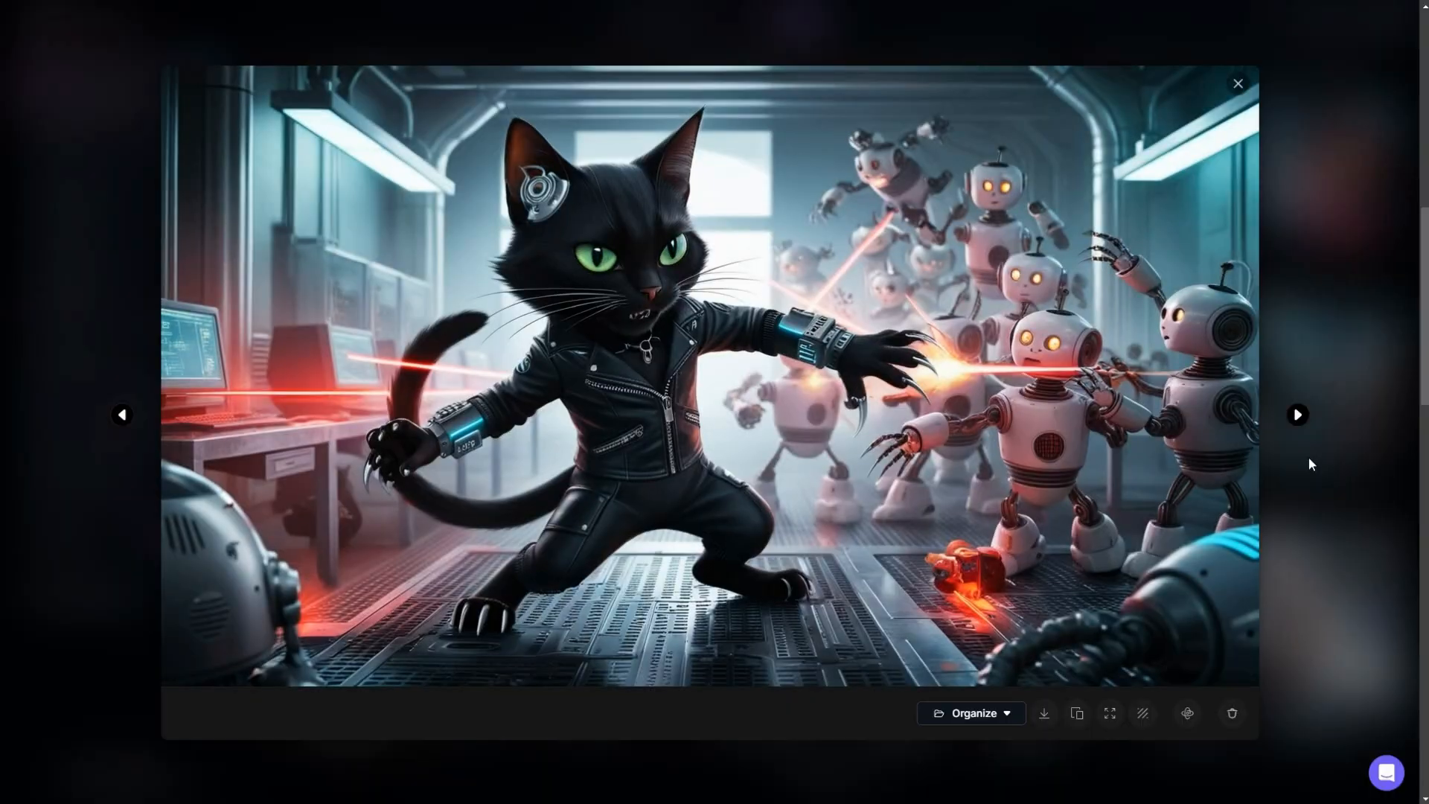
pyautogui.click(1297, 415)
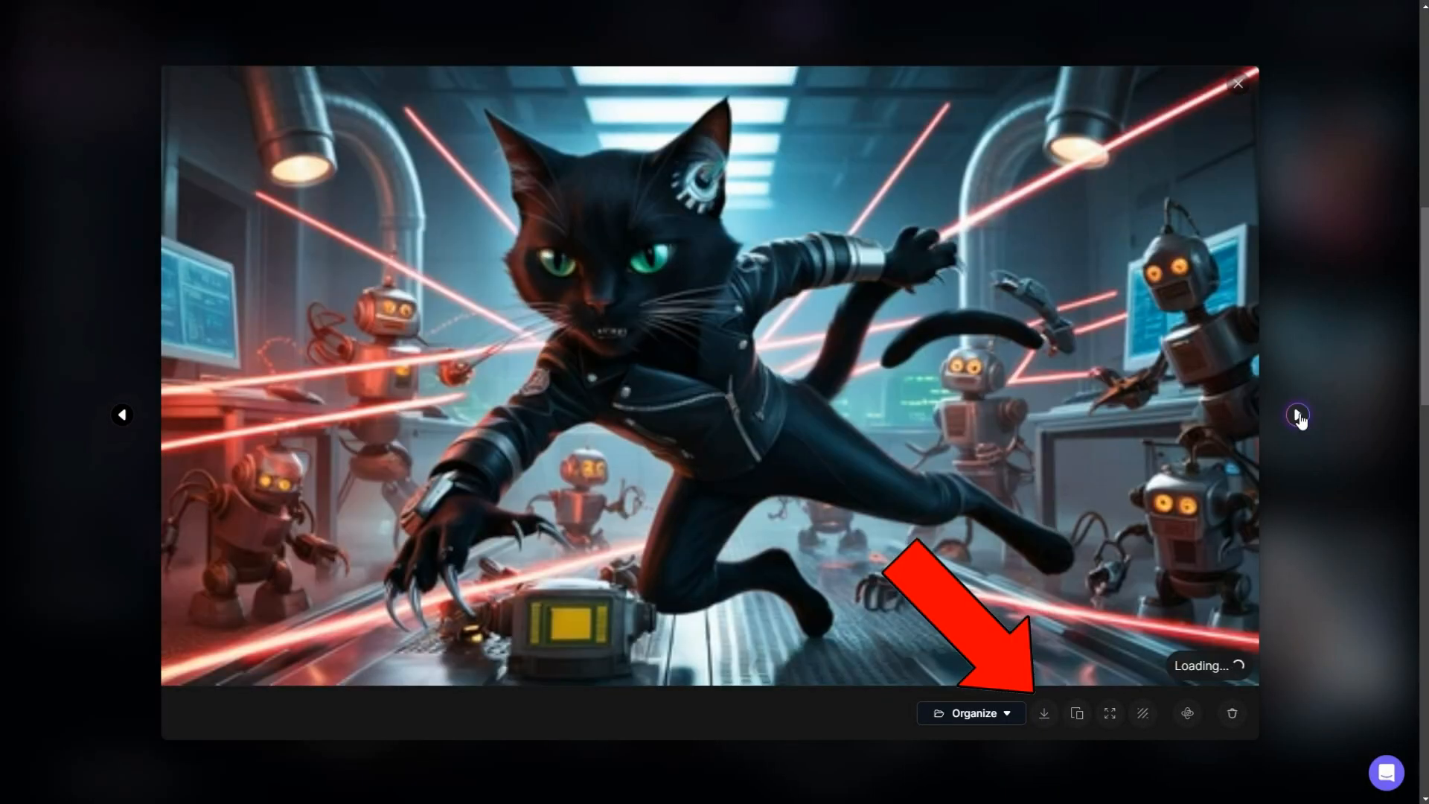
pyautogui.click(1237, 84)
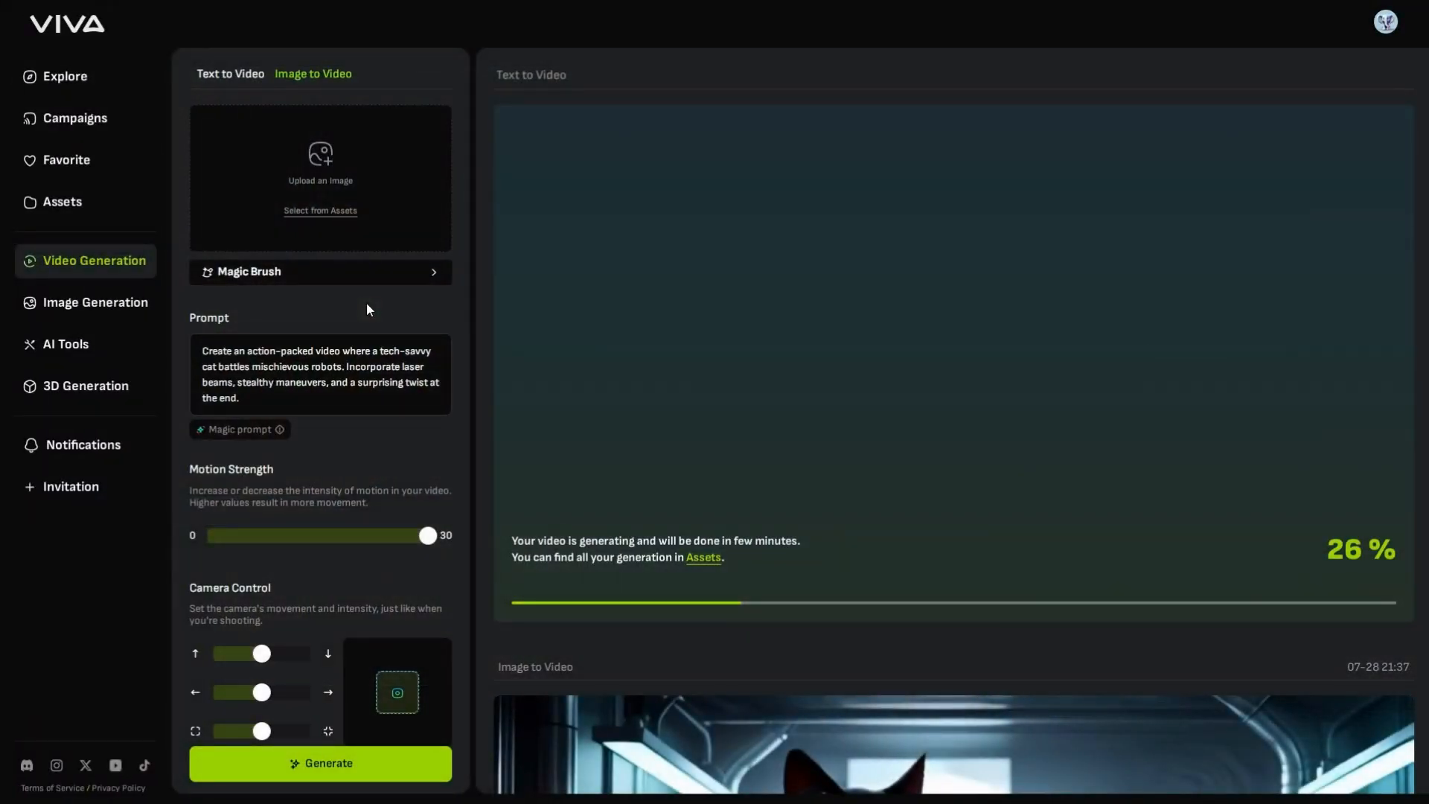
pyautogui.moveTo(363, 210)
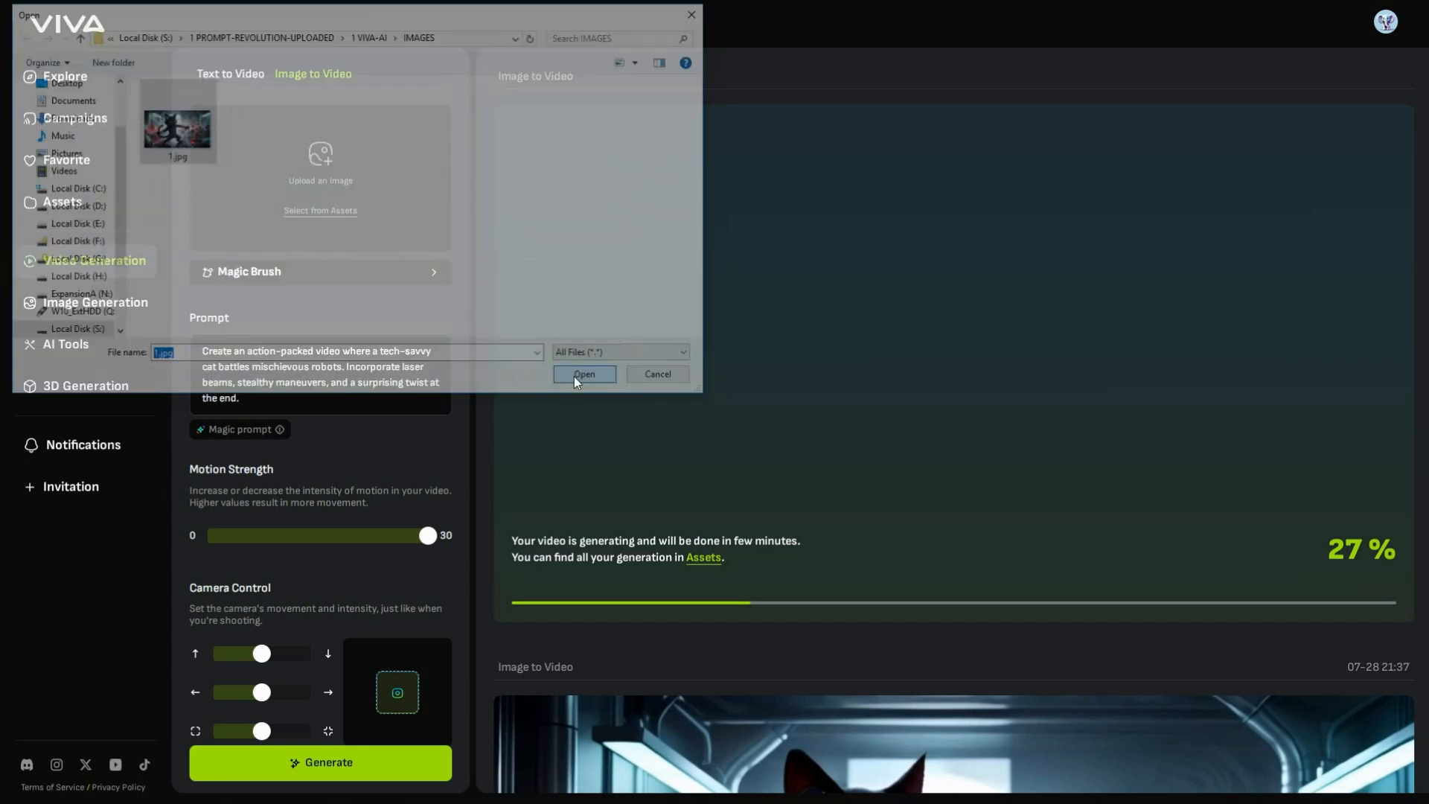
# - Load the cat-versus-robots image and confirm its 16:9 crop for image-to-video
pyautogui.click(583, 373)
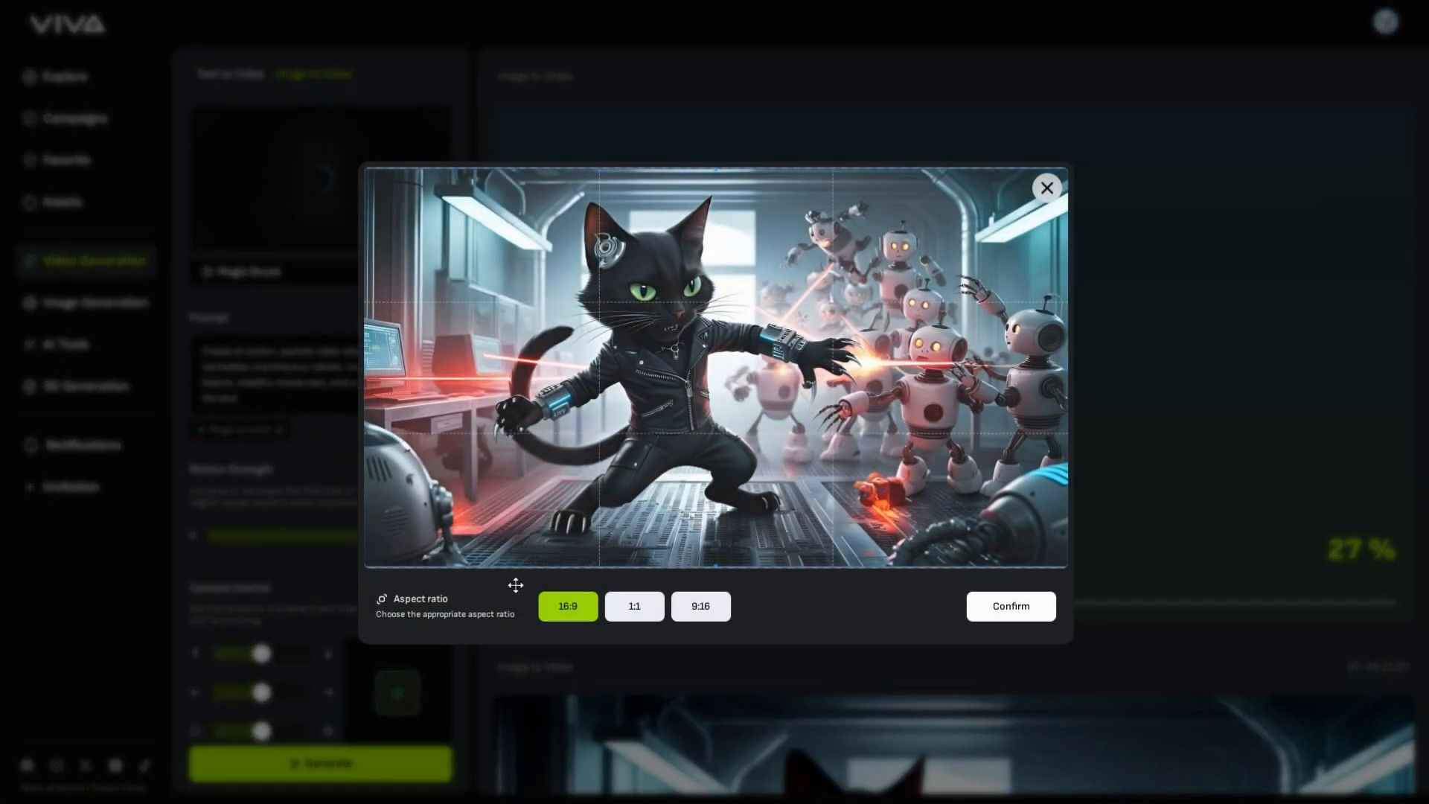
pyautogui.moveTo(716, 628)
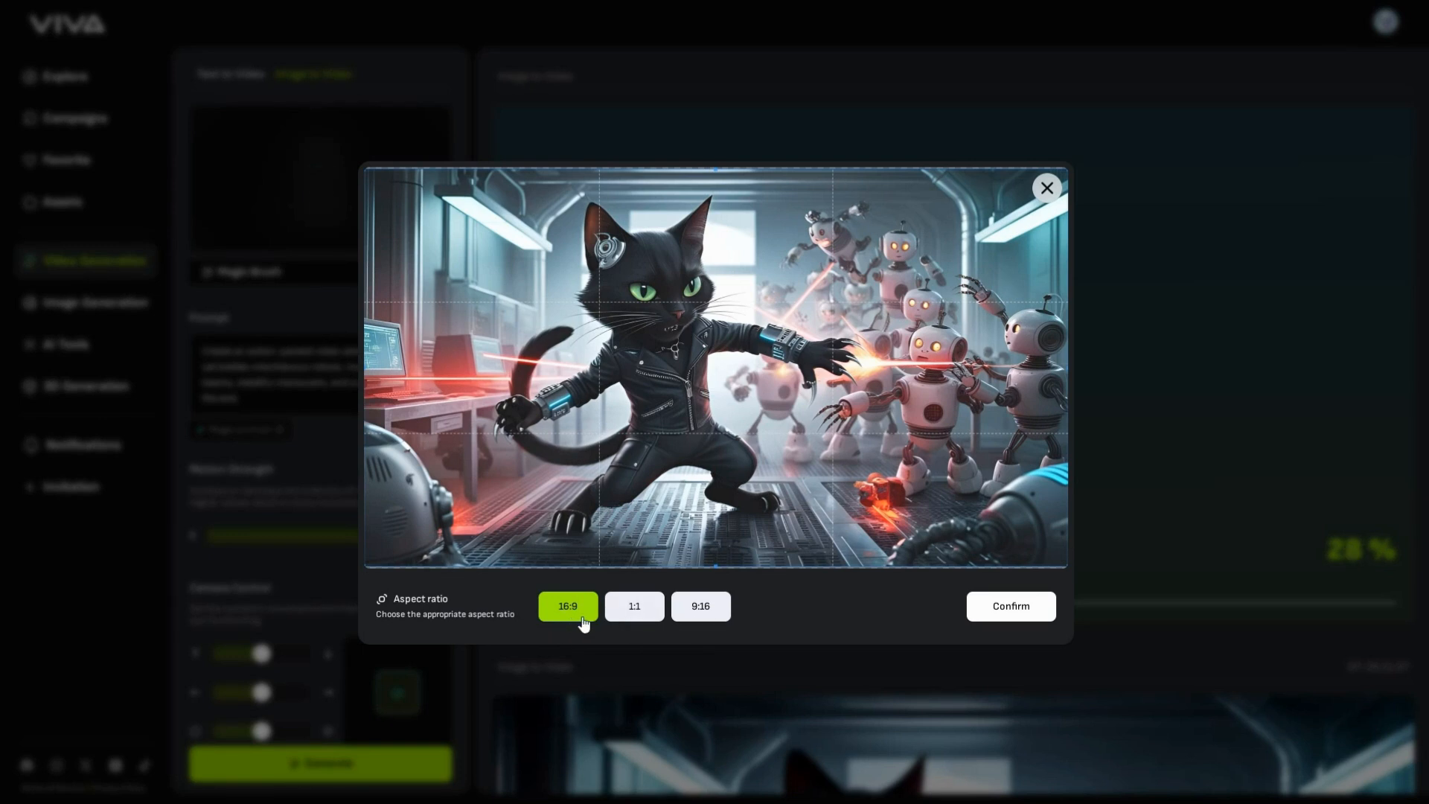
pyautogui.moveTo(1011, 606)
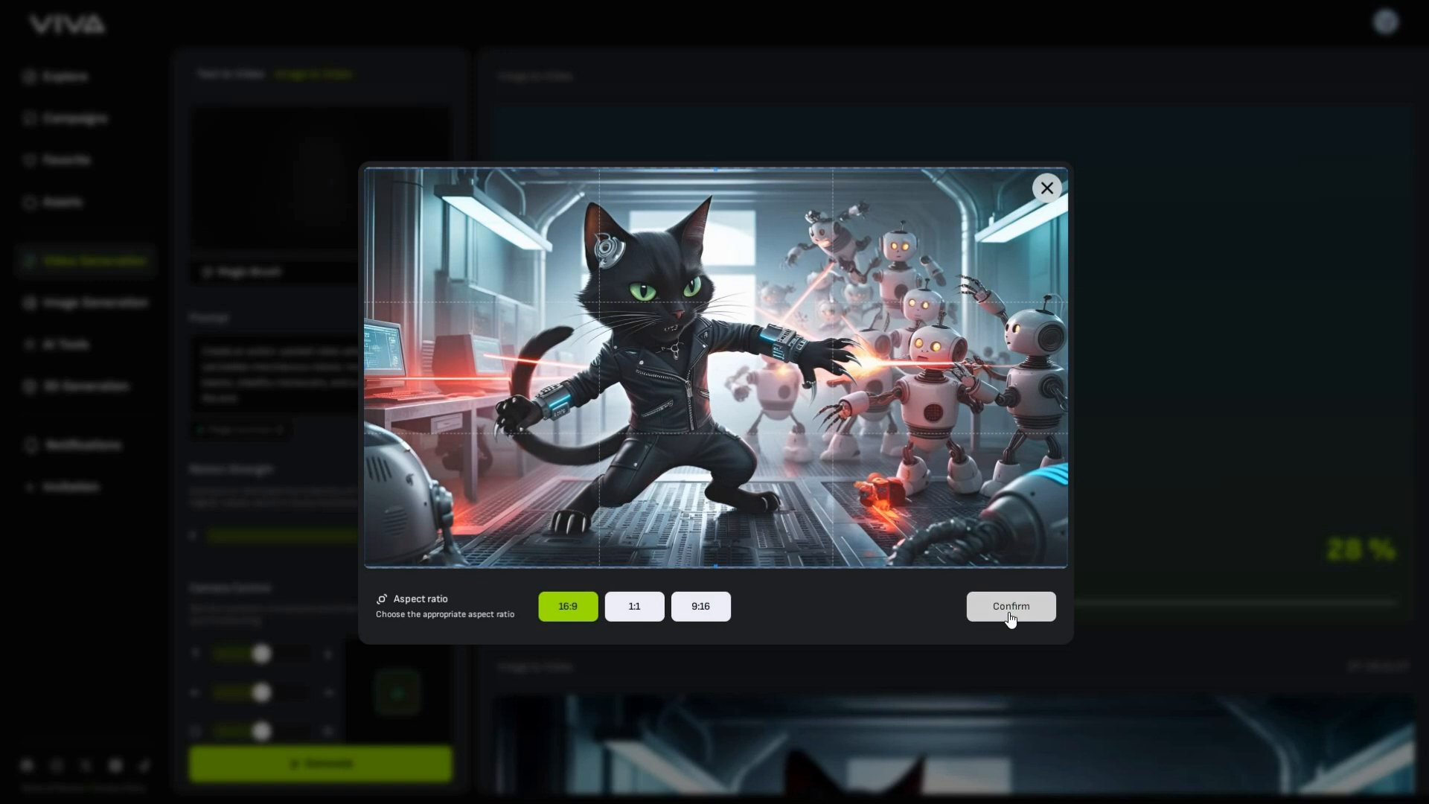
pyautogui.click(1009, 606)
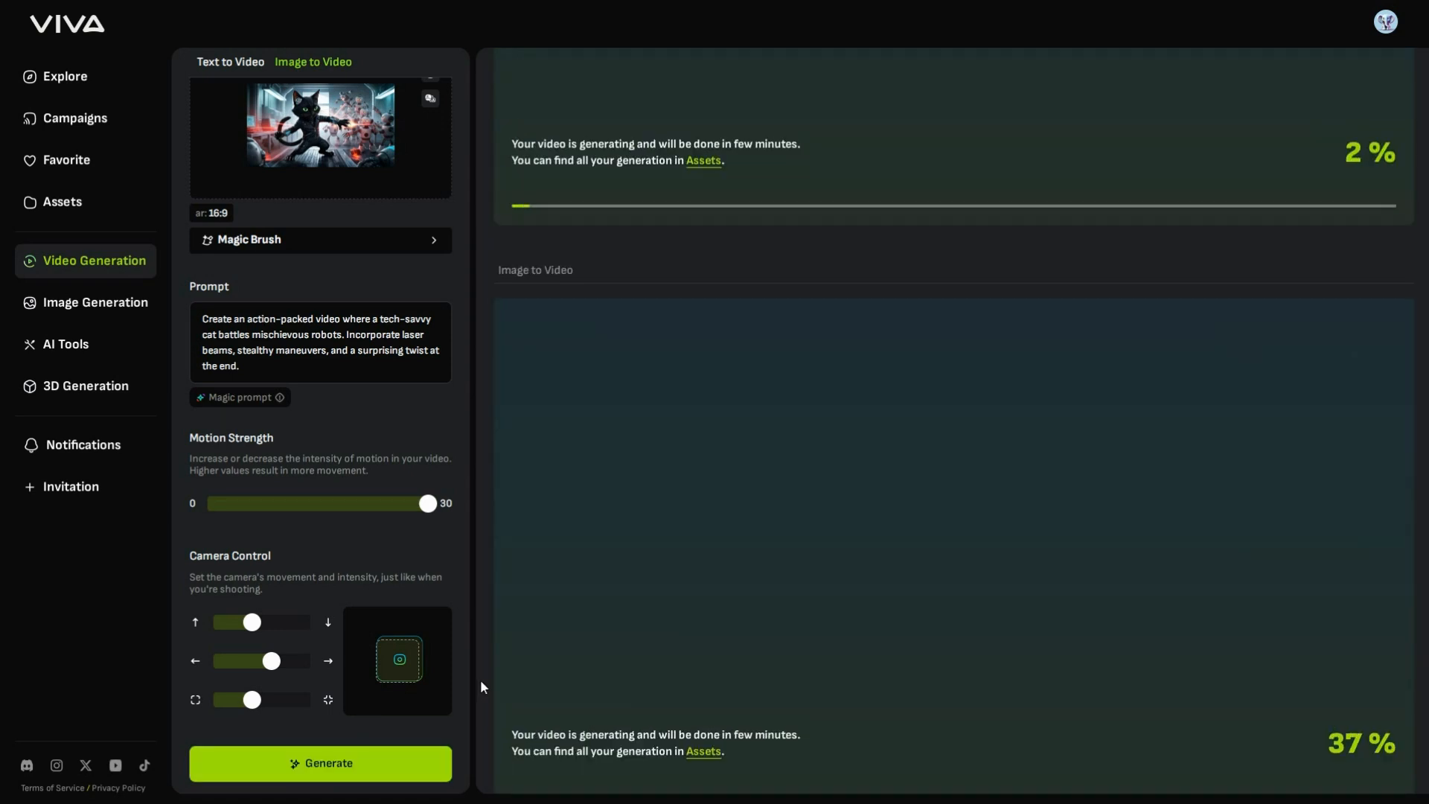
# - Show the AI Tools page listing Image Enhance, Video Enhance and the other tools
pyautogui.scroll(-3)
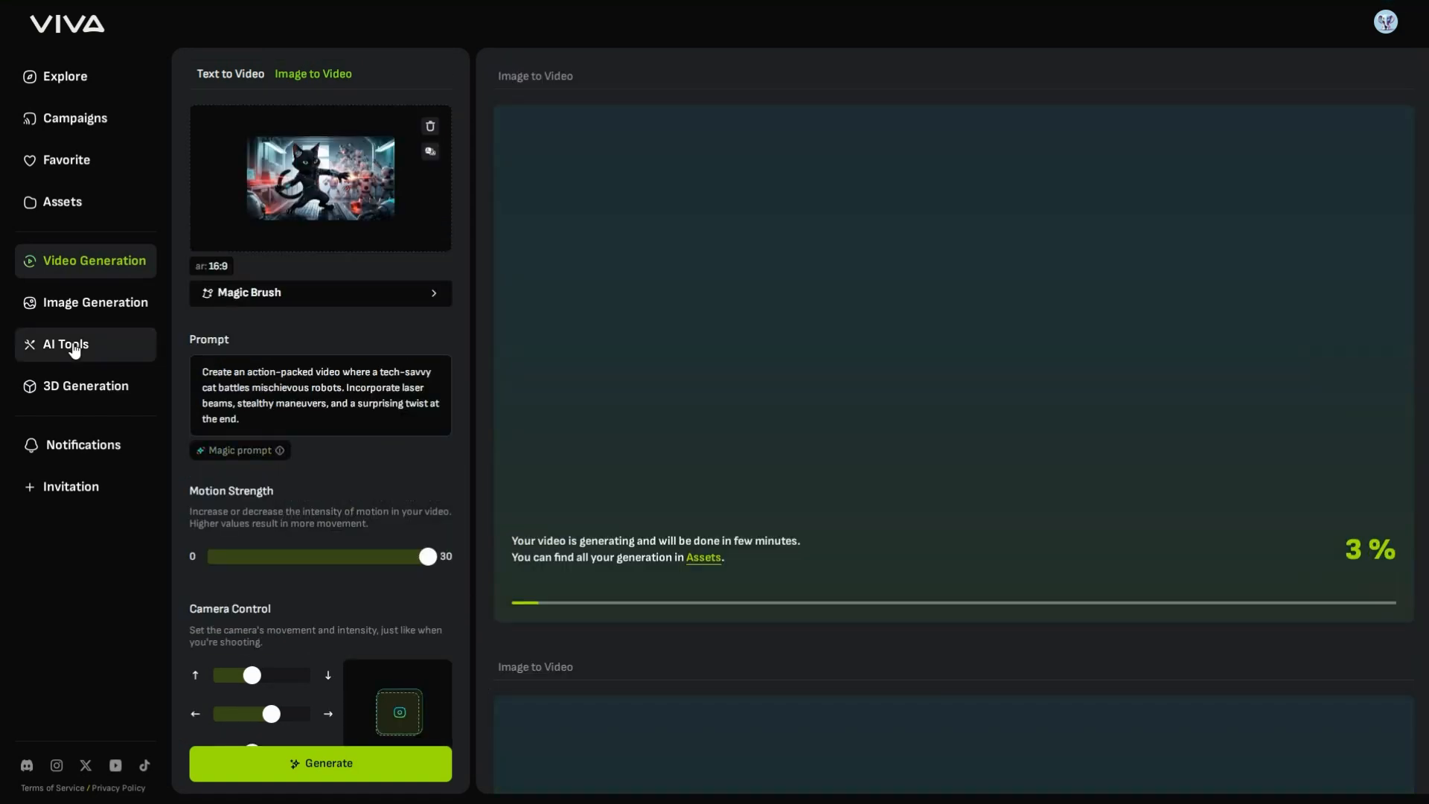
pyautogui.click(64, 343)
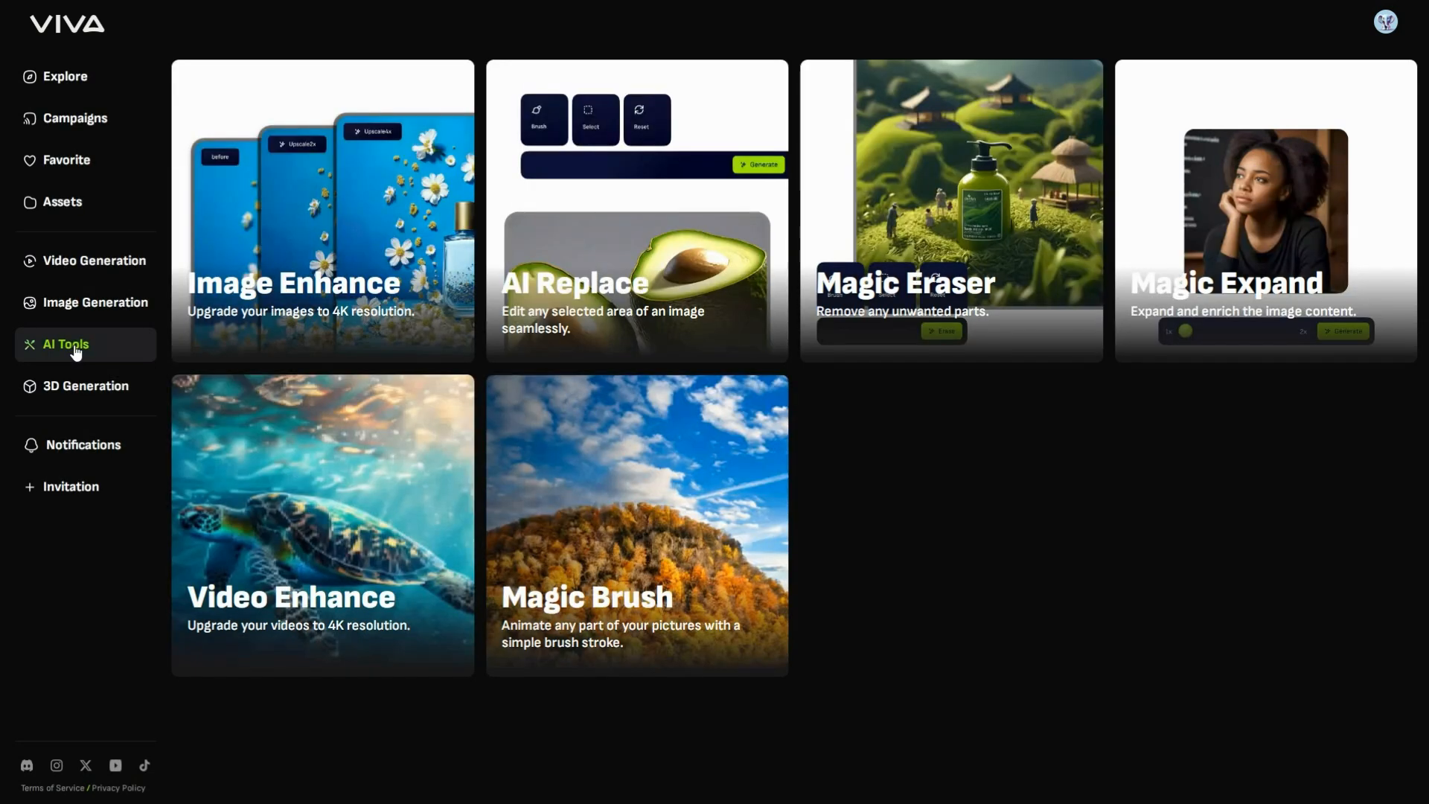
pyautogui.moveTo(645, 222)
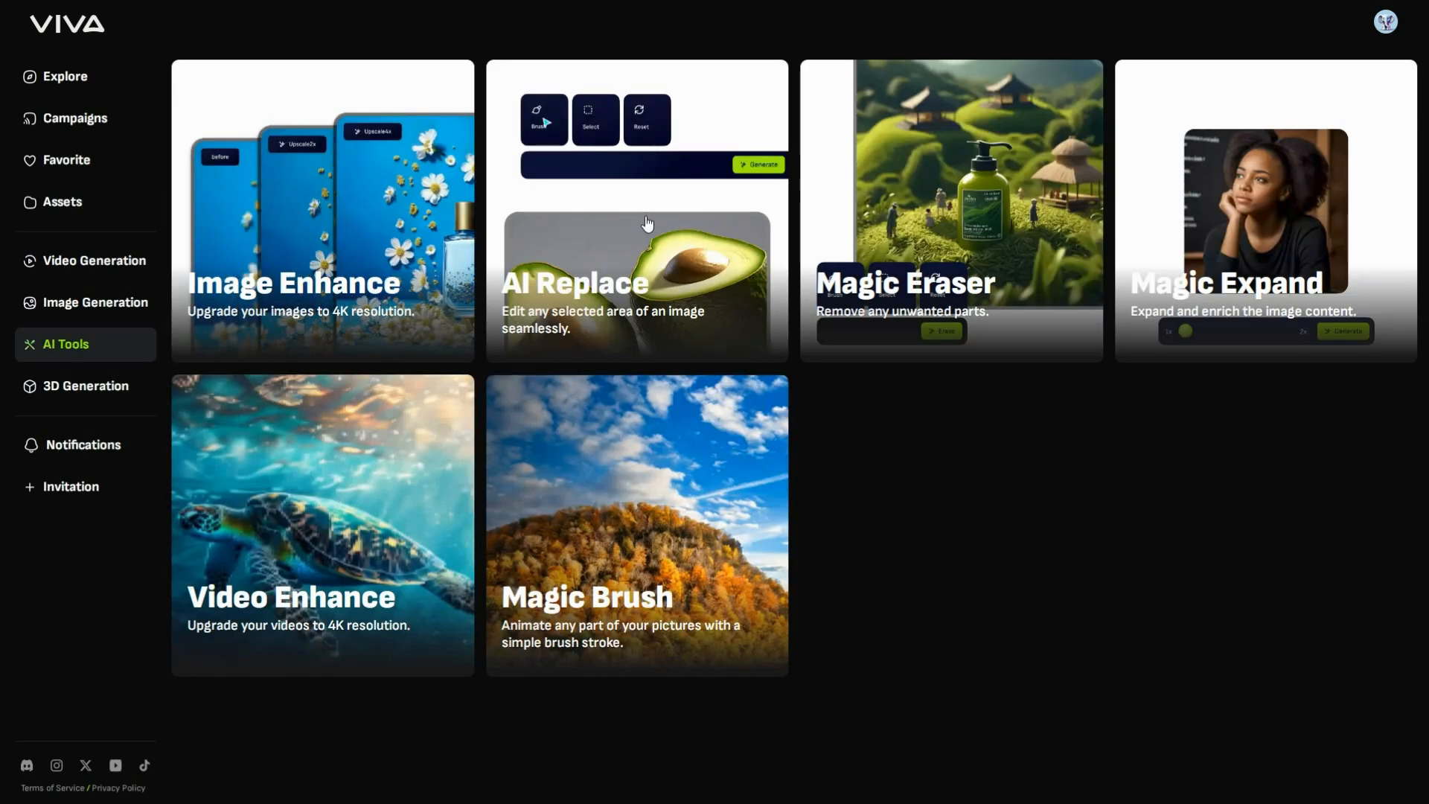
pyautogui.moveTo(1134, 219)
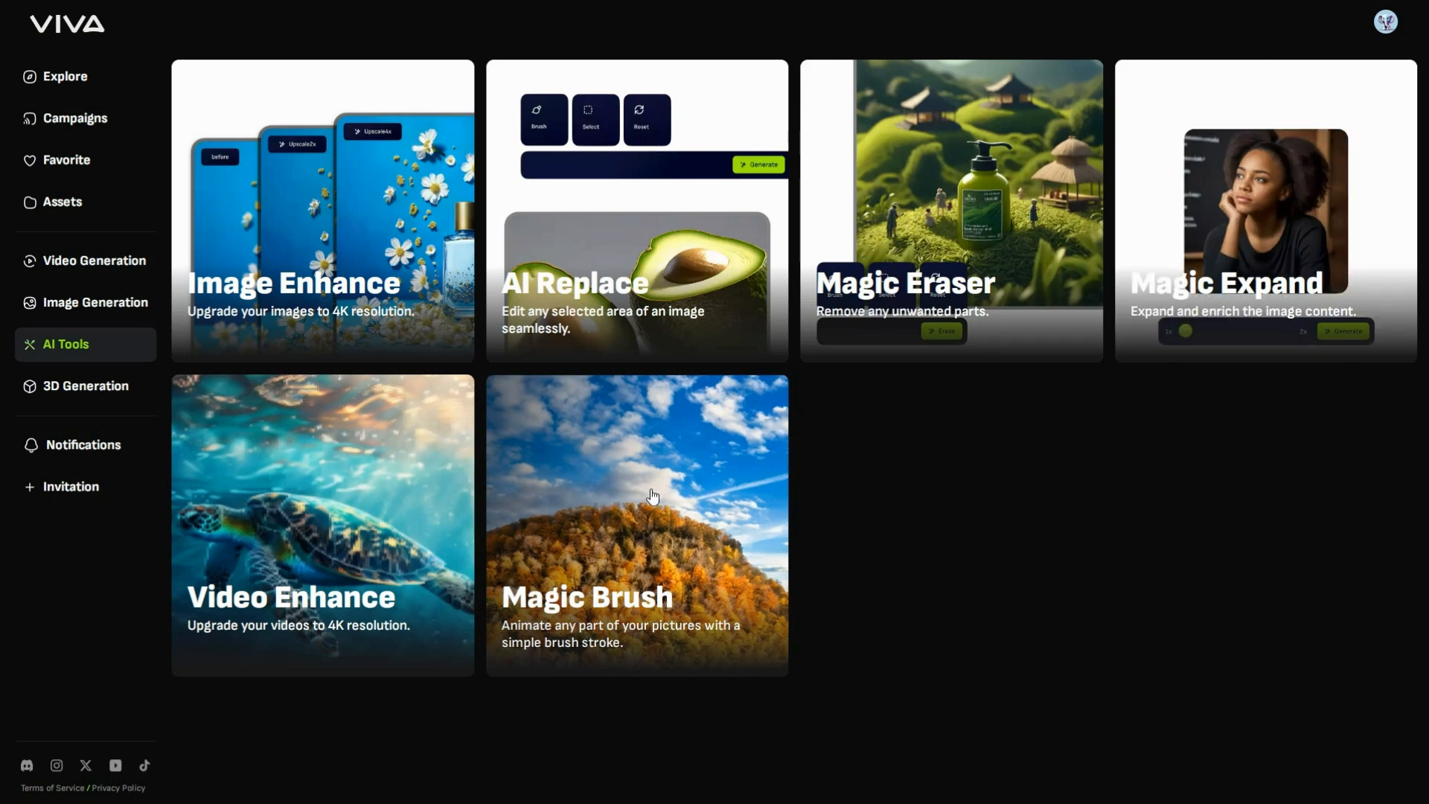
pyautogui.moveTo(399, 601)
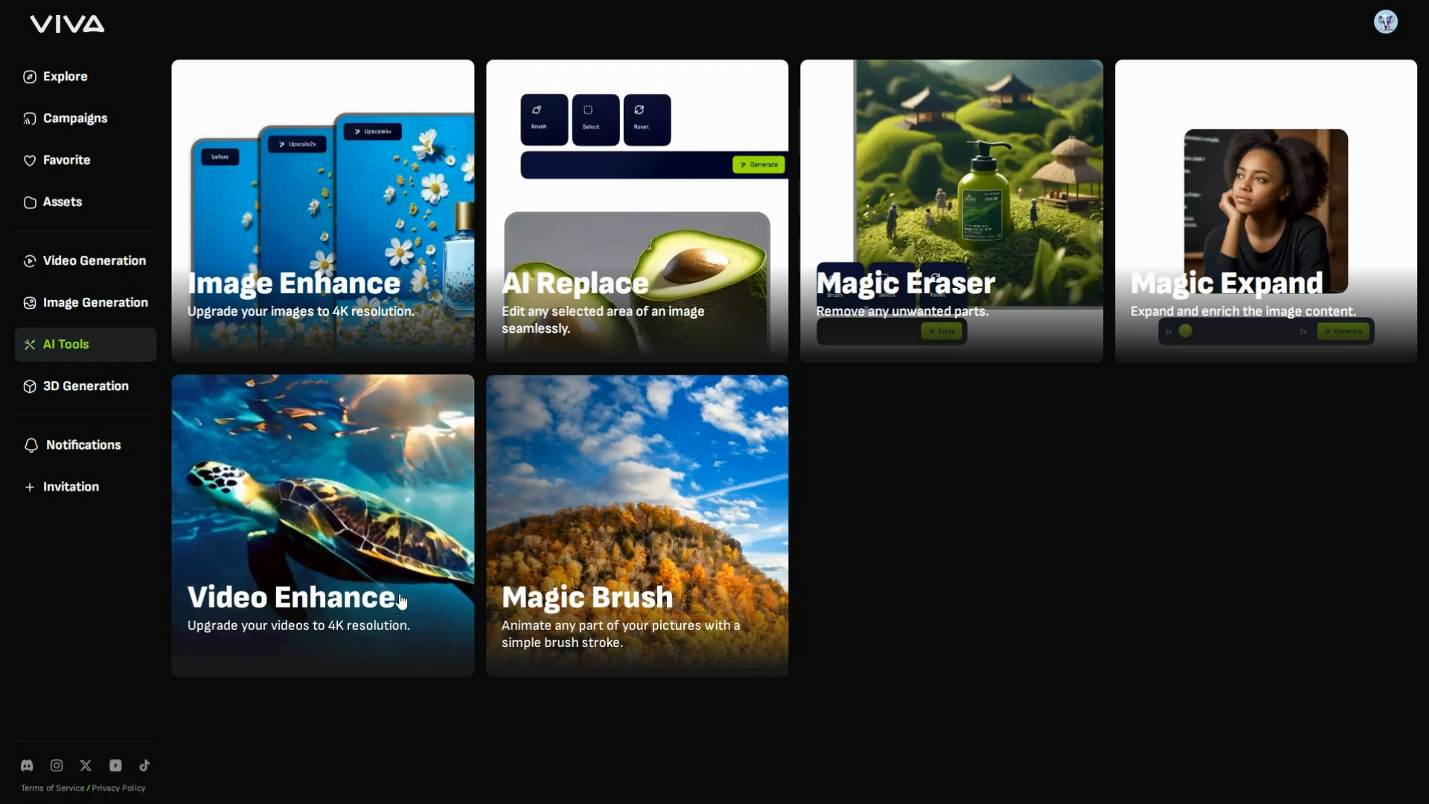
# - In Video Enhance, pick Low-Res-Video.mp4 and verify its 240-pixel frame height in Properties
pyautogui.click(322, 525)
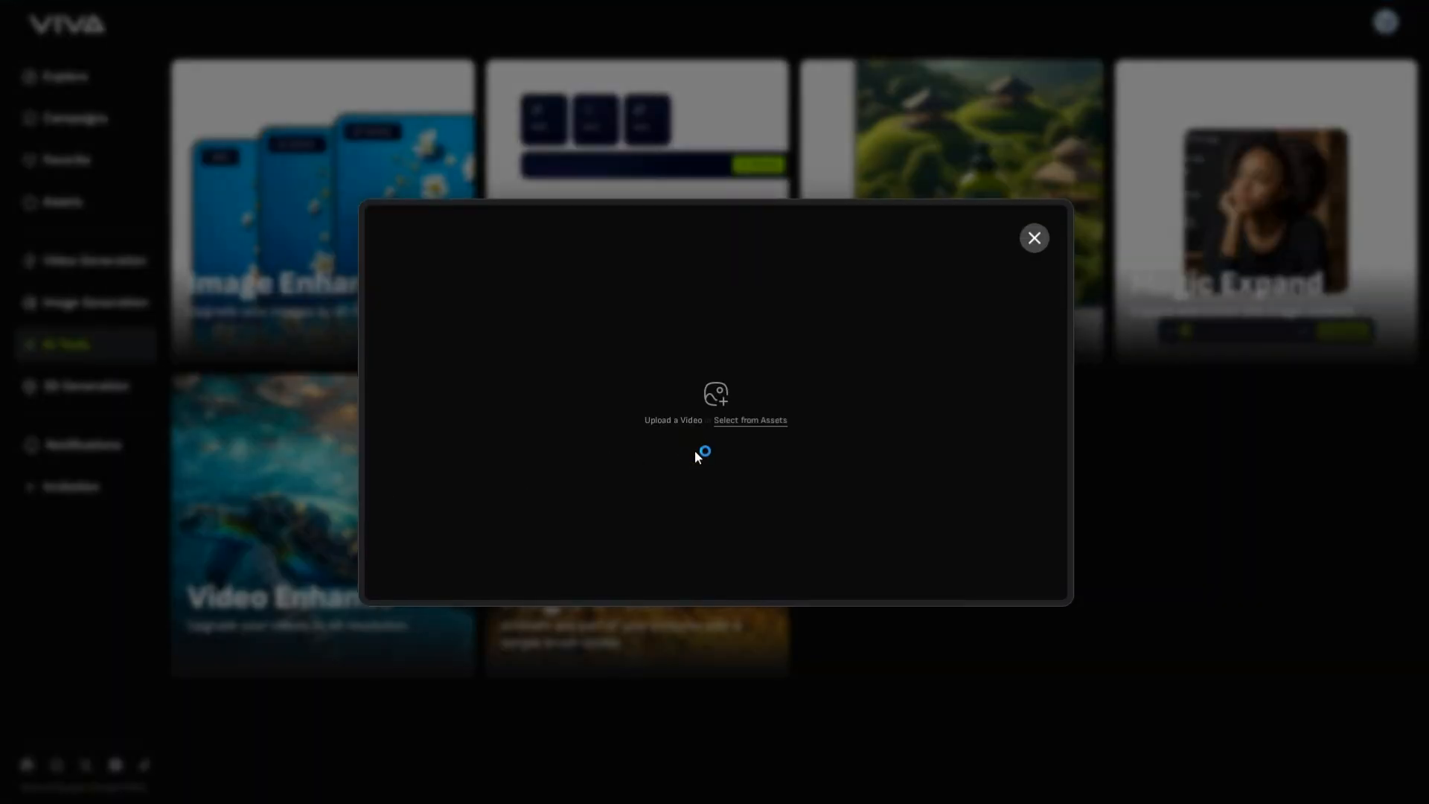
pyautogui.click(672, 405)
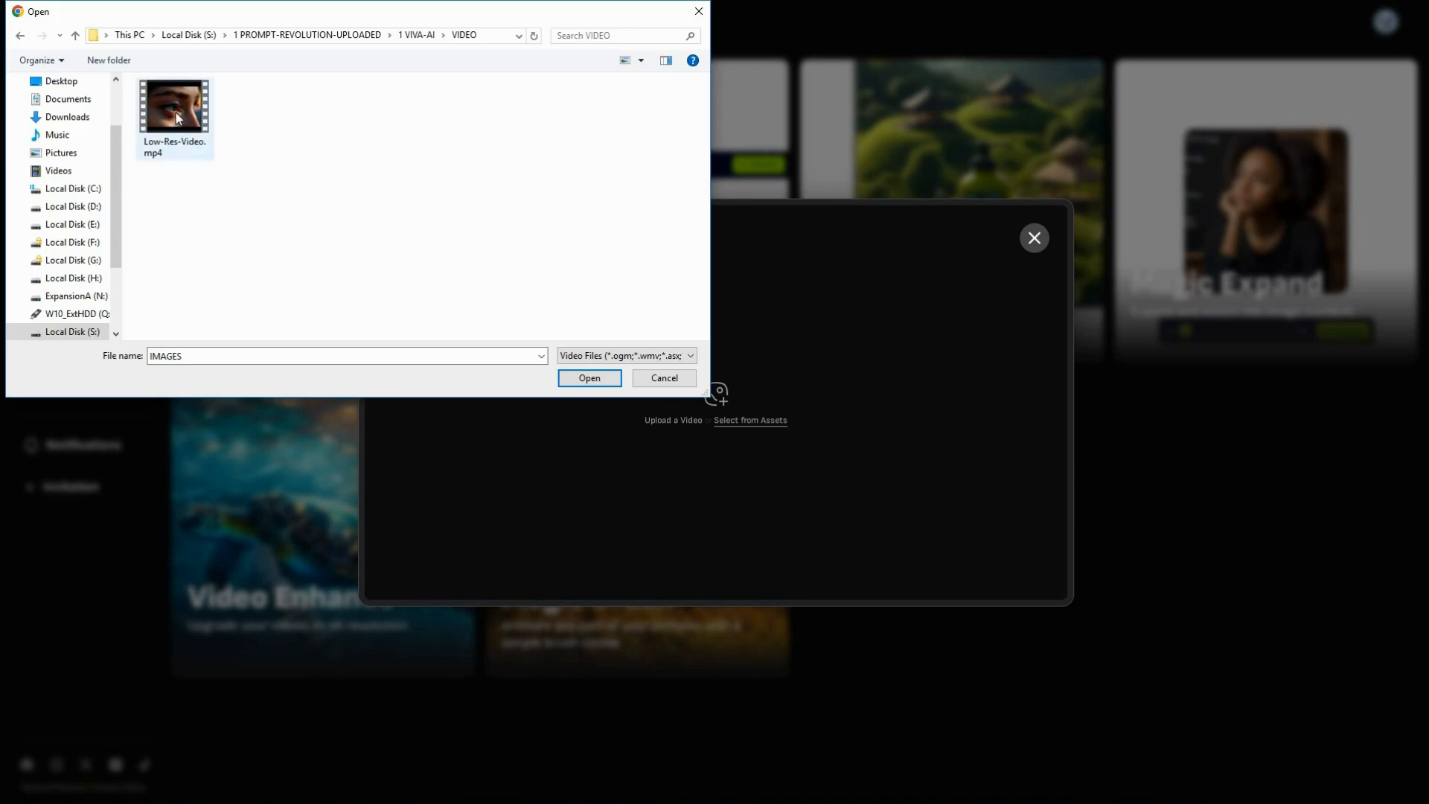
pyautogui.click(174, 102)
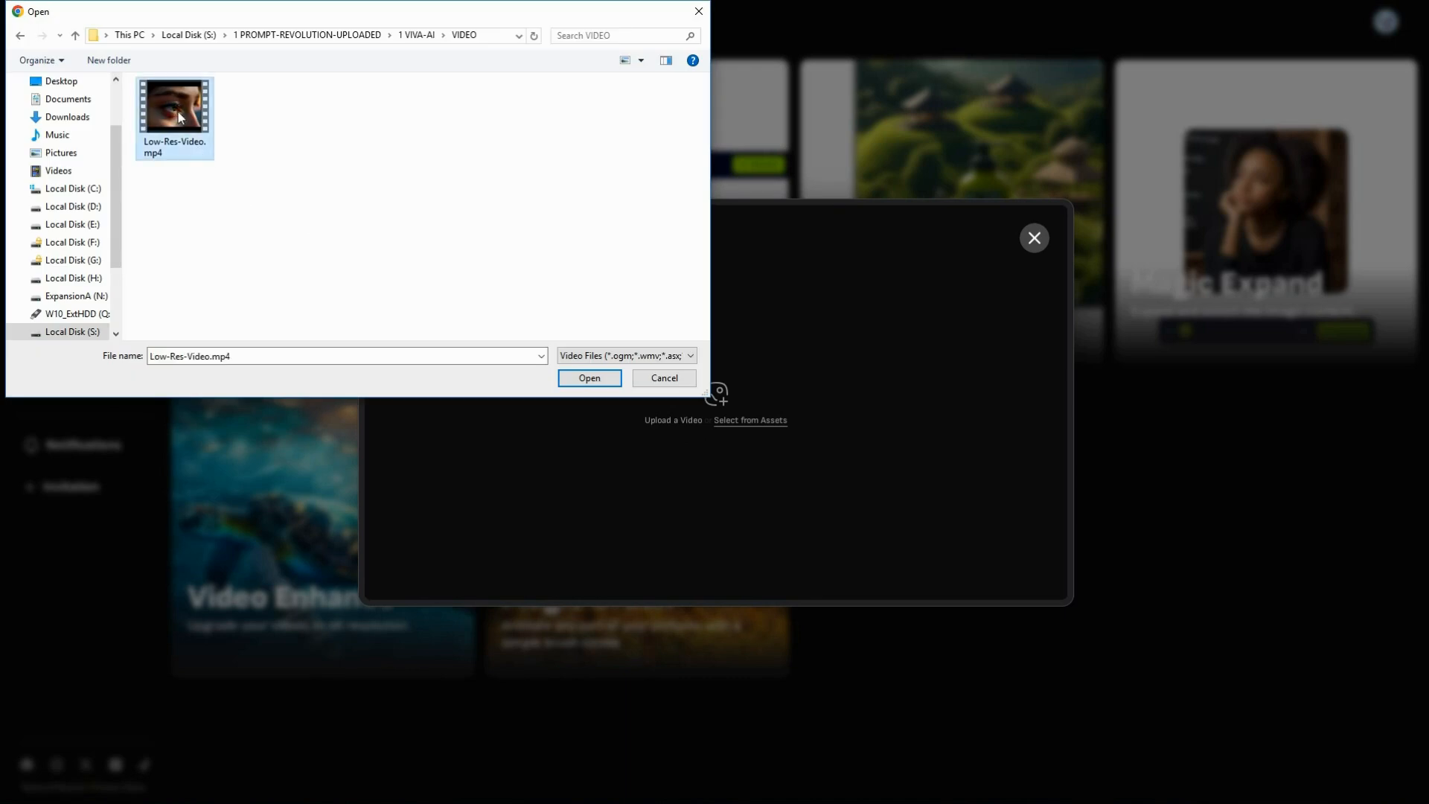
pyautogui.rightClick(175, 105)
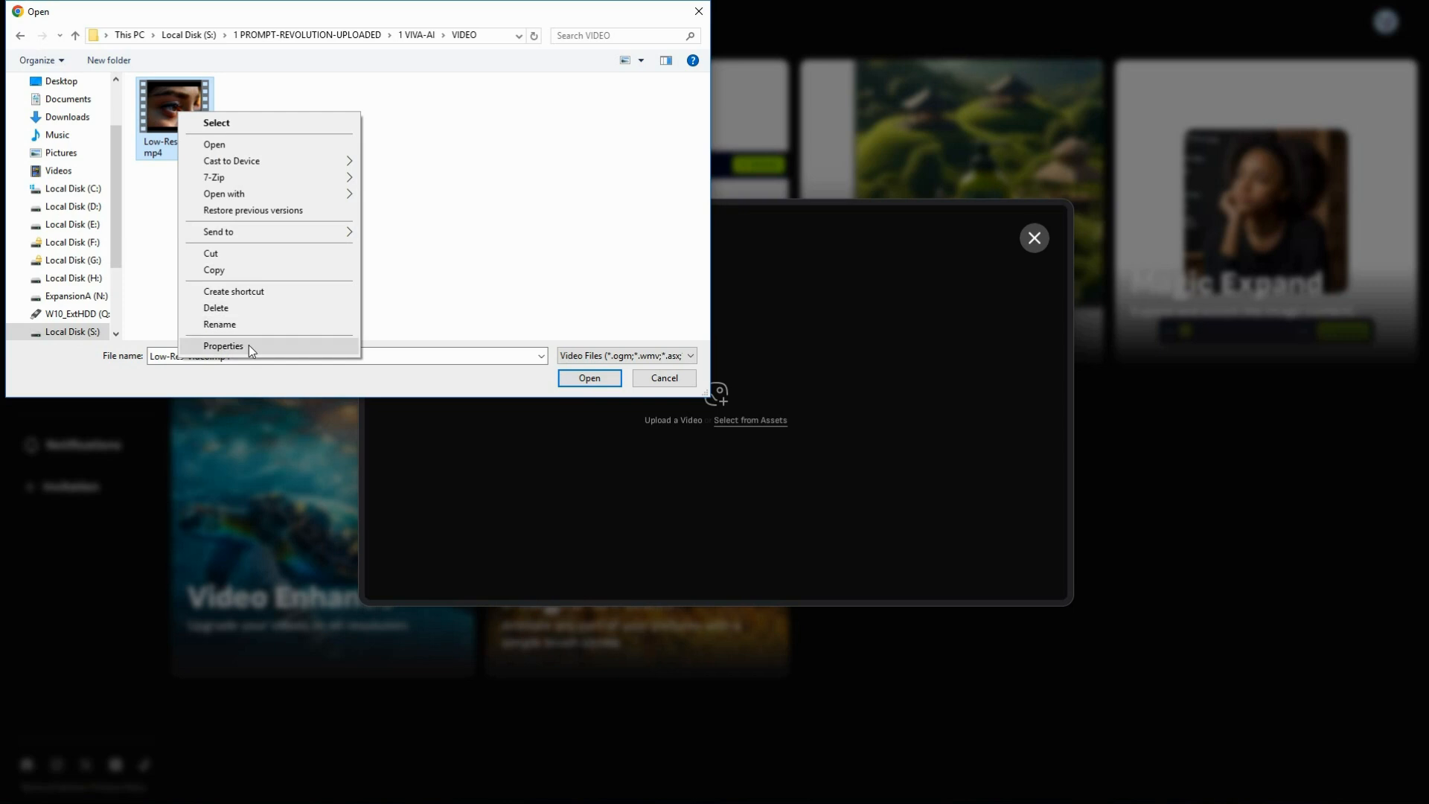
pyautogui.click(223, 345)
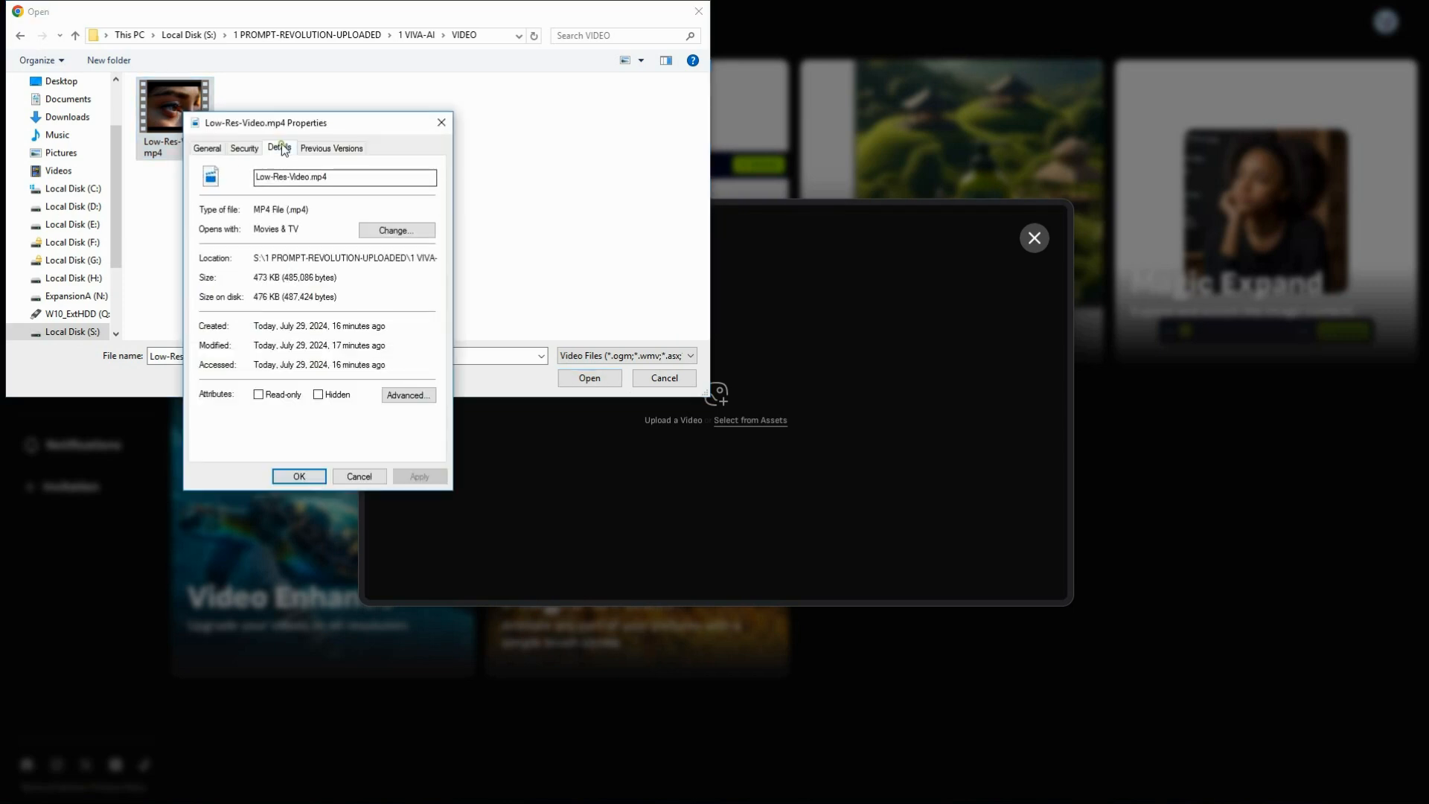
pyautogui.click(278, 148)
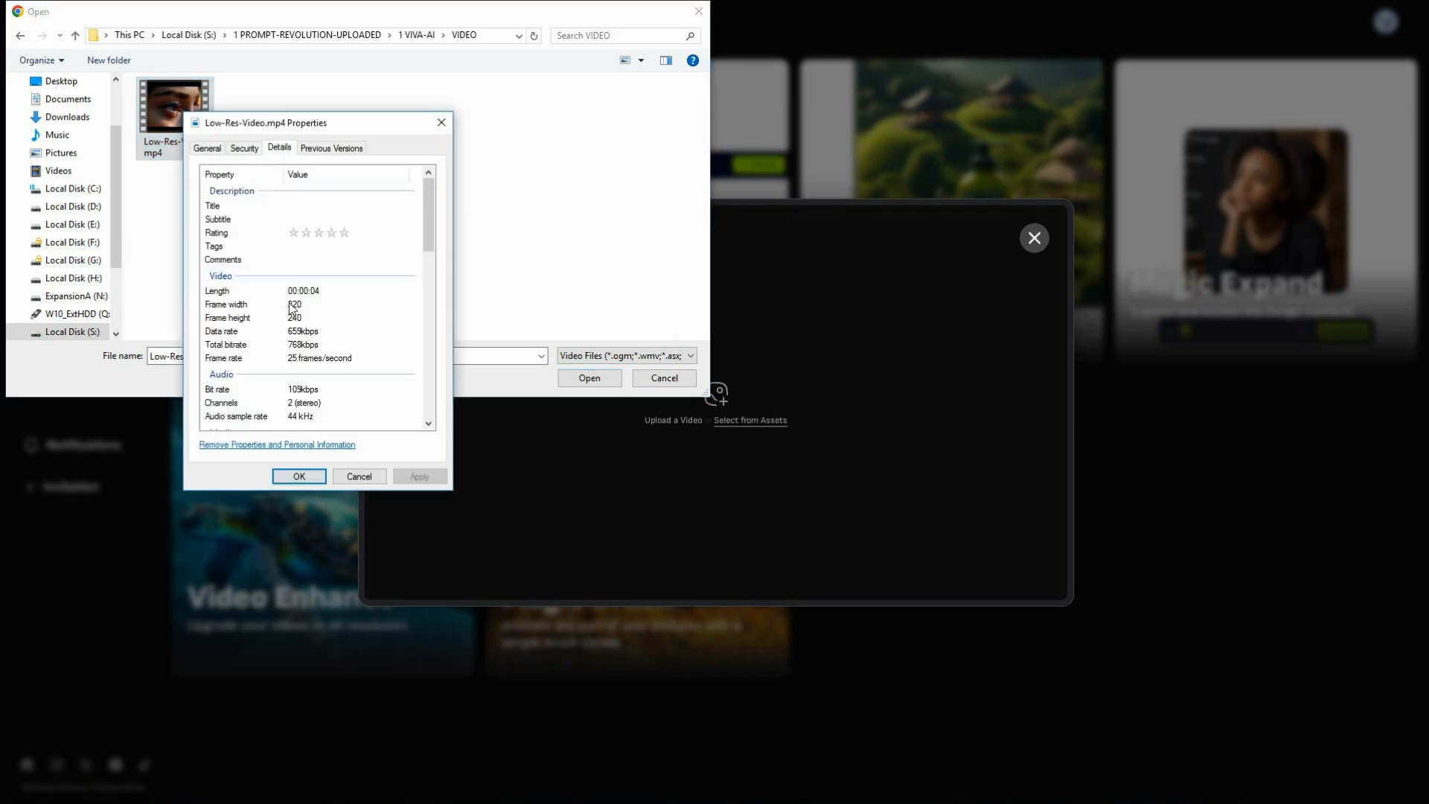
pyautogui.click(301, 317)
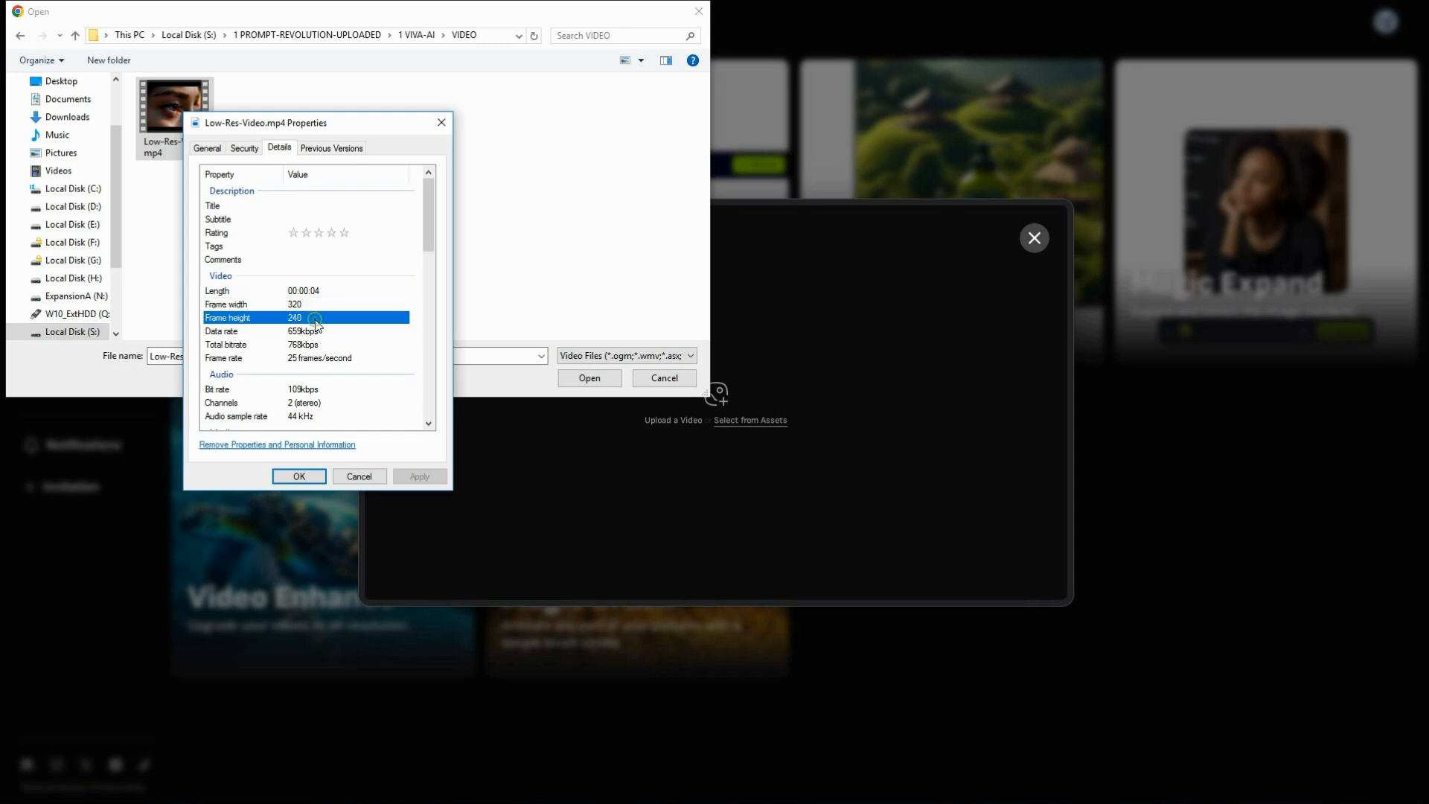
pyautogui.moveTo(300, 477)
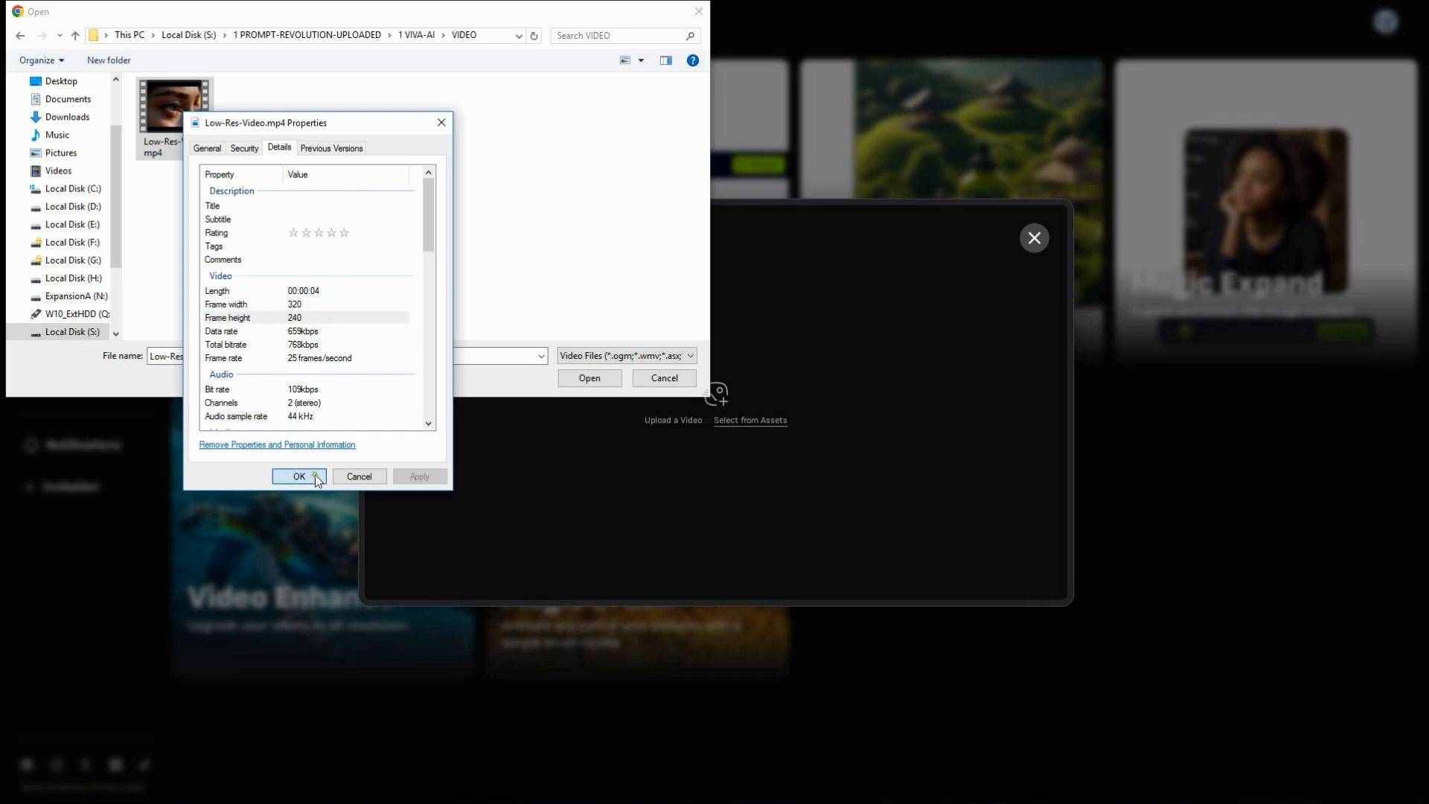
pyautogui.click(299, 476)
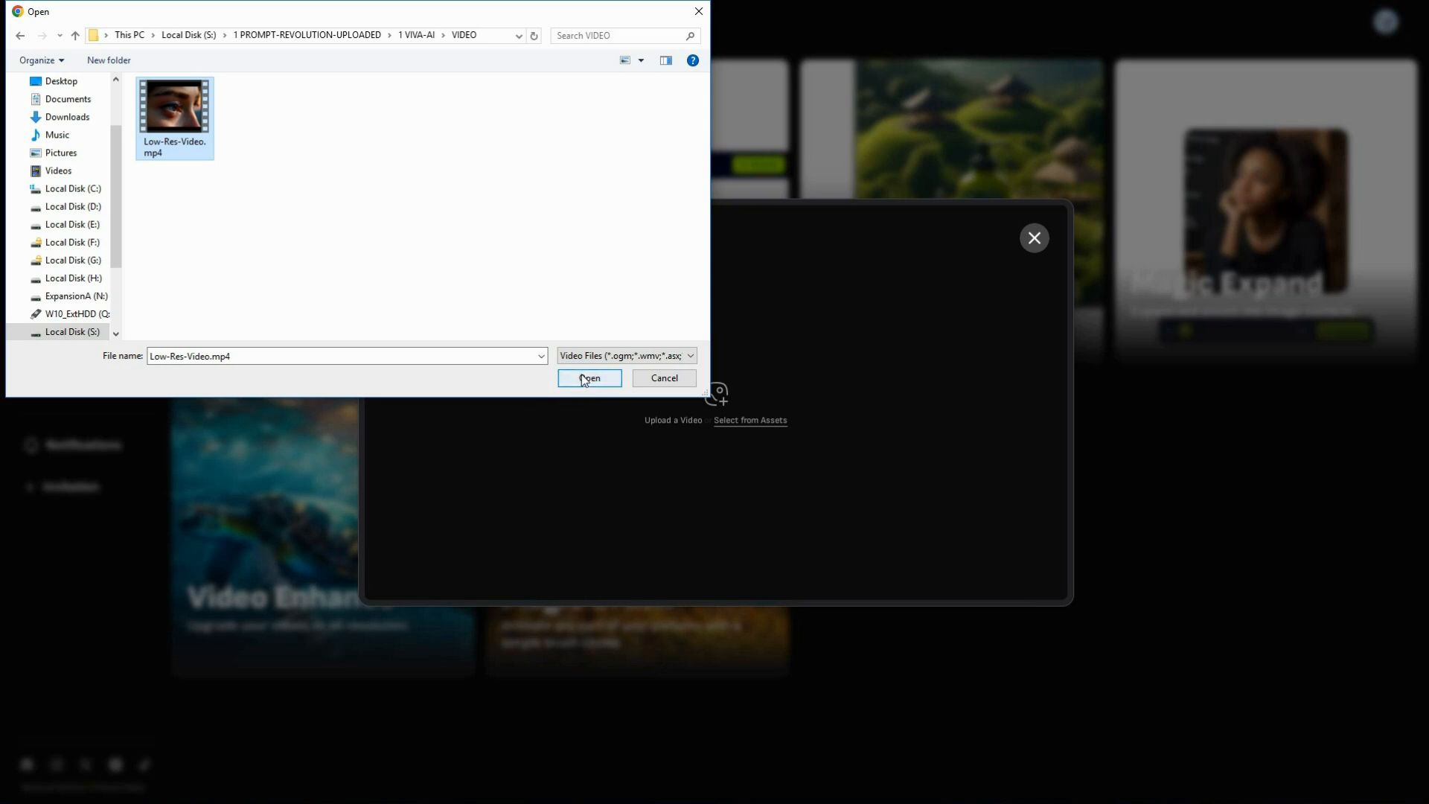
# - Upload Low-Res-Video.mp4 into the Video Enhance tool
pyautogui.click(588, 376)
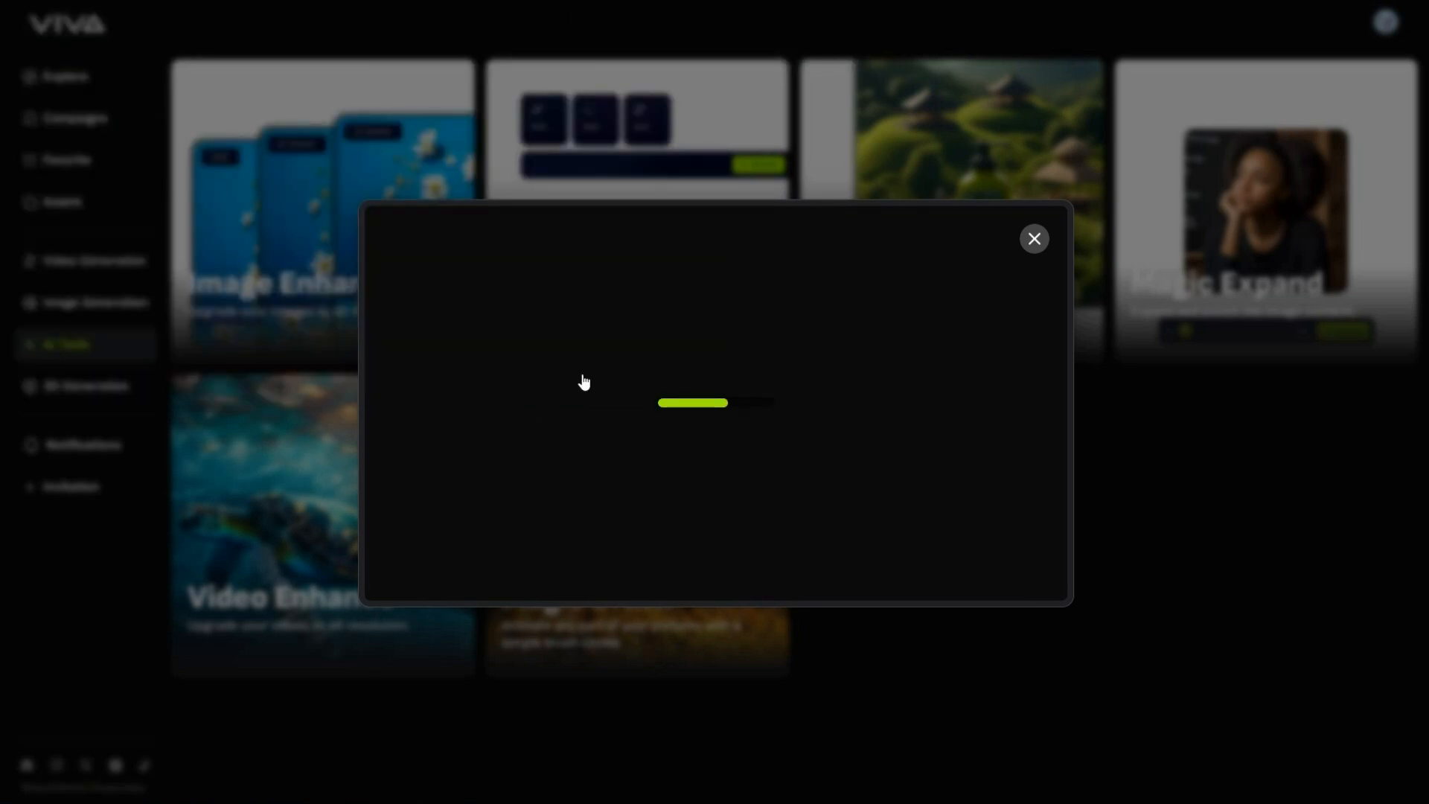
pyautogui.moveTo(415, 308)
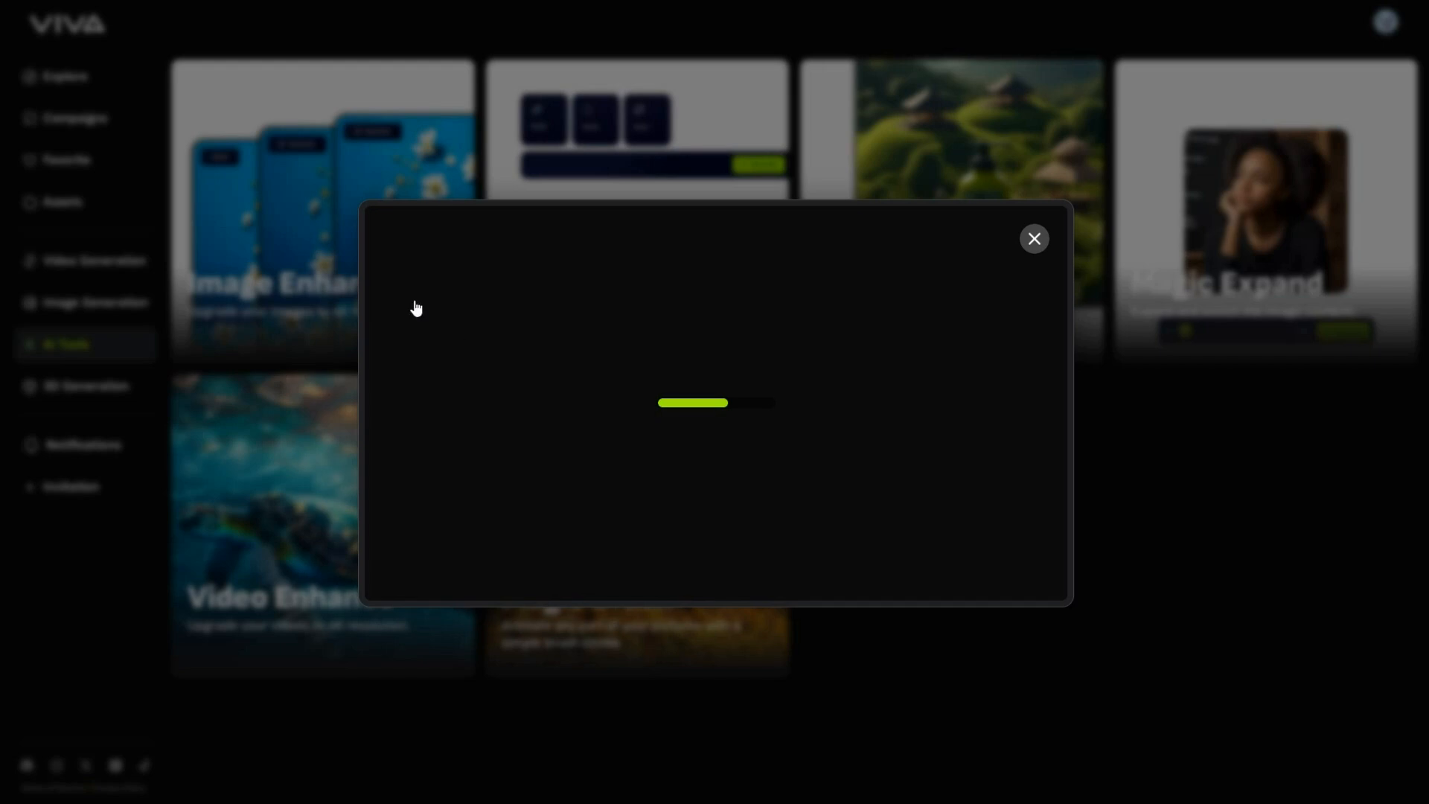
# - Let Video Enhance upscale the clip into a 4K result with 2560-pixel frame height
pyautogui.click(1033, 238)
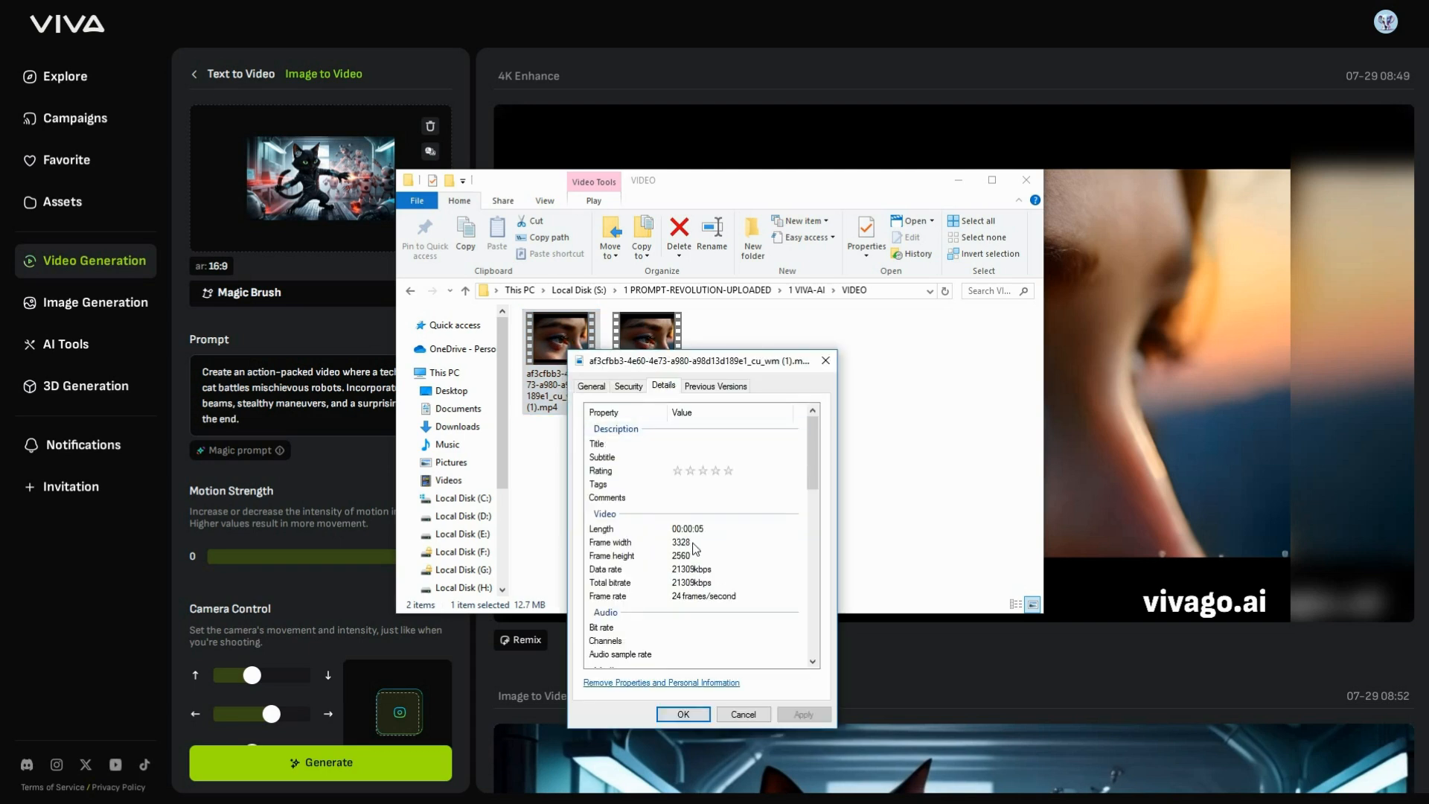
pyautogui.click(689, 541)
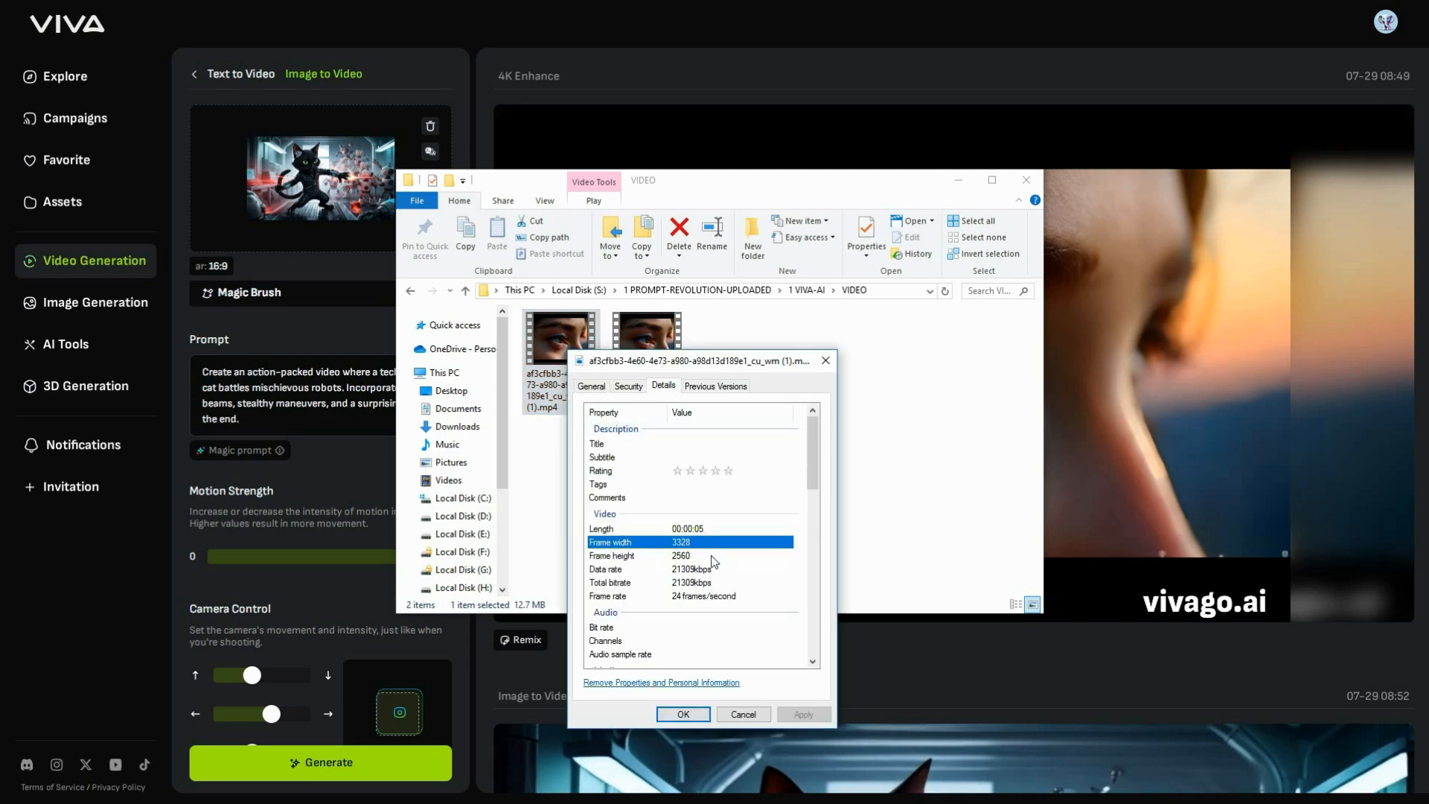
pyautogui.click(680, 555)
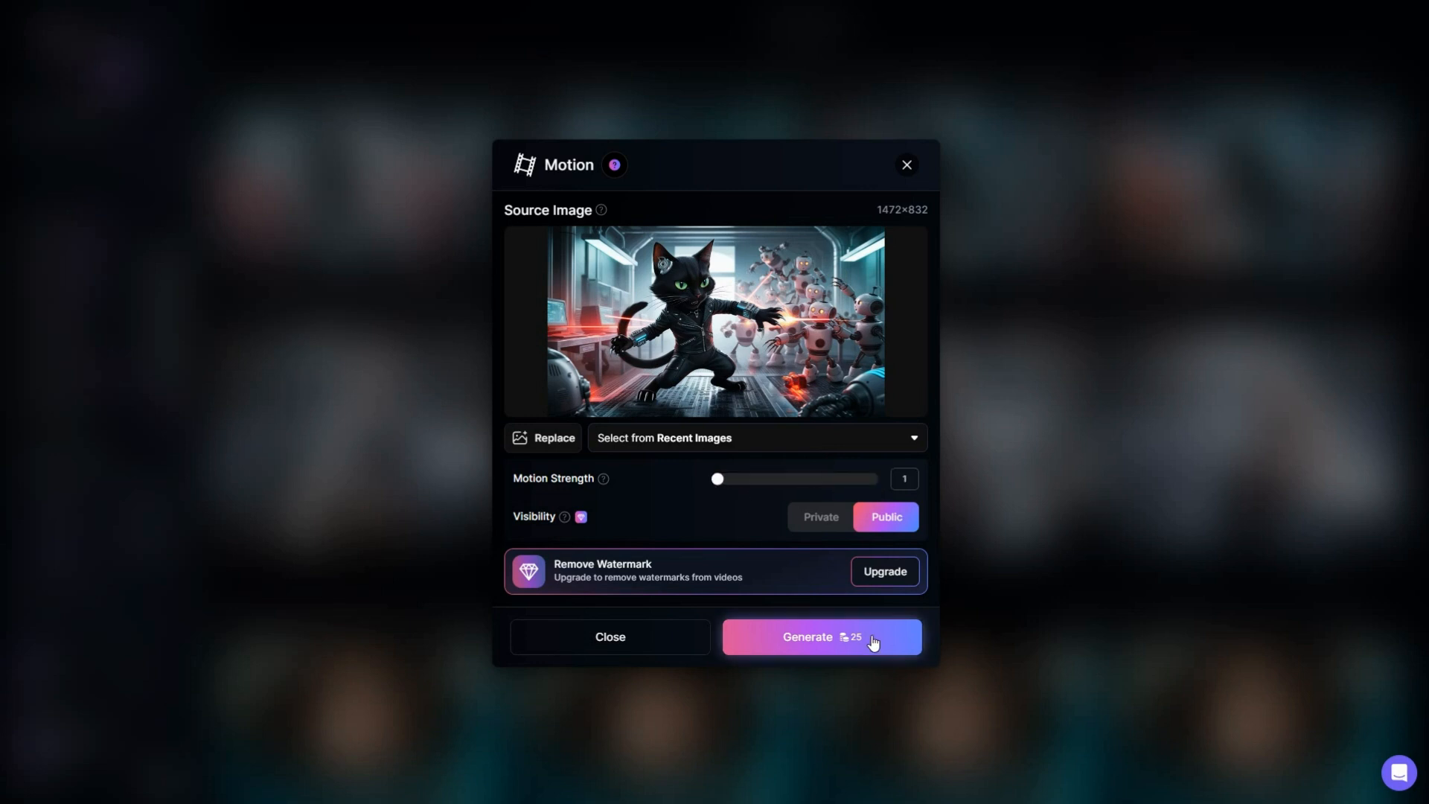
# - Generate the motion video from the cat-versus-robots image in Leonardo.Ai
pyautogui.click(818, 635)
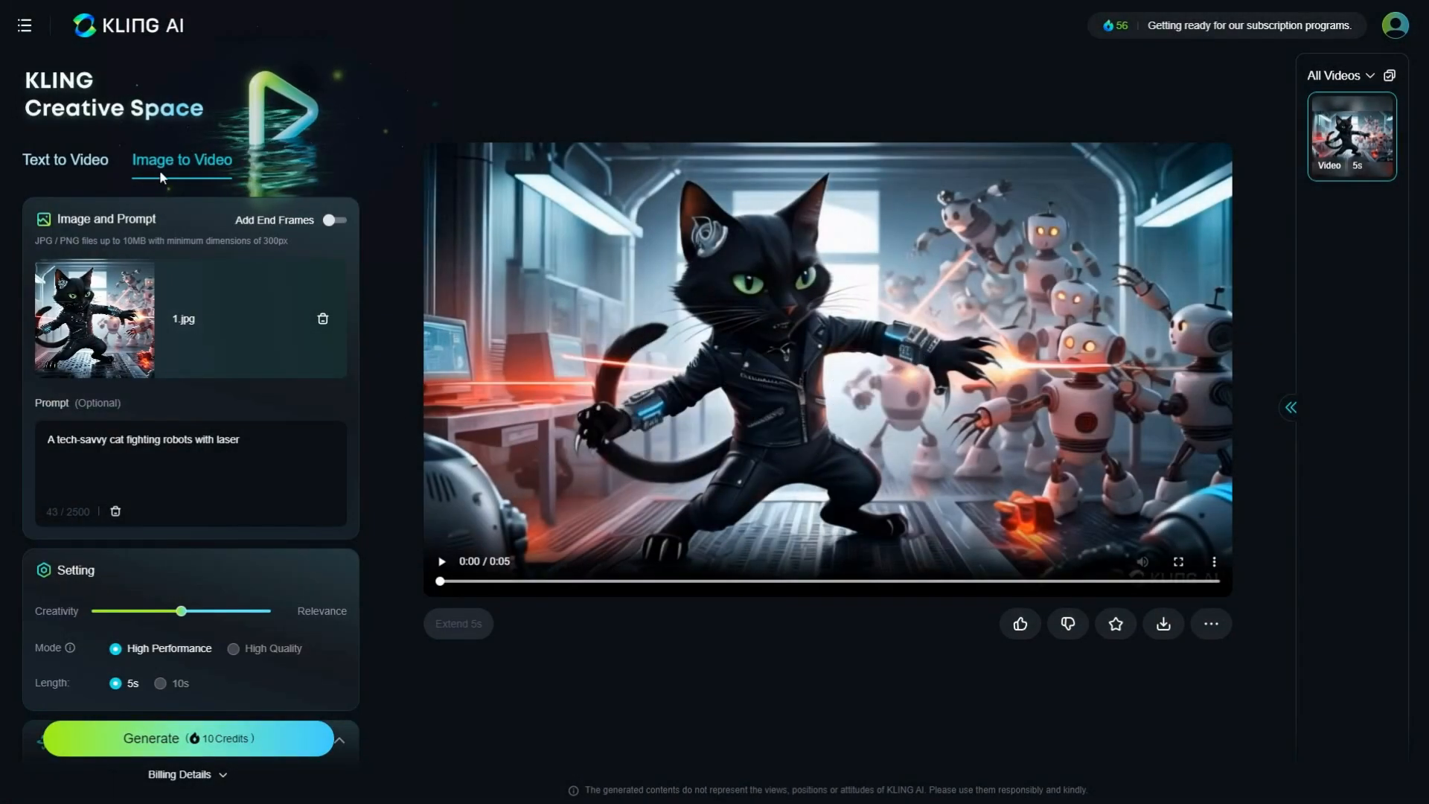
pyautogui.moveTo(283, 432)
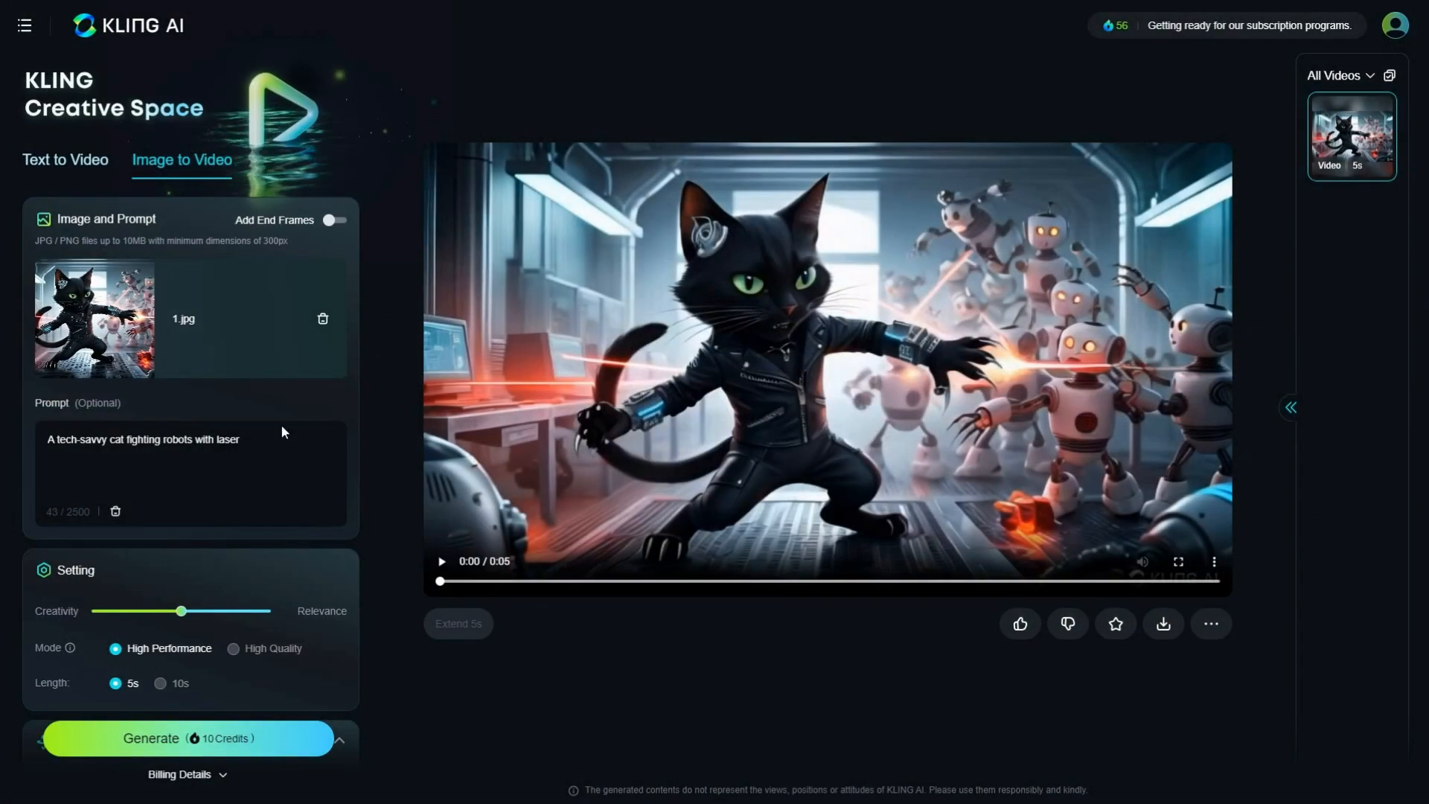
# - Scroll Kling AI's settings panel to review Setting and Camera Movement for the 5-second clip
pyautogui.scroll(-3)
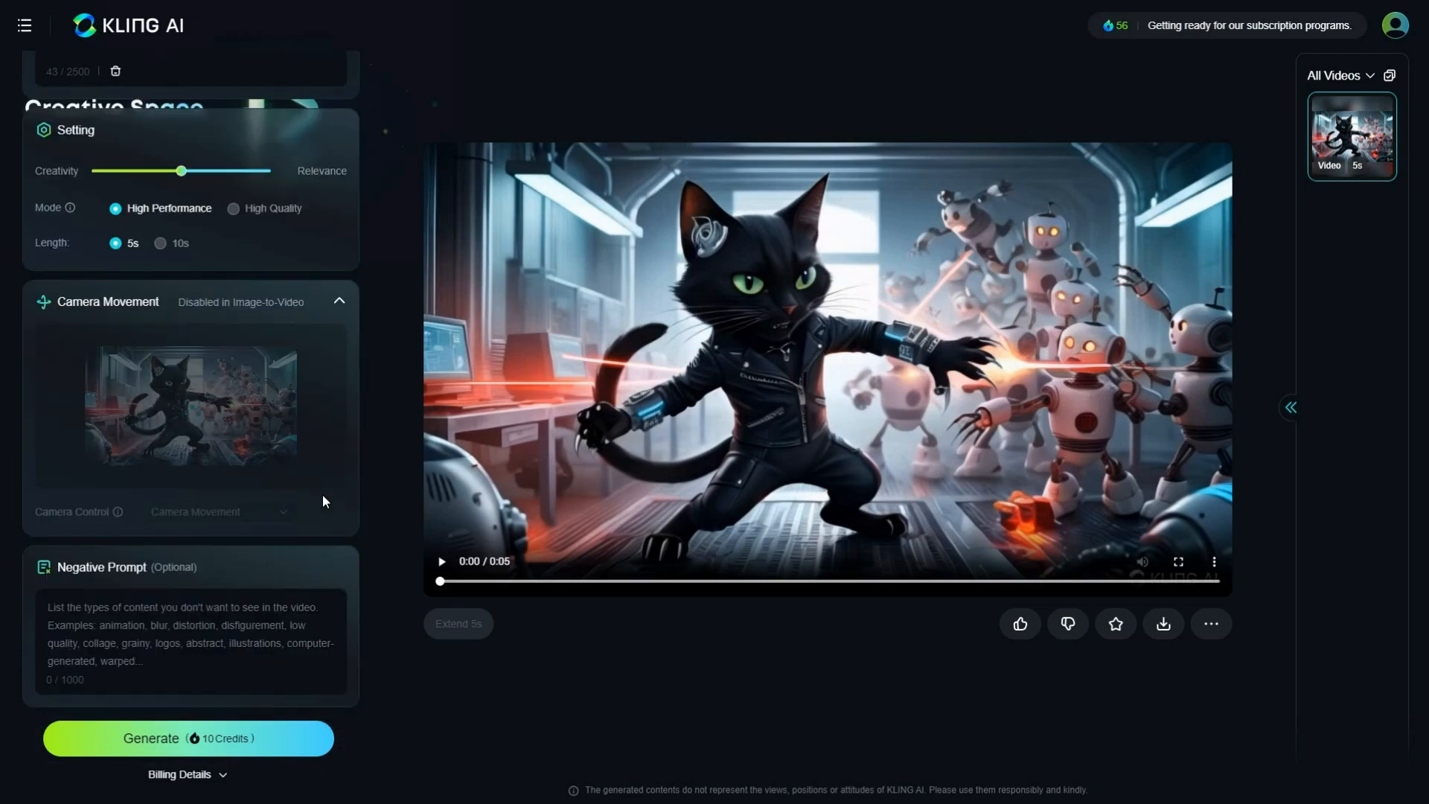
pyautogui.scroll(3)
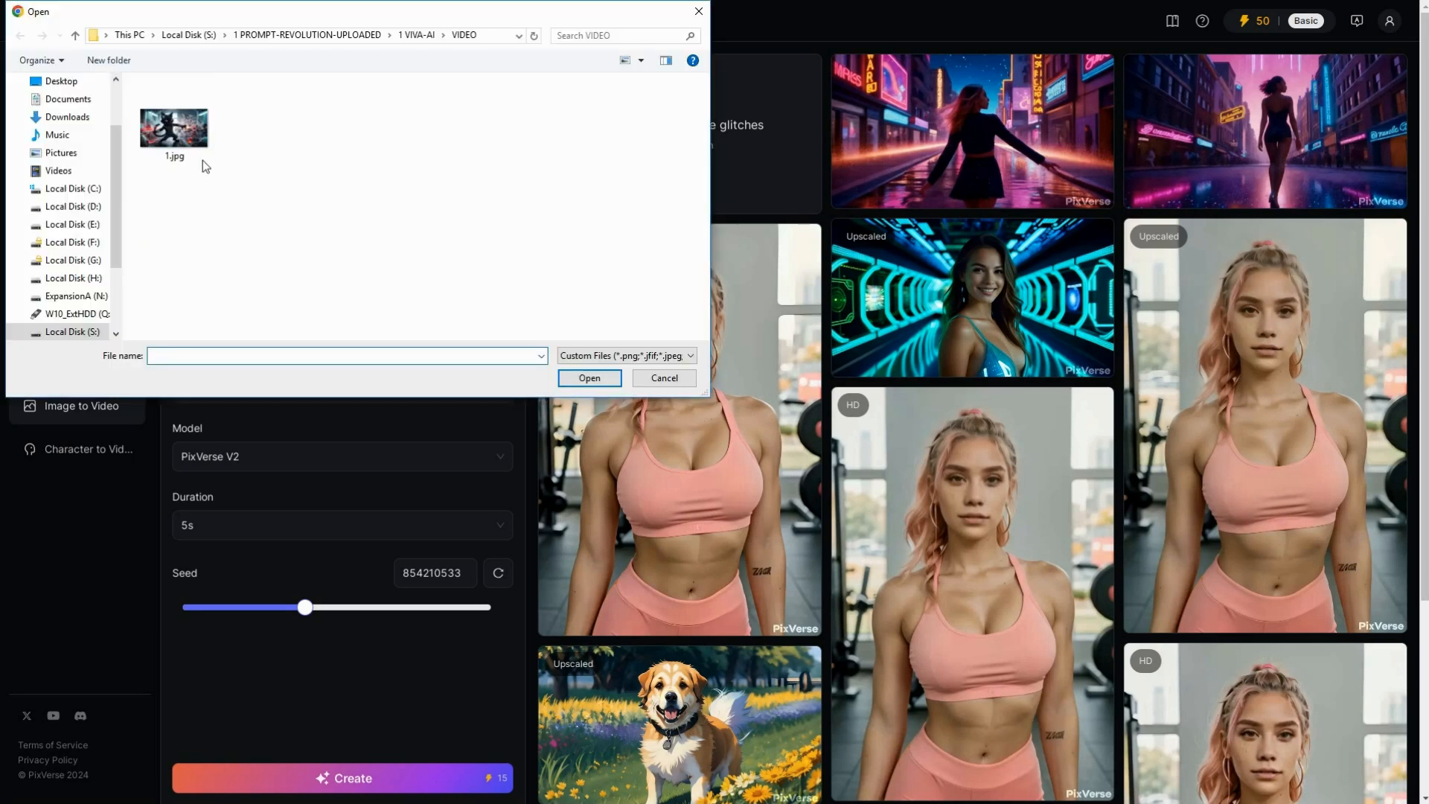
# - Upload 1.jpg and begin the prompt 'A tech-savvy cat fighting ro…' in PixVerse
pyautogui.click(590, 376)
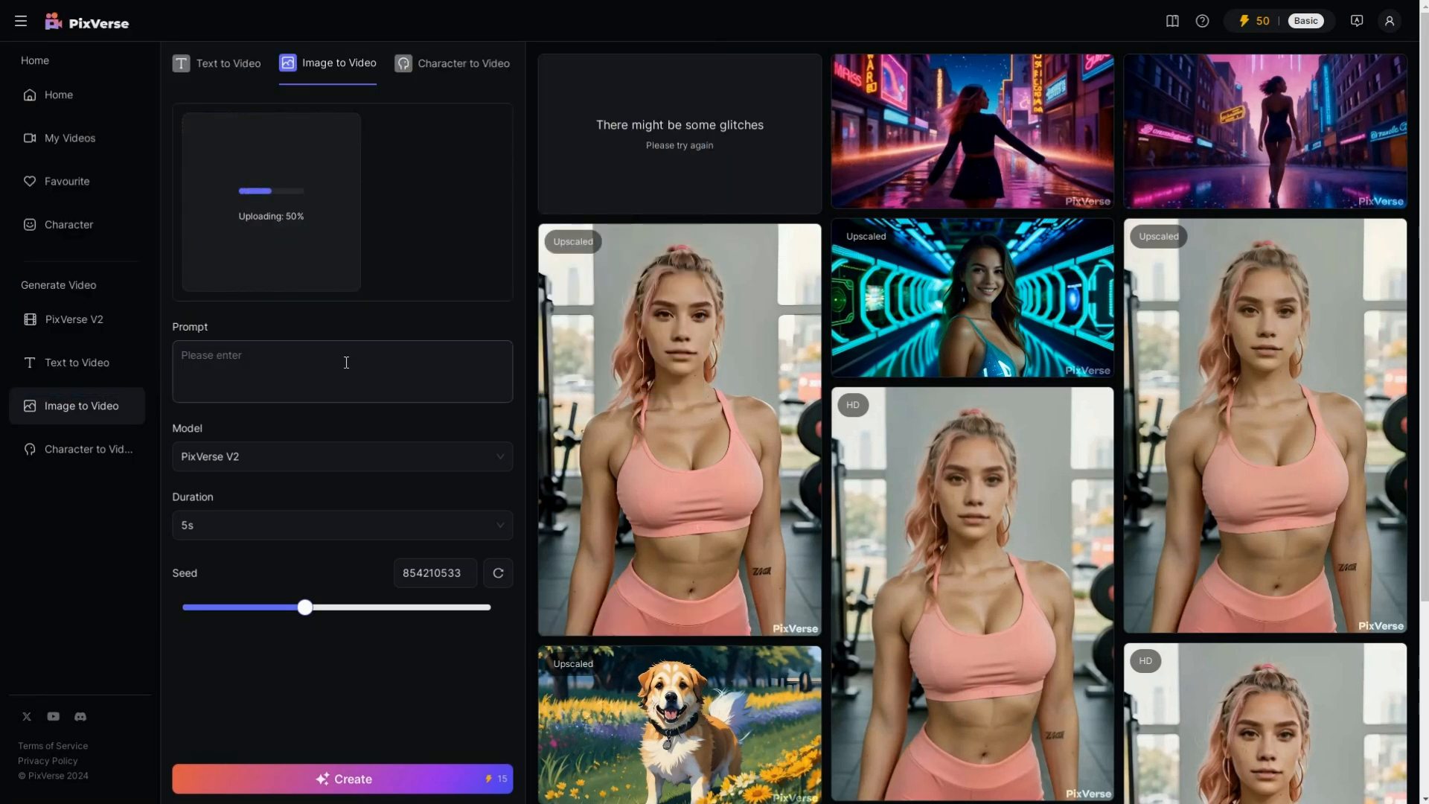
pyautogui.write('A tech-savvy cat fighting ron')
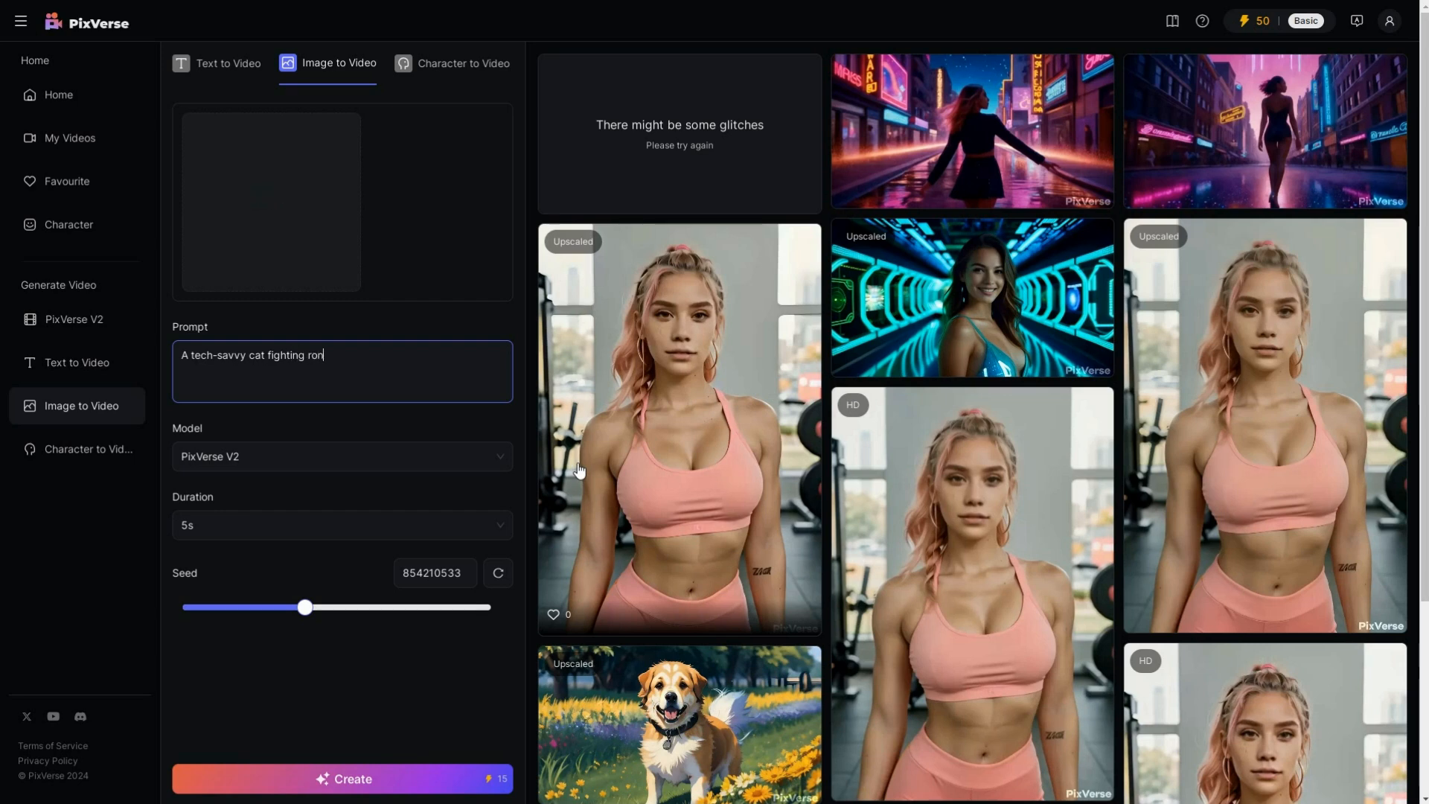